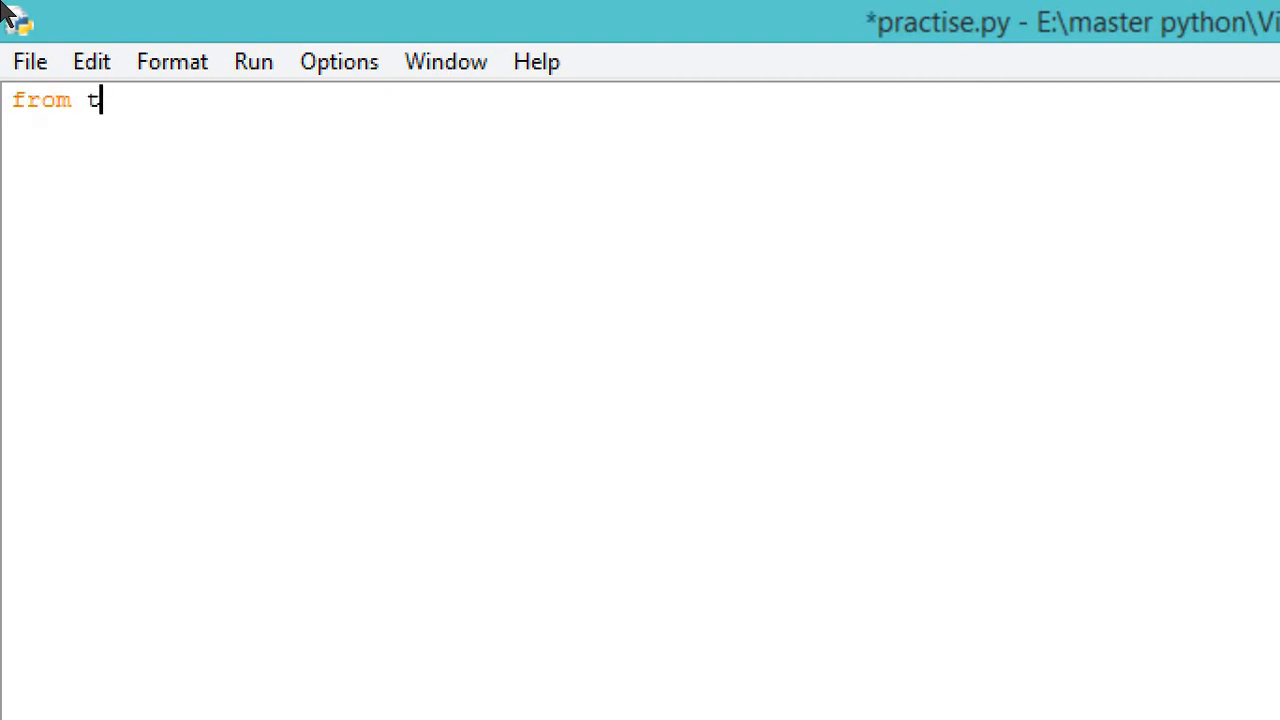
Step: Write 'from tkinter import *' and 'from tkinter import messagebox' as the first two lines
type("kinter")
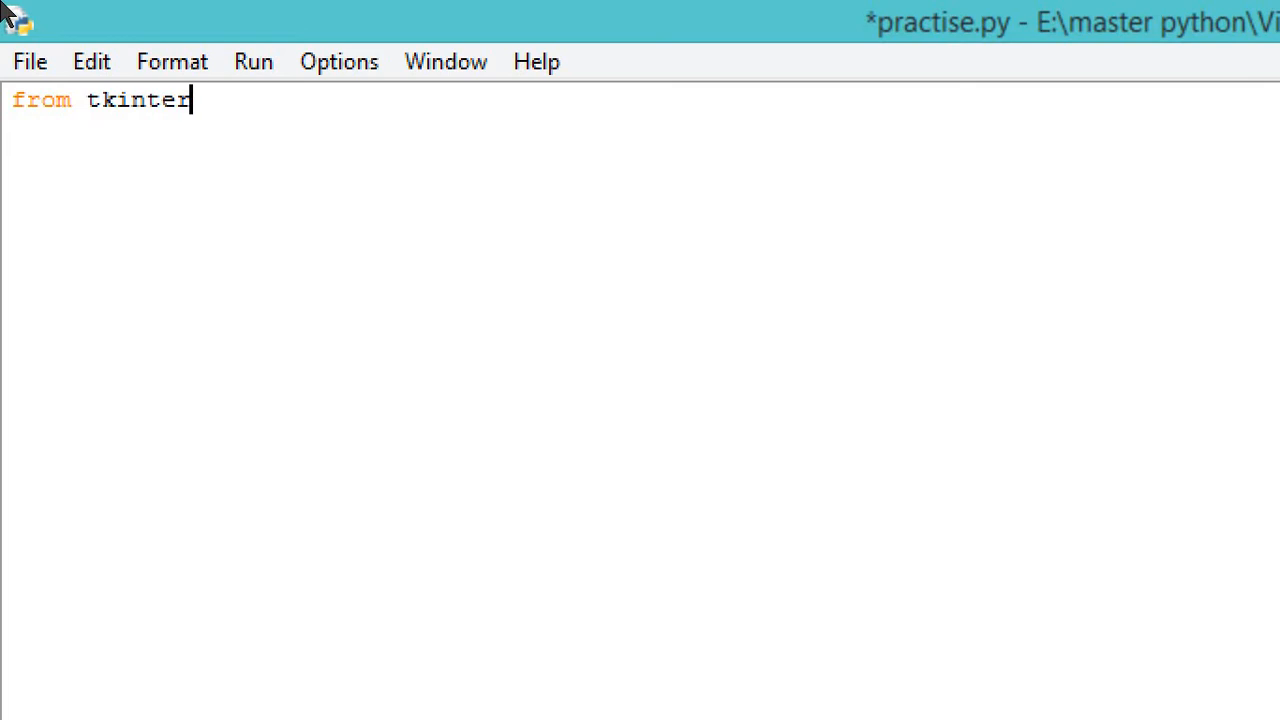
type("import")
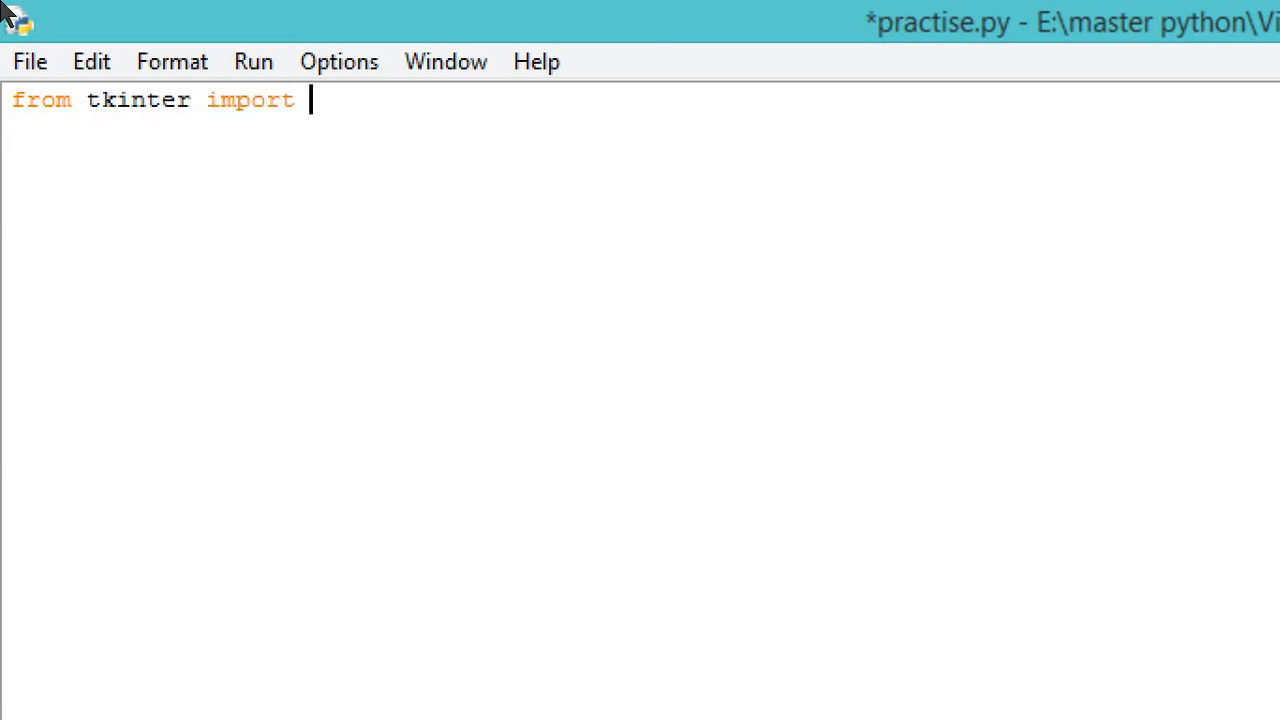
type("*")
type("from tkinter import mess")
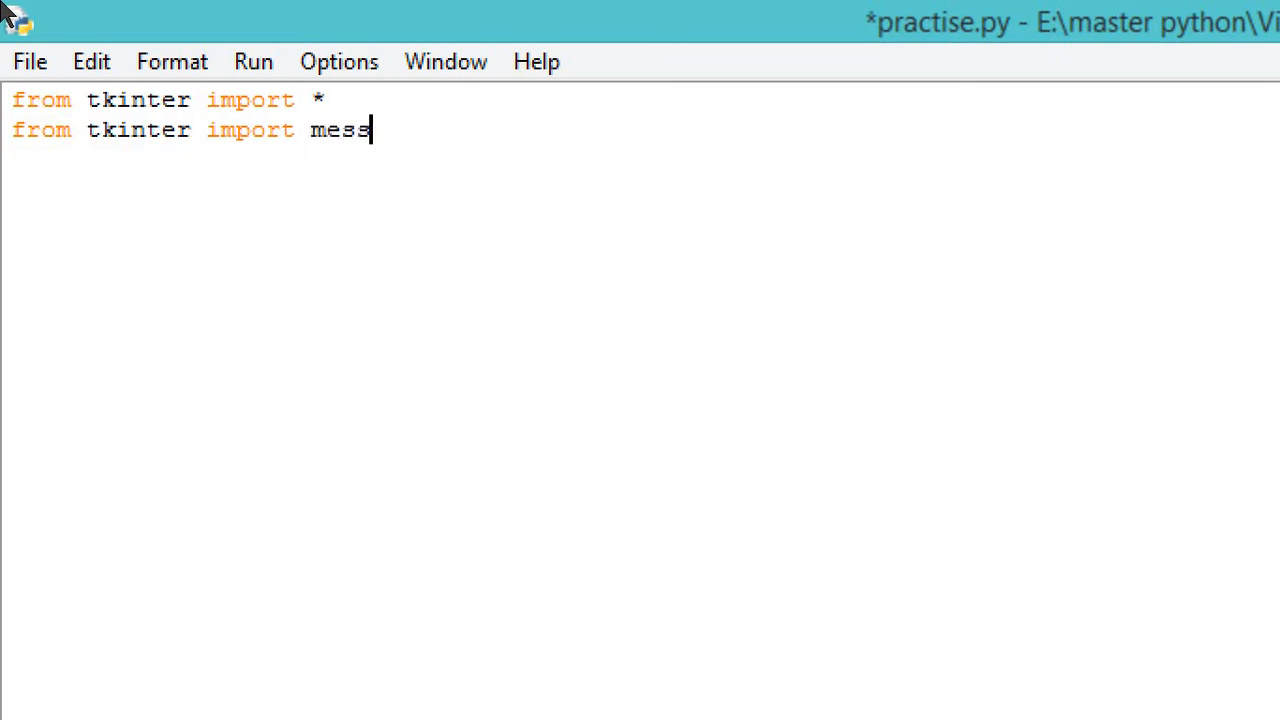
type("agebox")
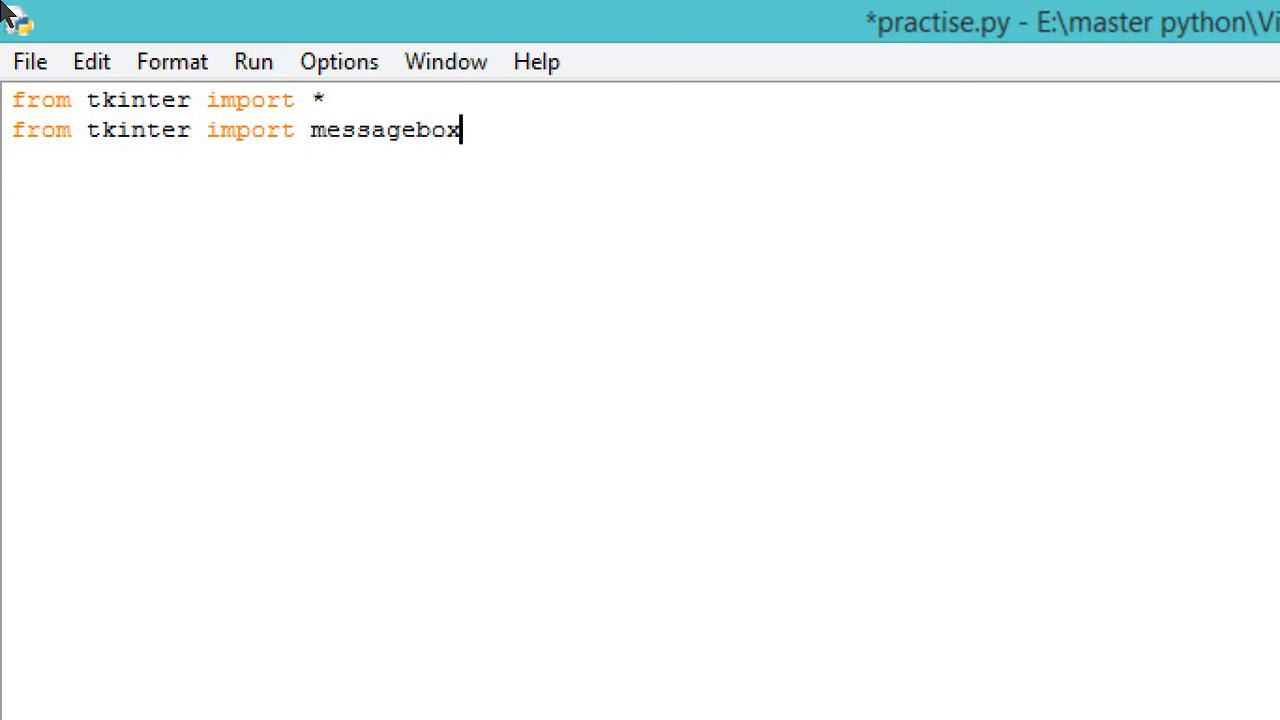
key("Enter")
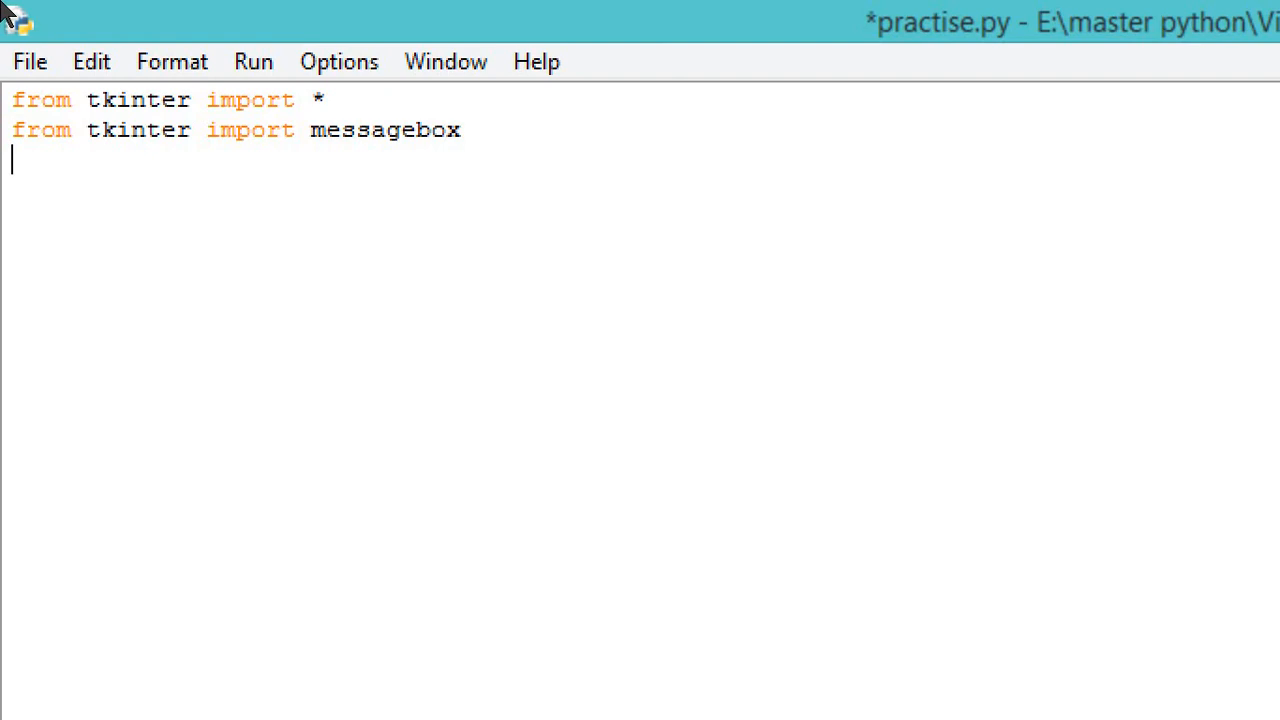
Step: Declare 'class student:' with an indented 'def __init__(self,root):' header
type("def")
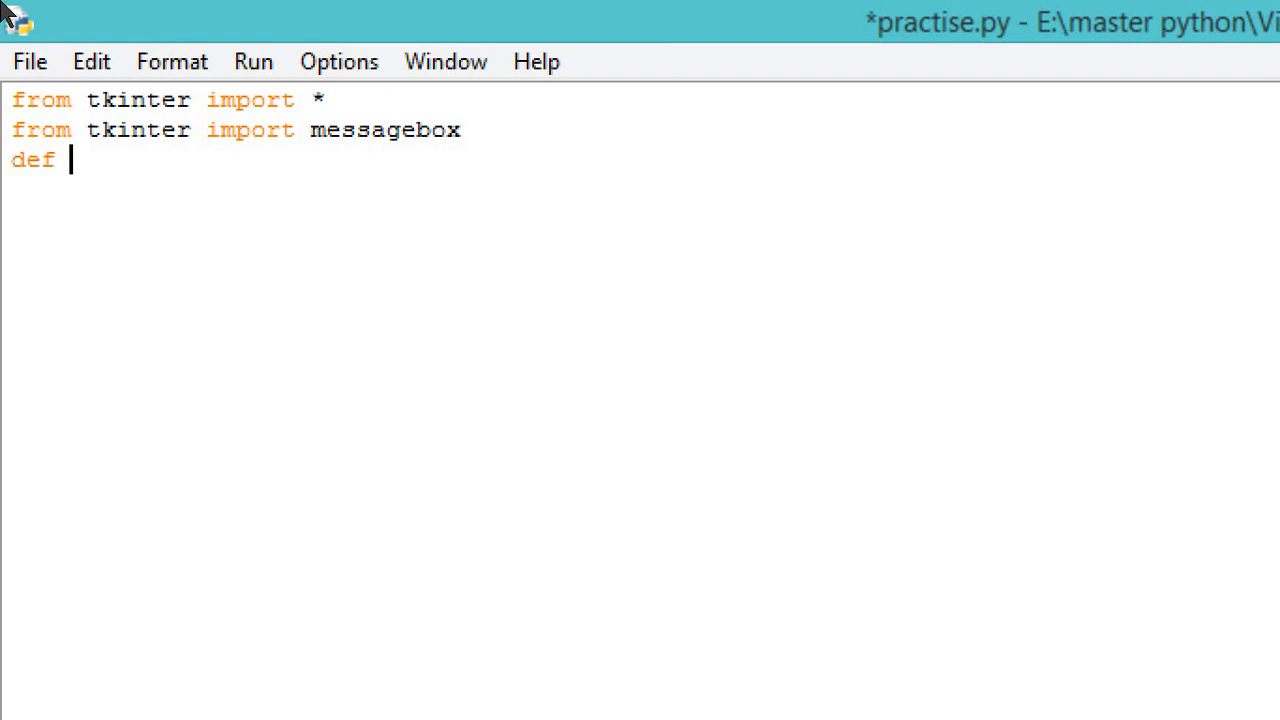
key("Backspace")
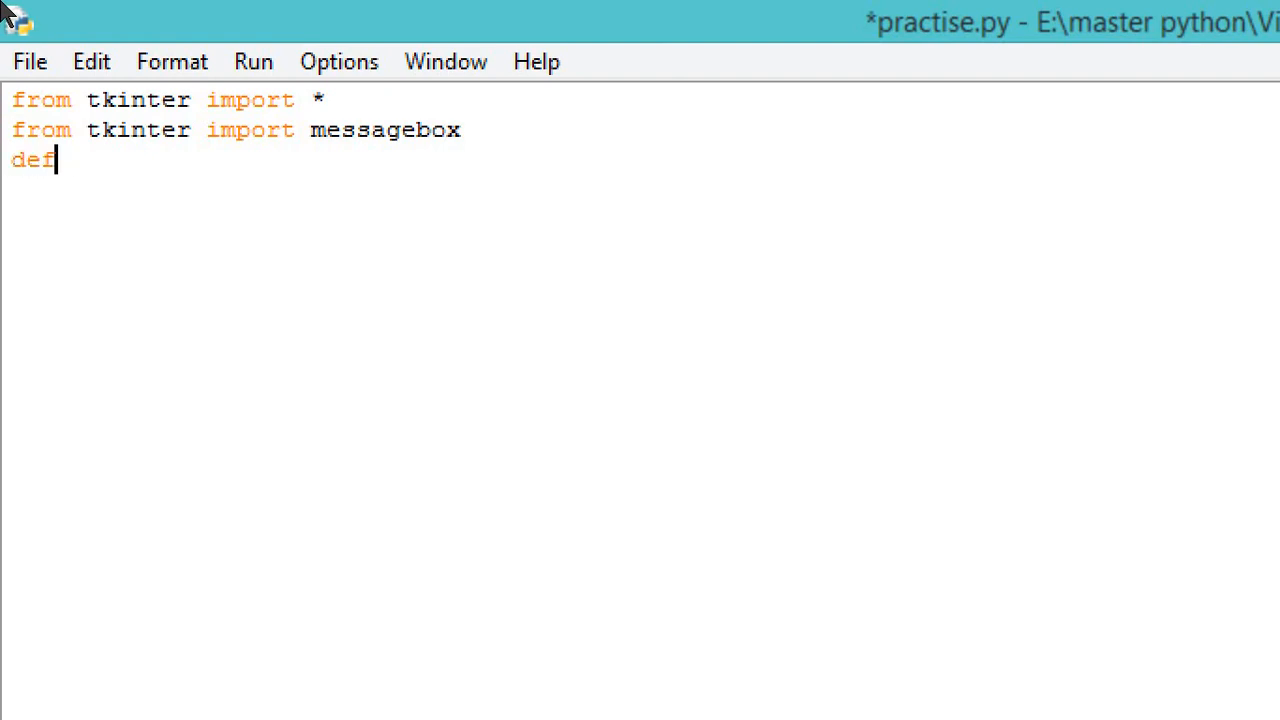
type("class")
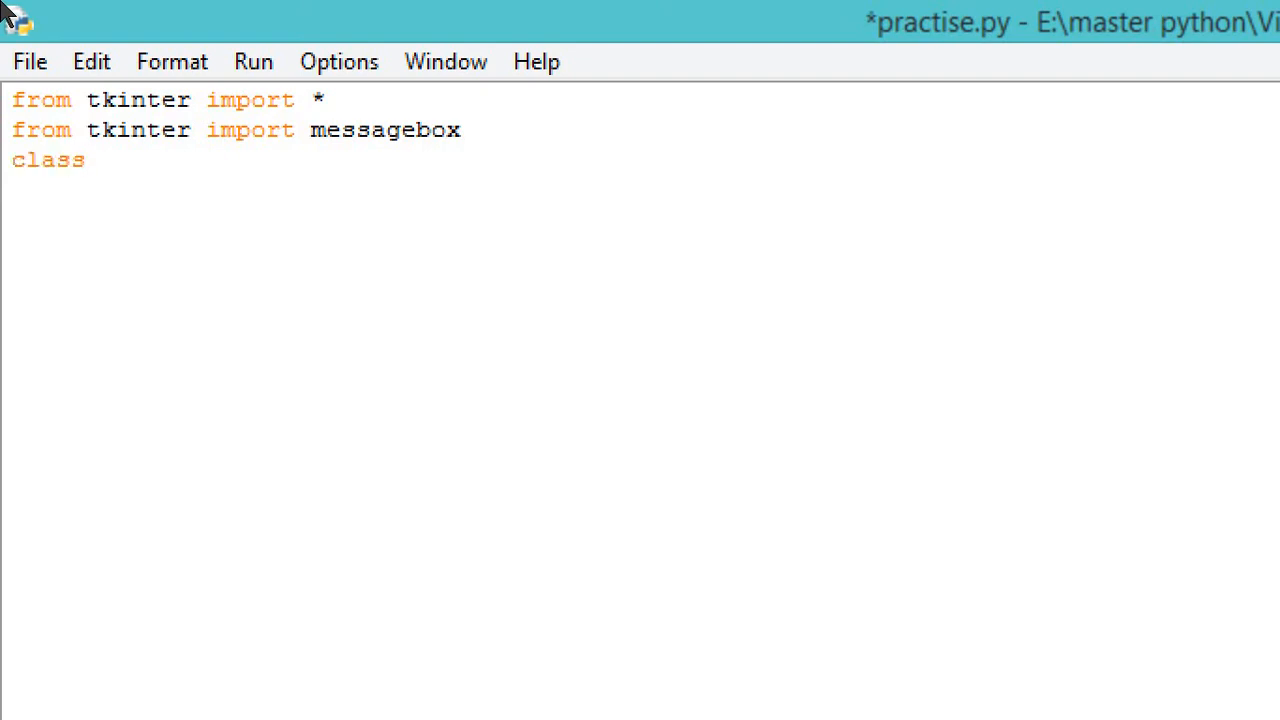
type("student:")
type("def")
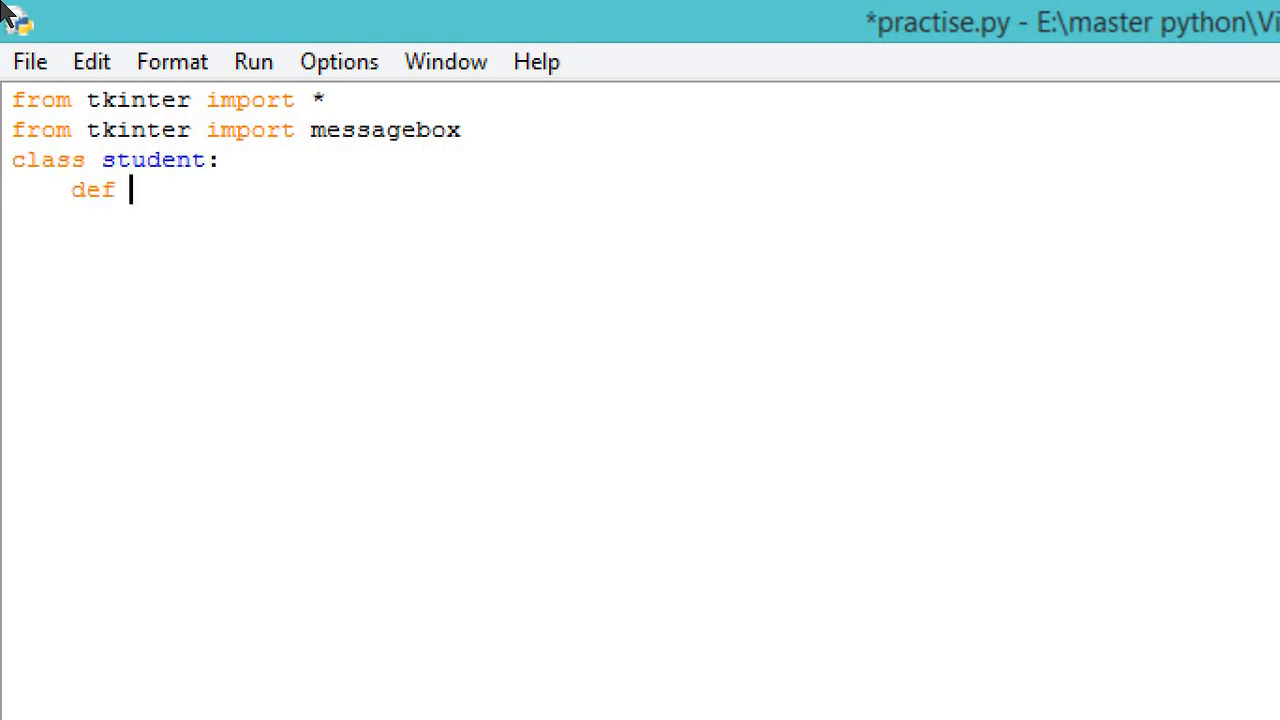
type("__in")
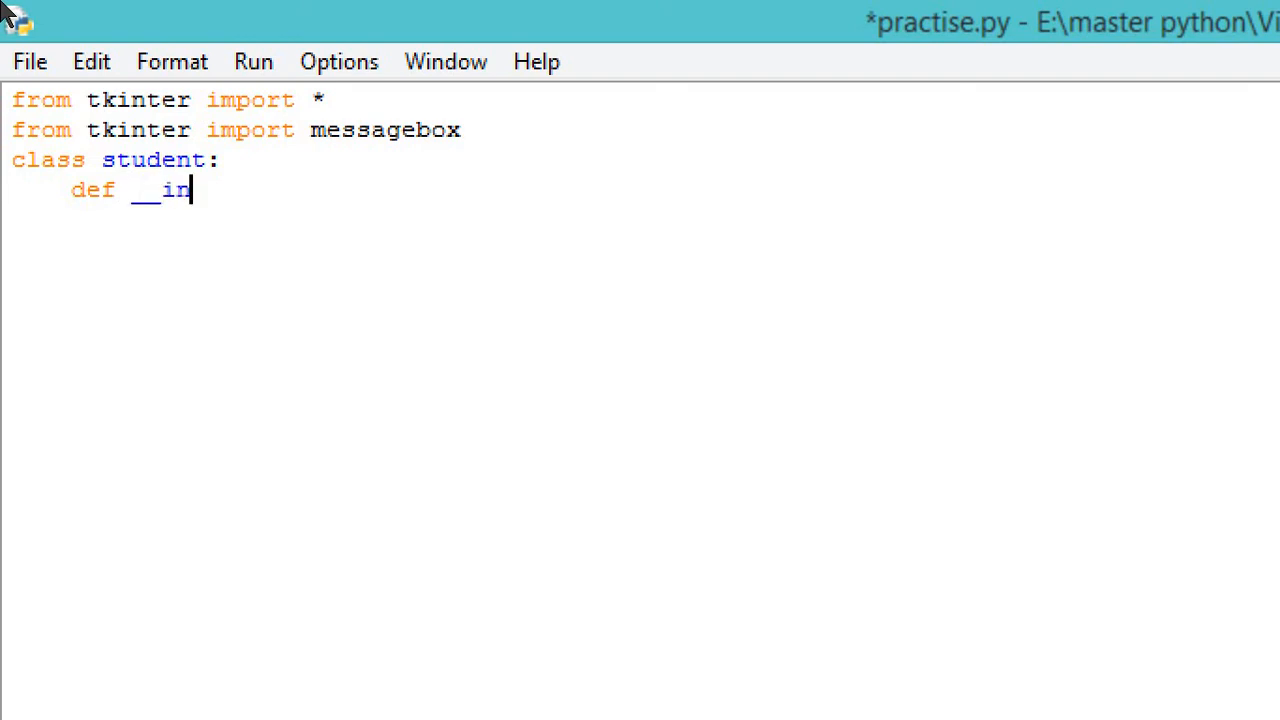
type("i")
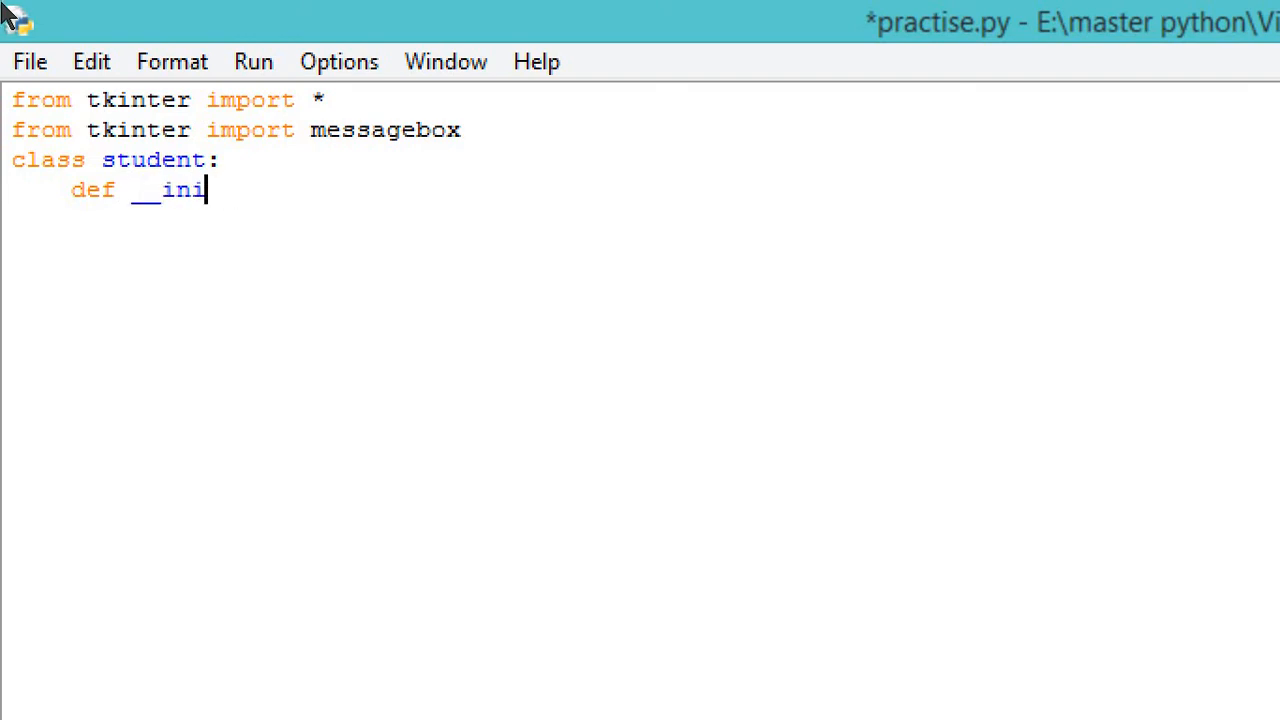
type("t__():")
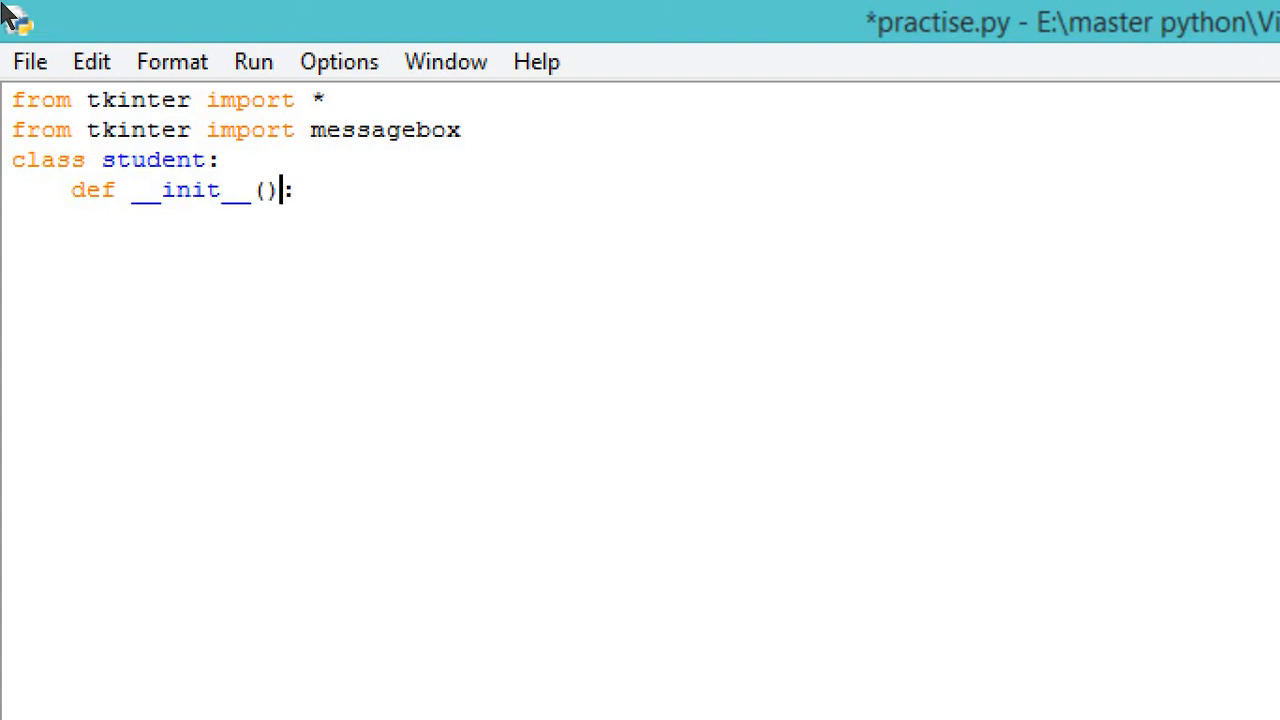
type("sr")
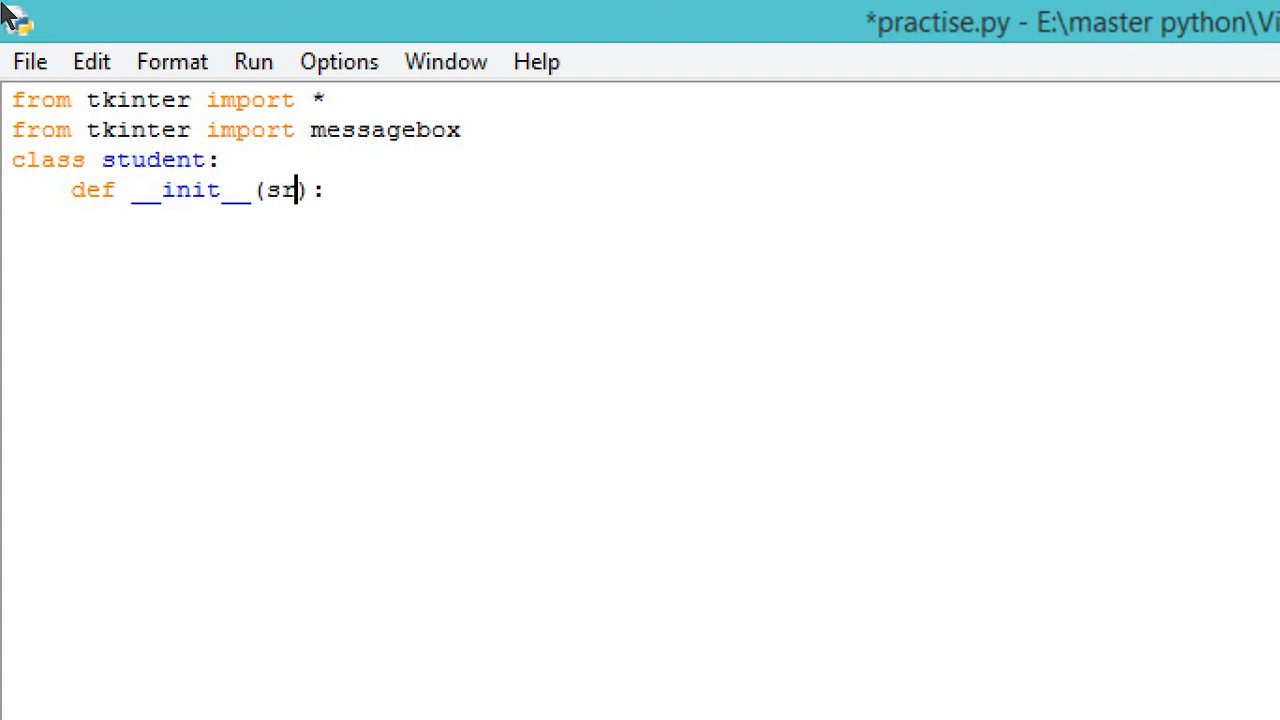
type("l,f")
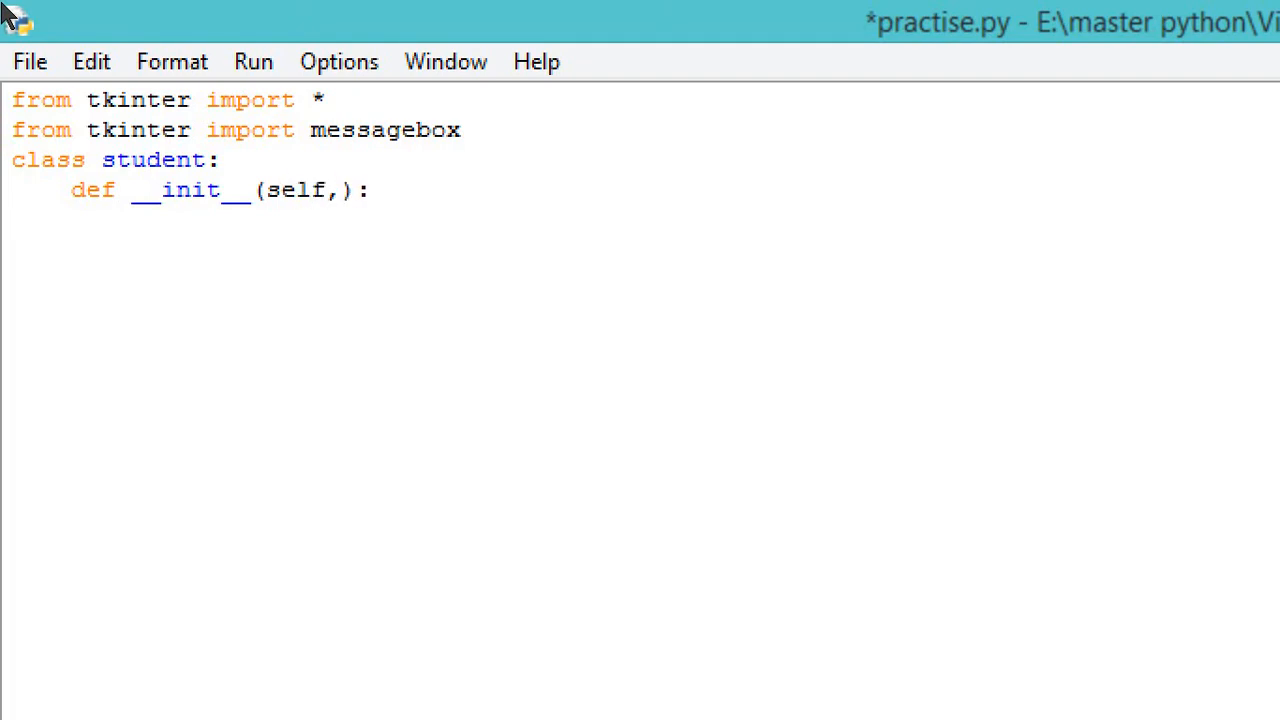
type("root,")
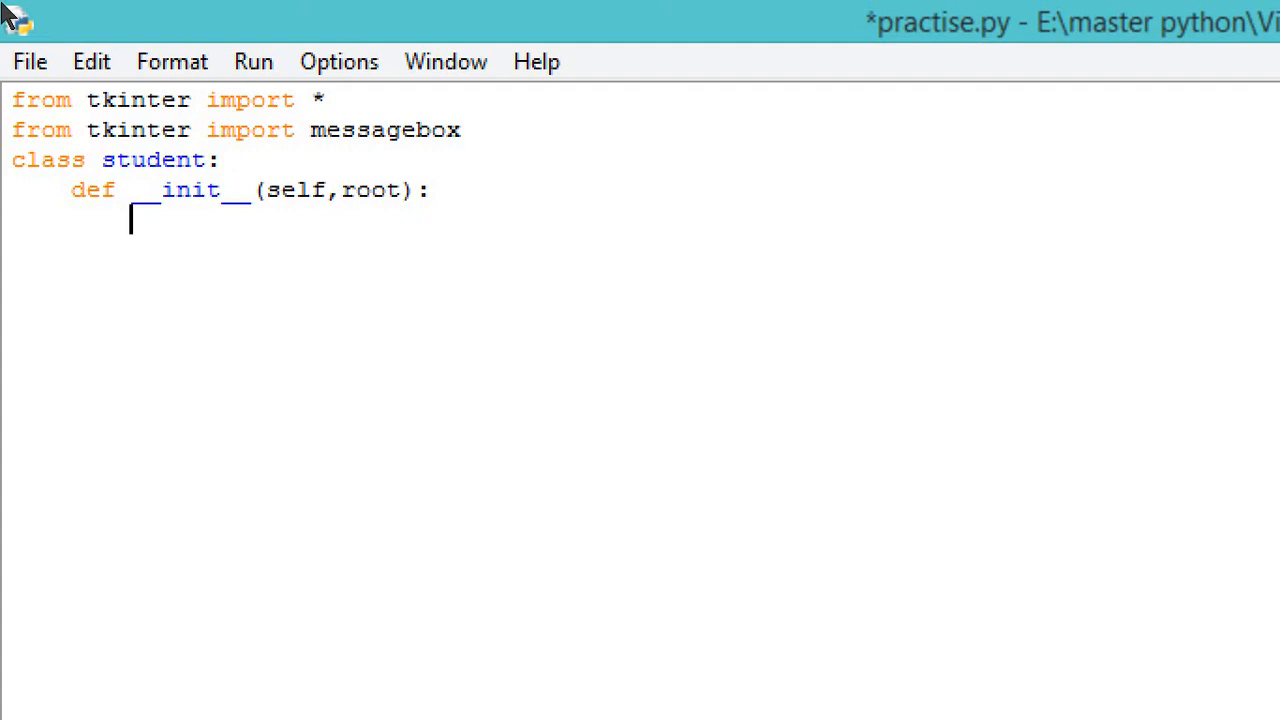
Step: In __init__, store self.root=root and create firstname=StringVar() and surname=StringVar()
type("self.root=root")
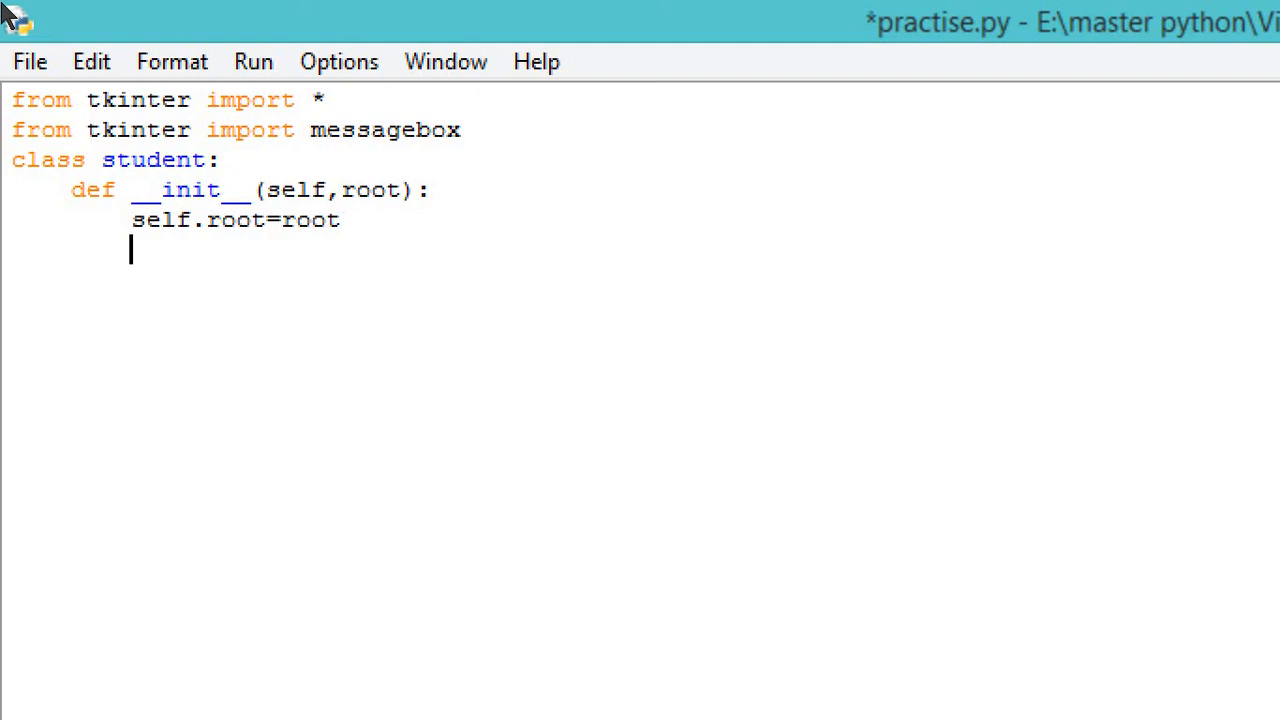
type("f")
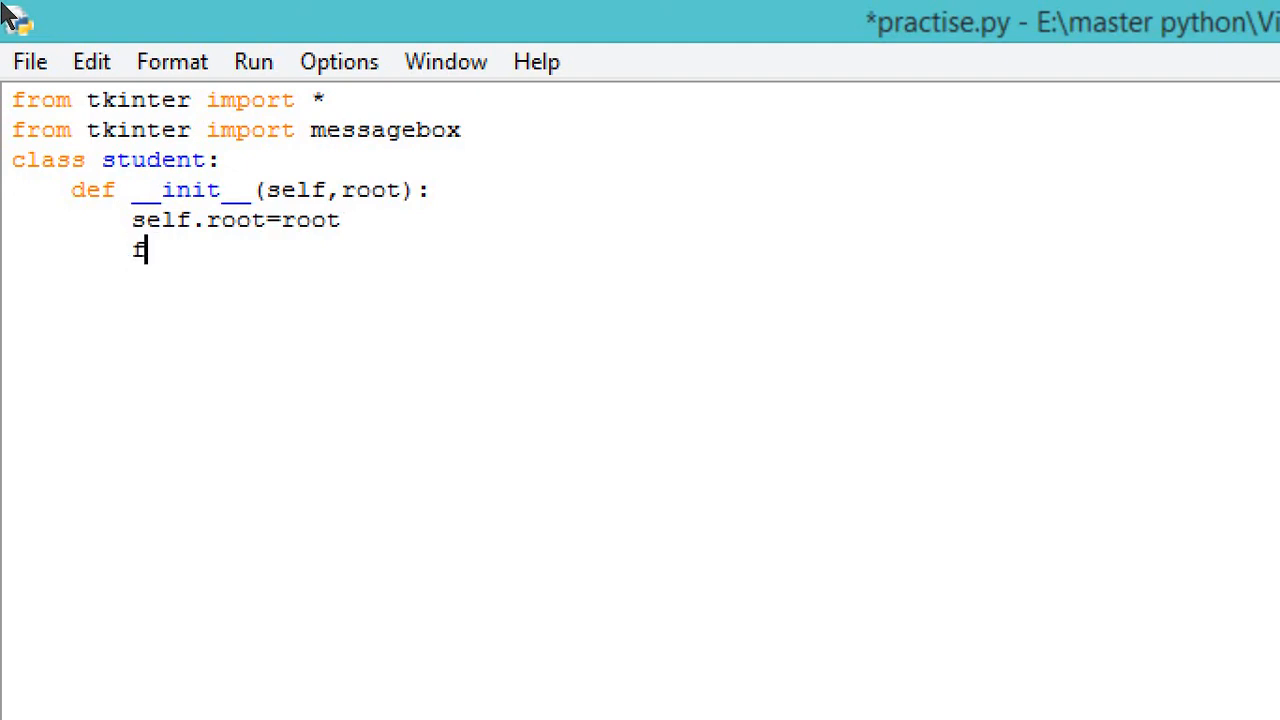
type("irstname=")
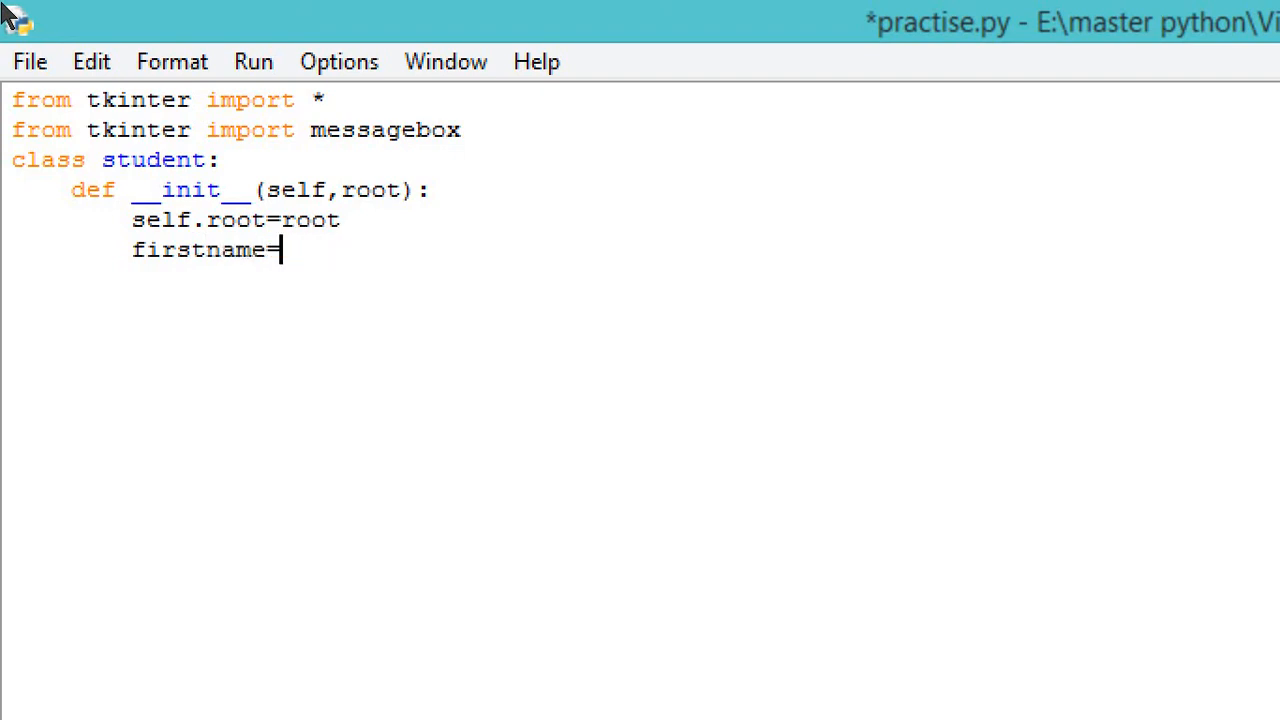
type("Sti")
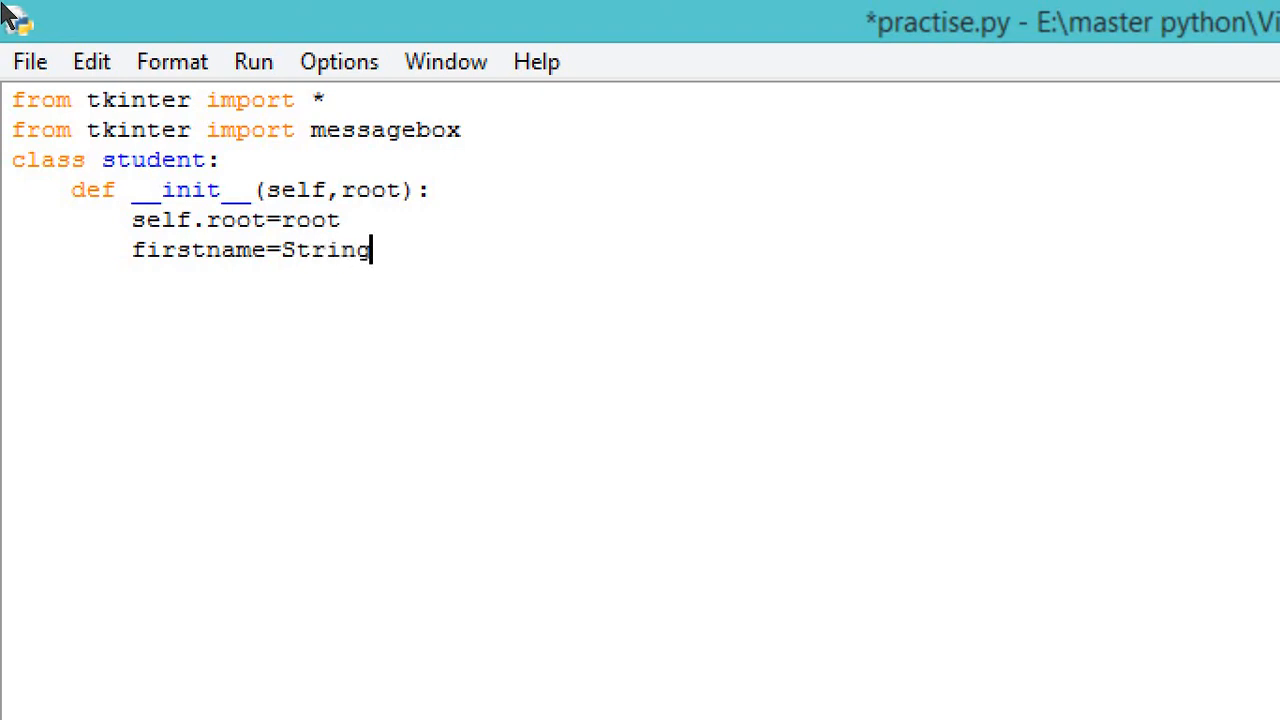
type("Var()")
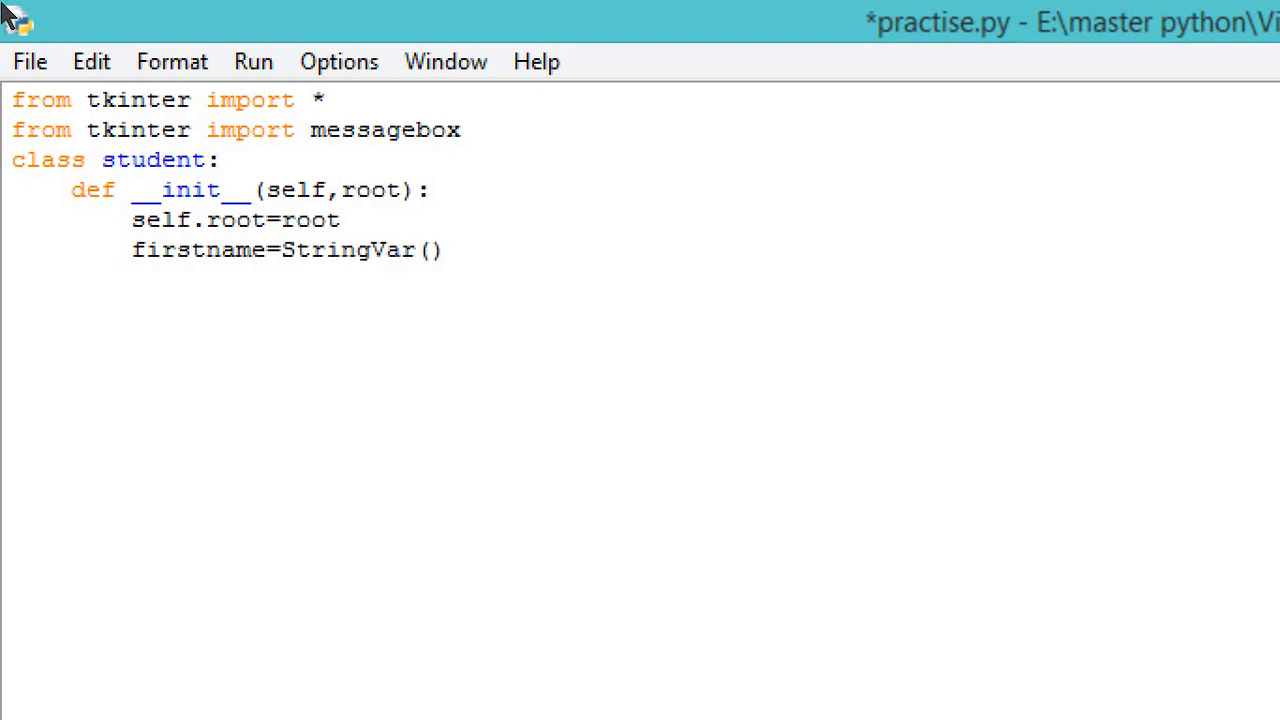
type("surname")
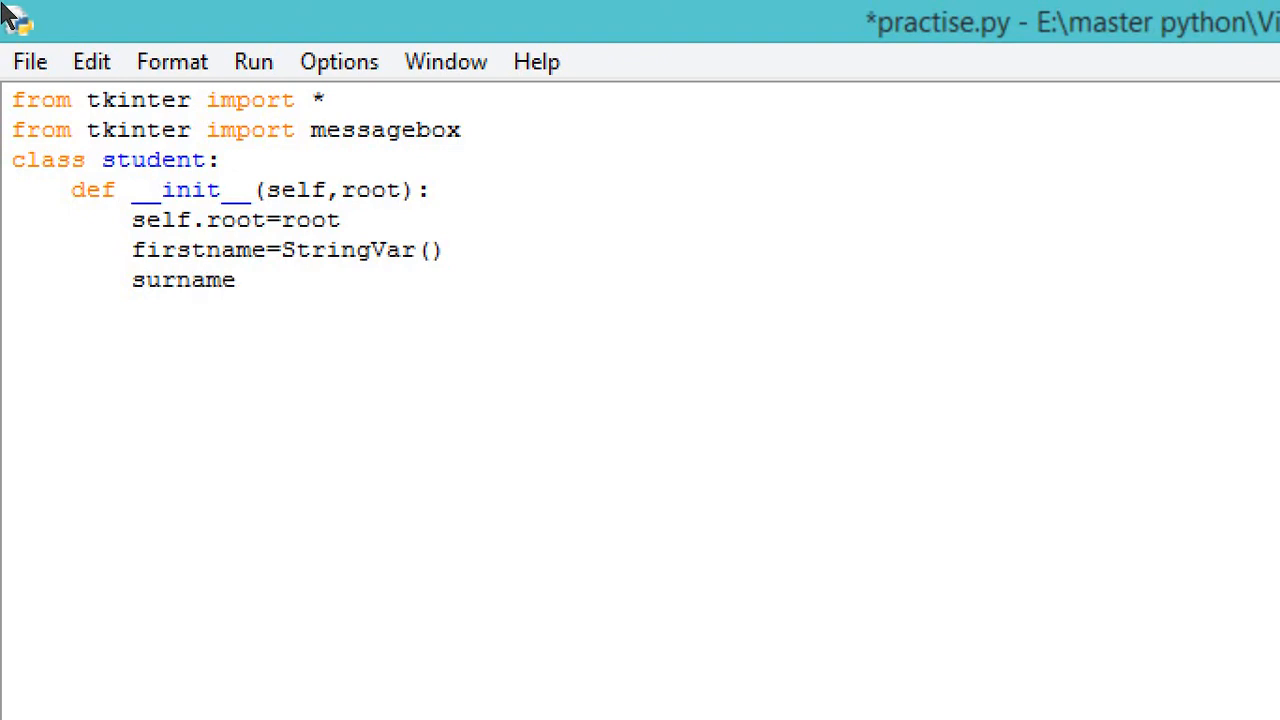
type("=St")
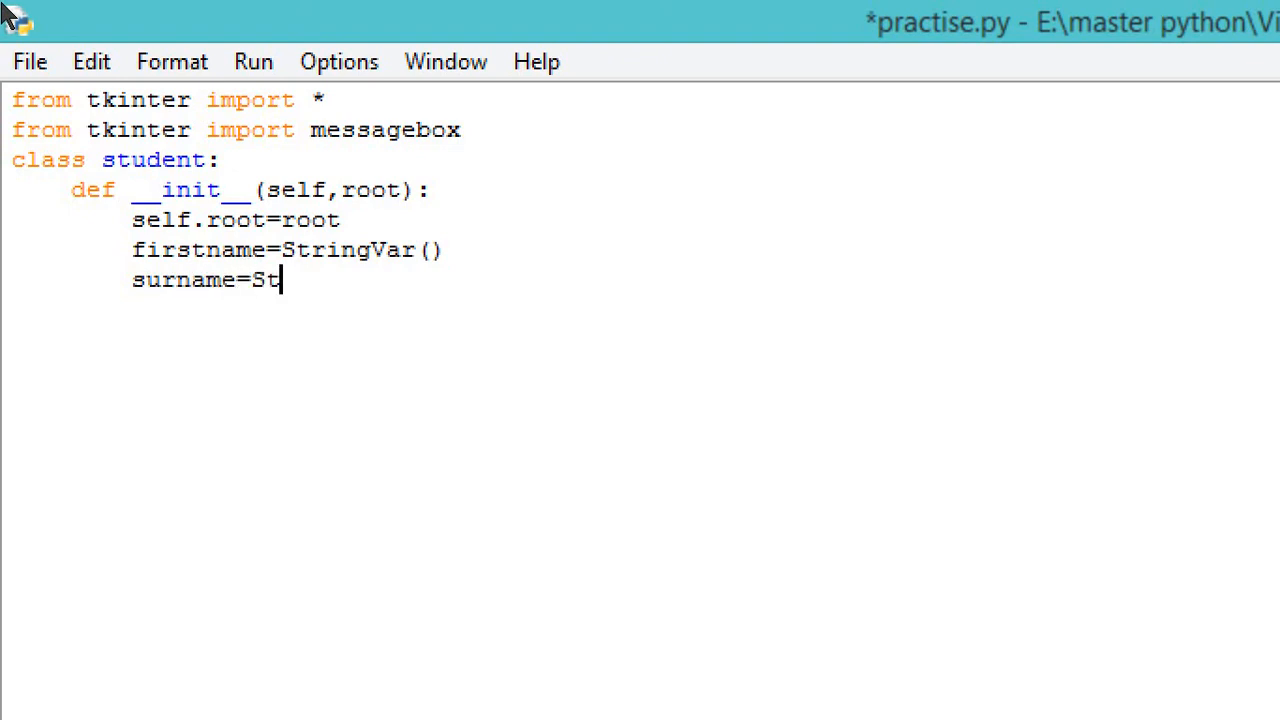
type("ringVar(")
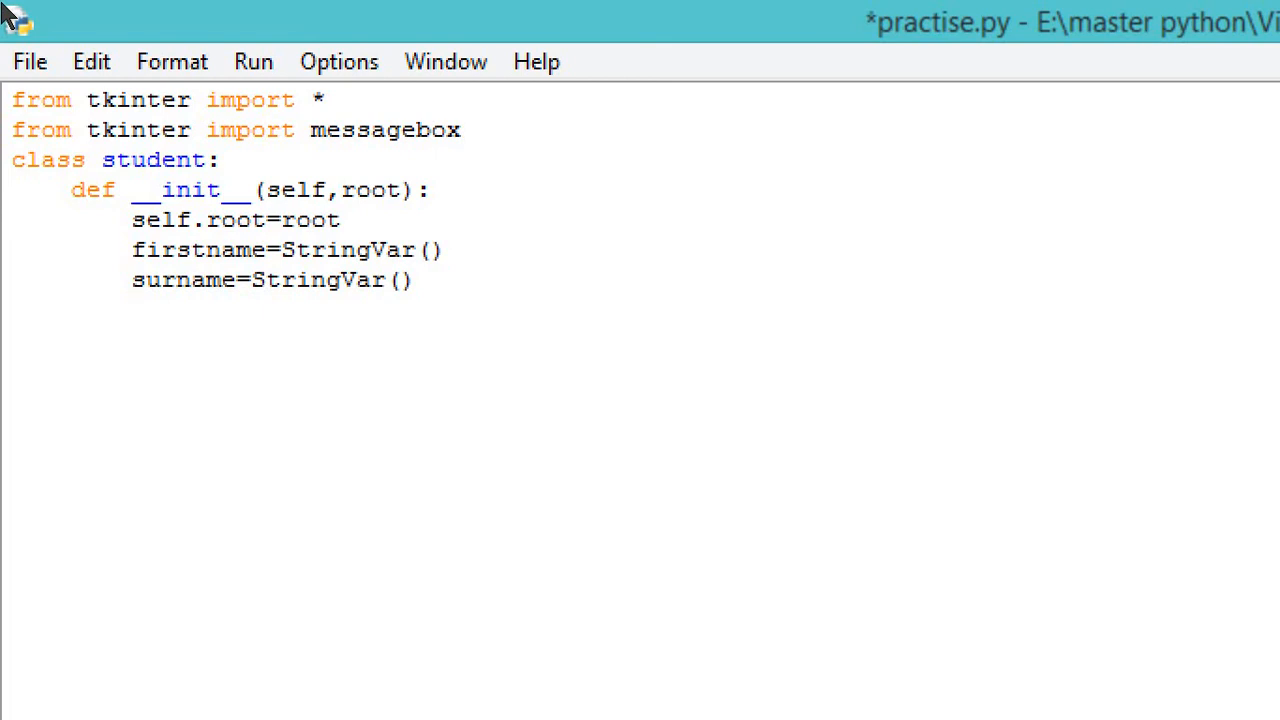
Step: Define iExit() assigning iExit=tkinter.messagebox.askyesno("Database","yes or no")
type("def")
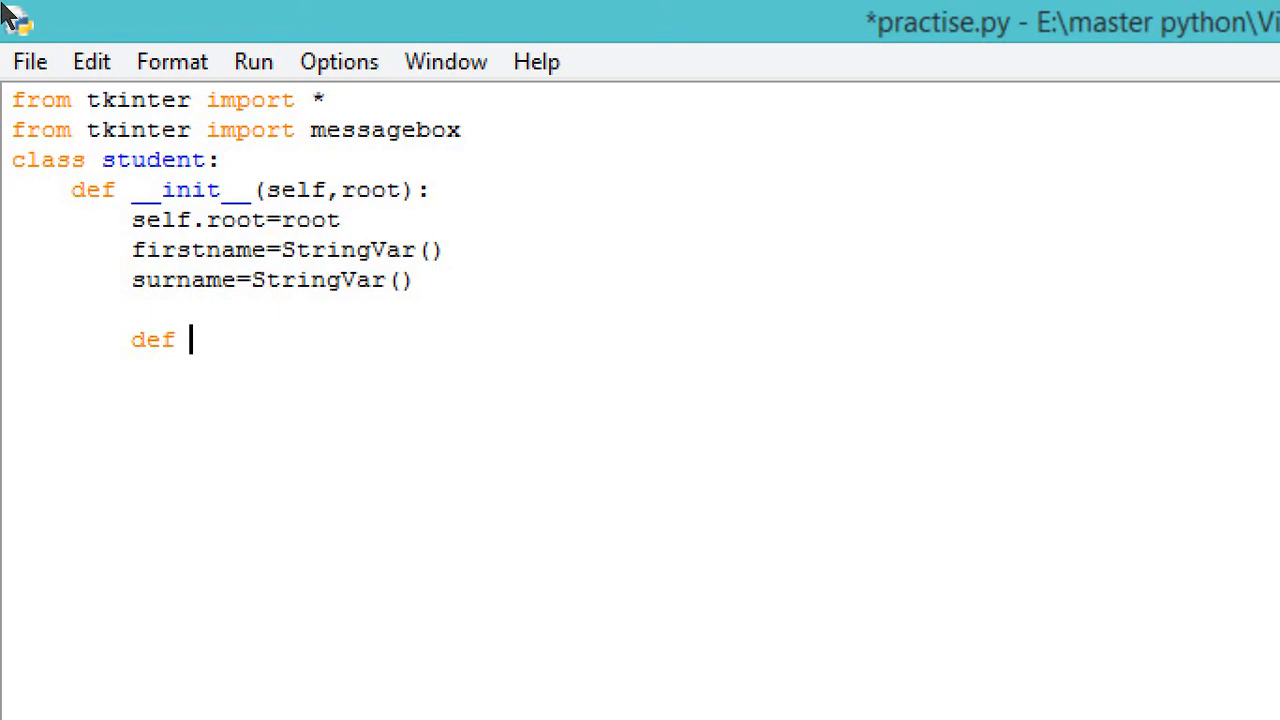
type("iExit():")
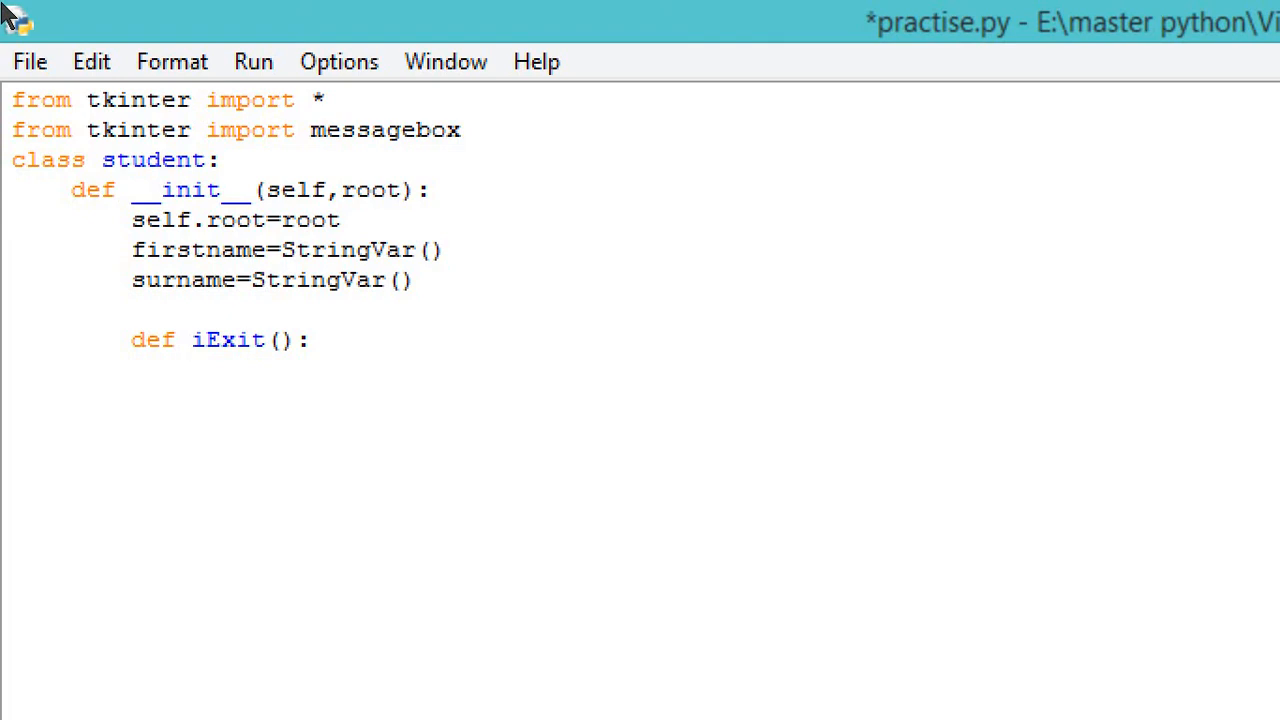
type("iExi")
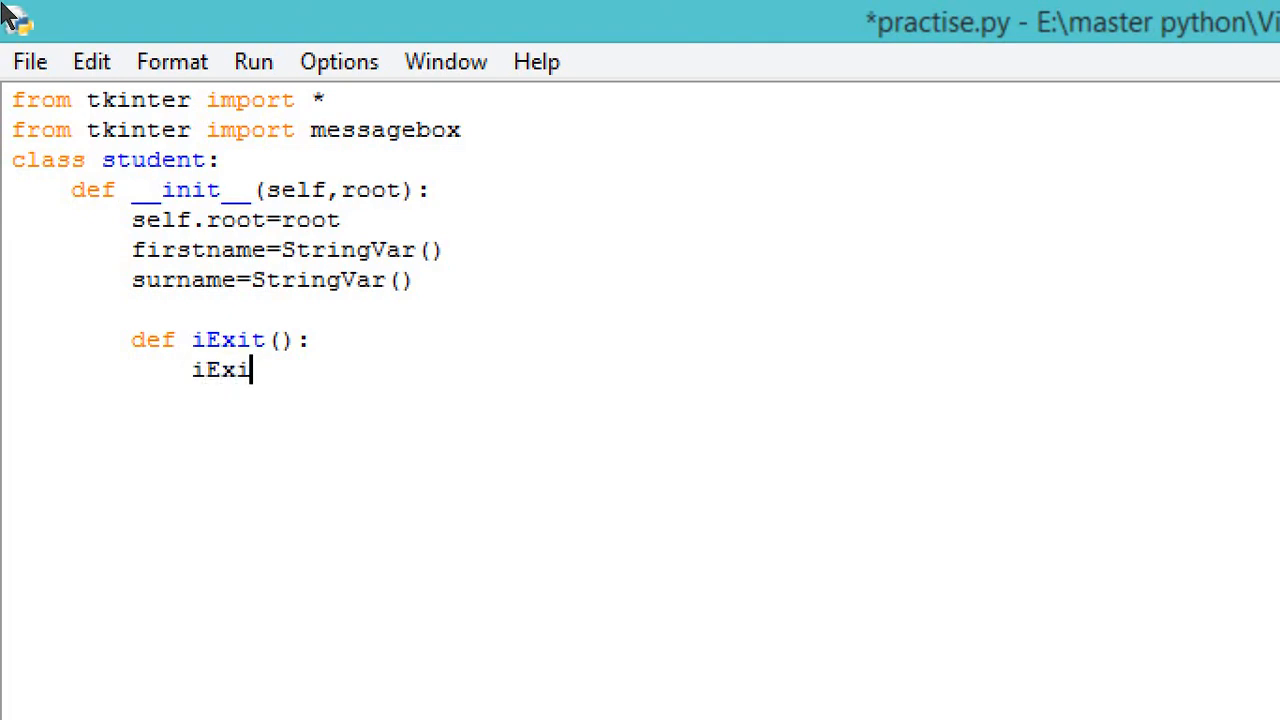
type("=tkinter")
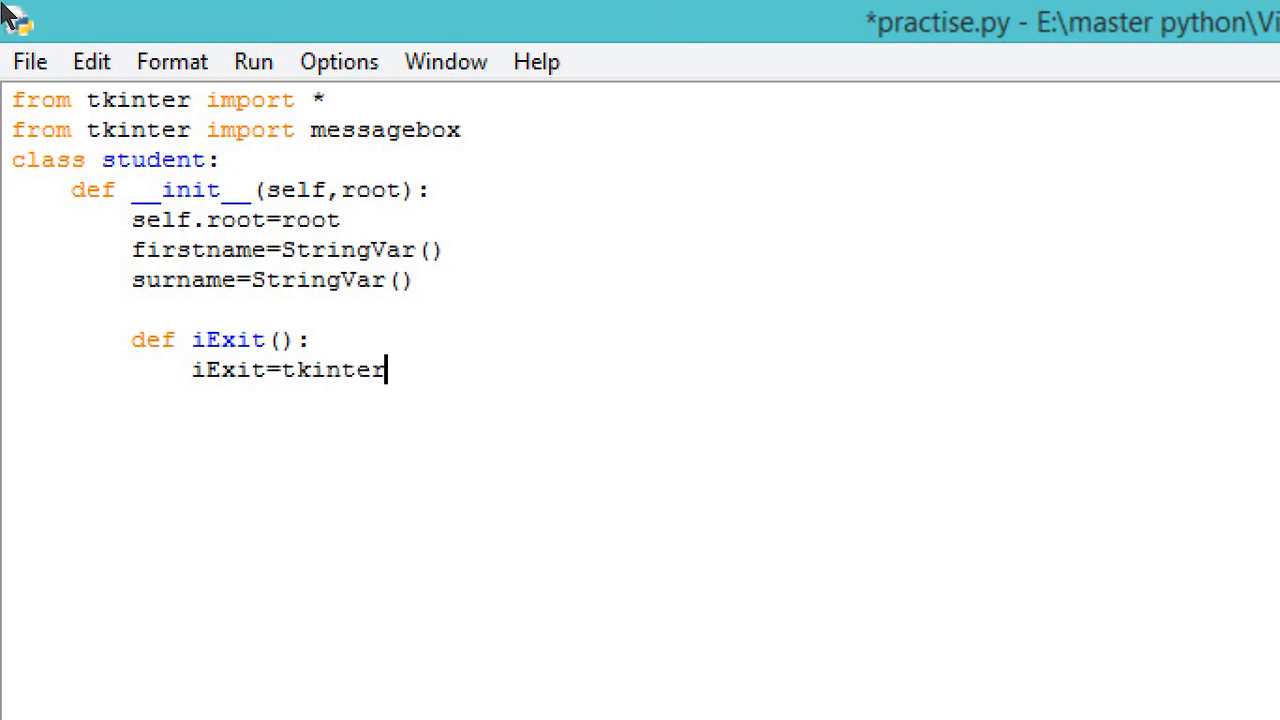
type(".messagebox")
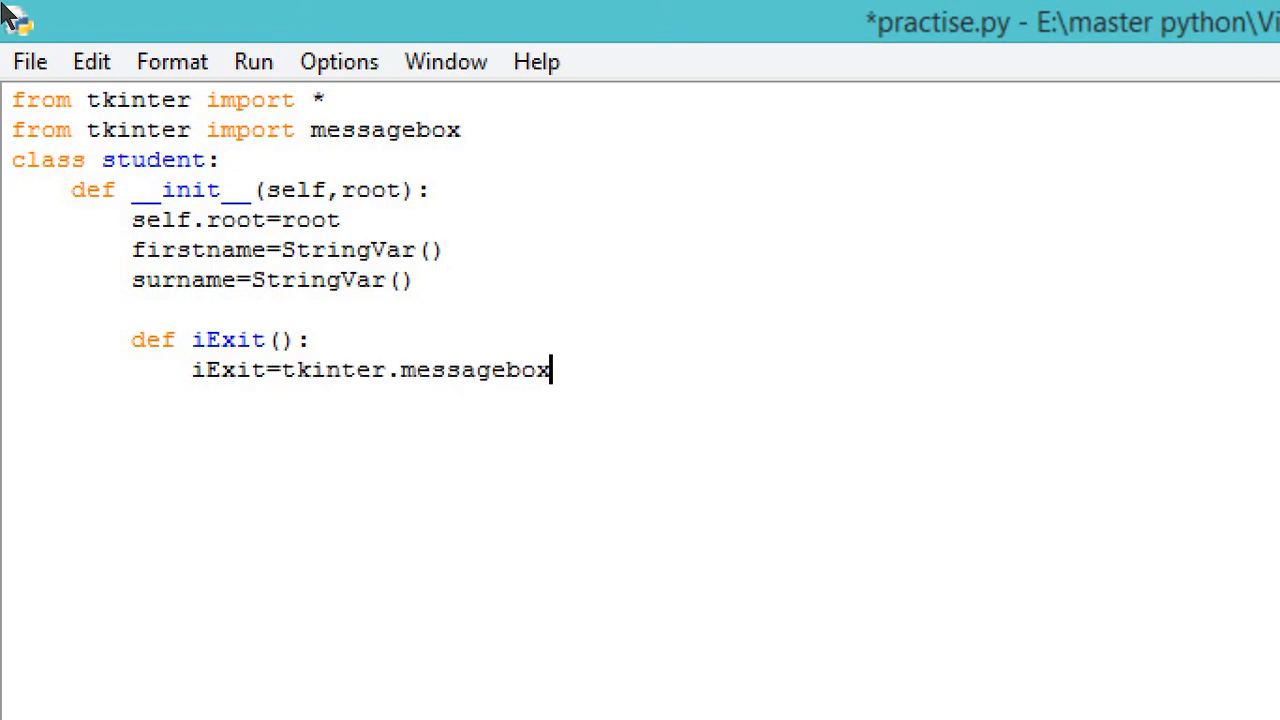
type(".askyesno(\"\",\"")
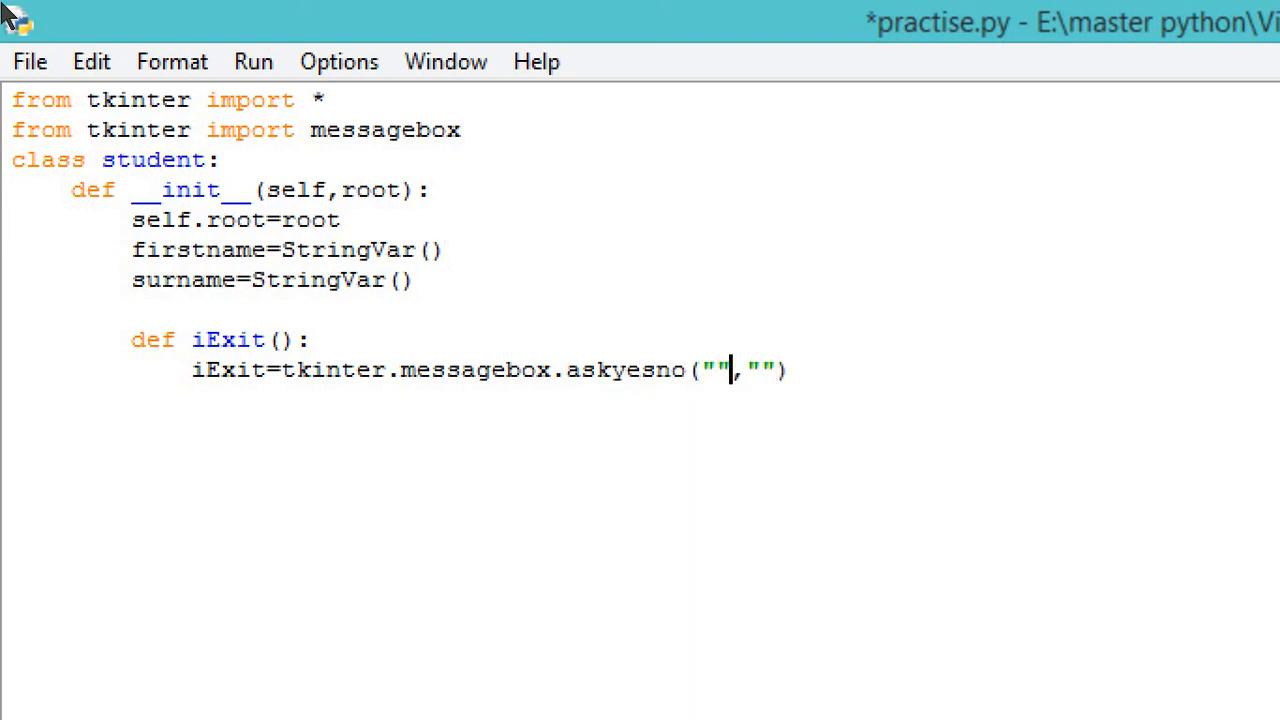
type("Data")
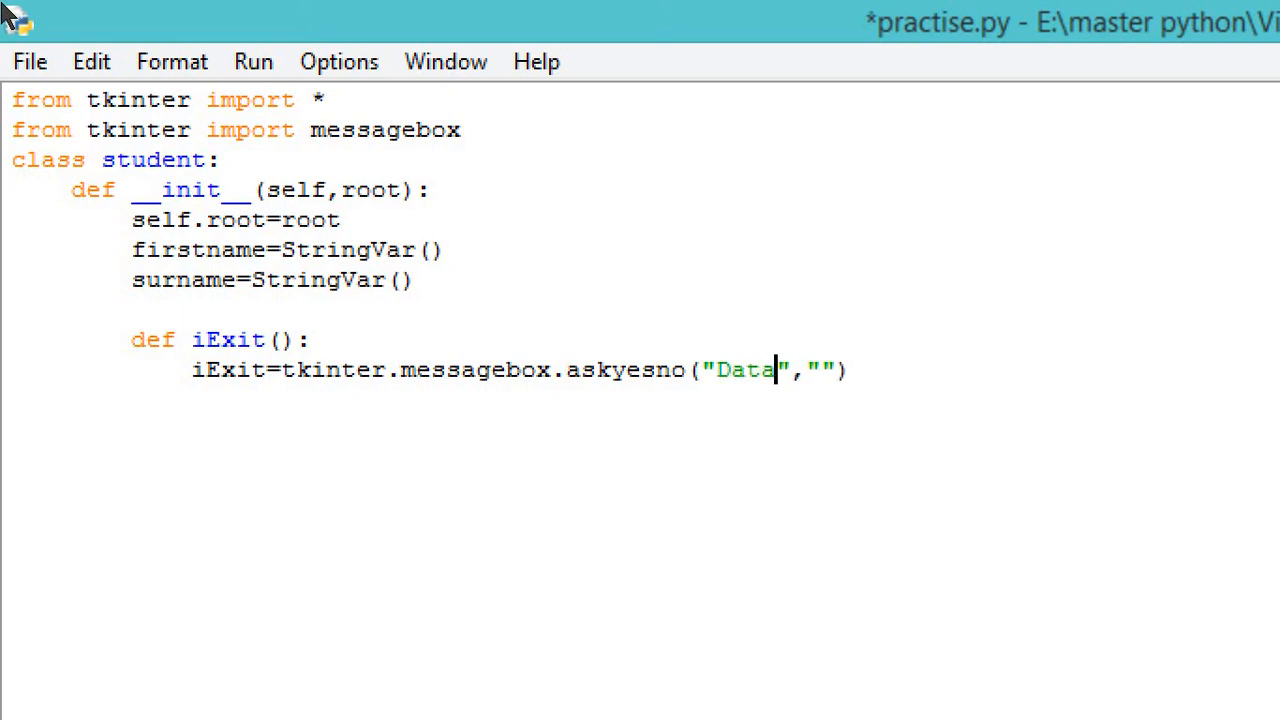
type("base")
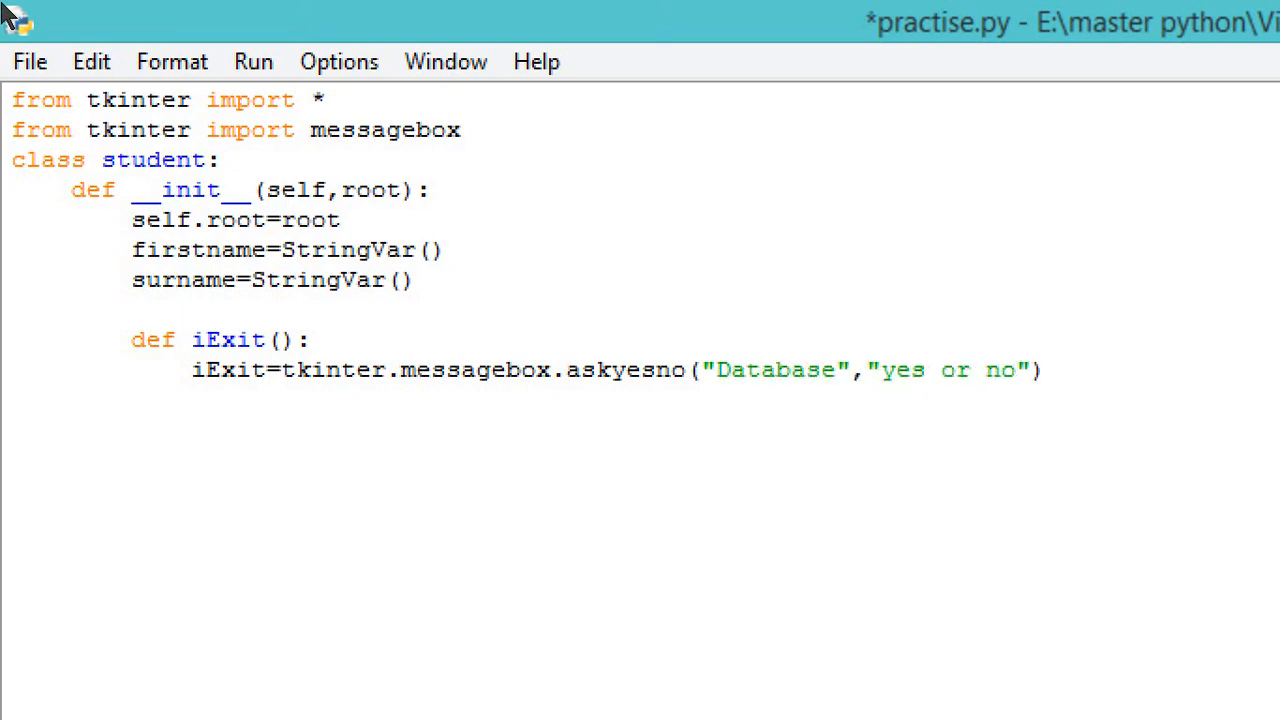
Step: Add 'if iExit>0:' with root.destroy() to close the window when confirmed
type("if")
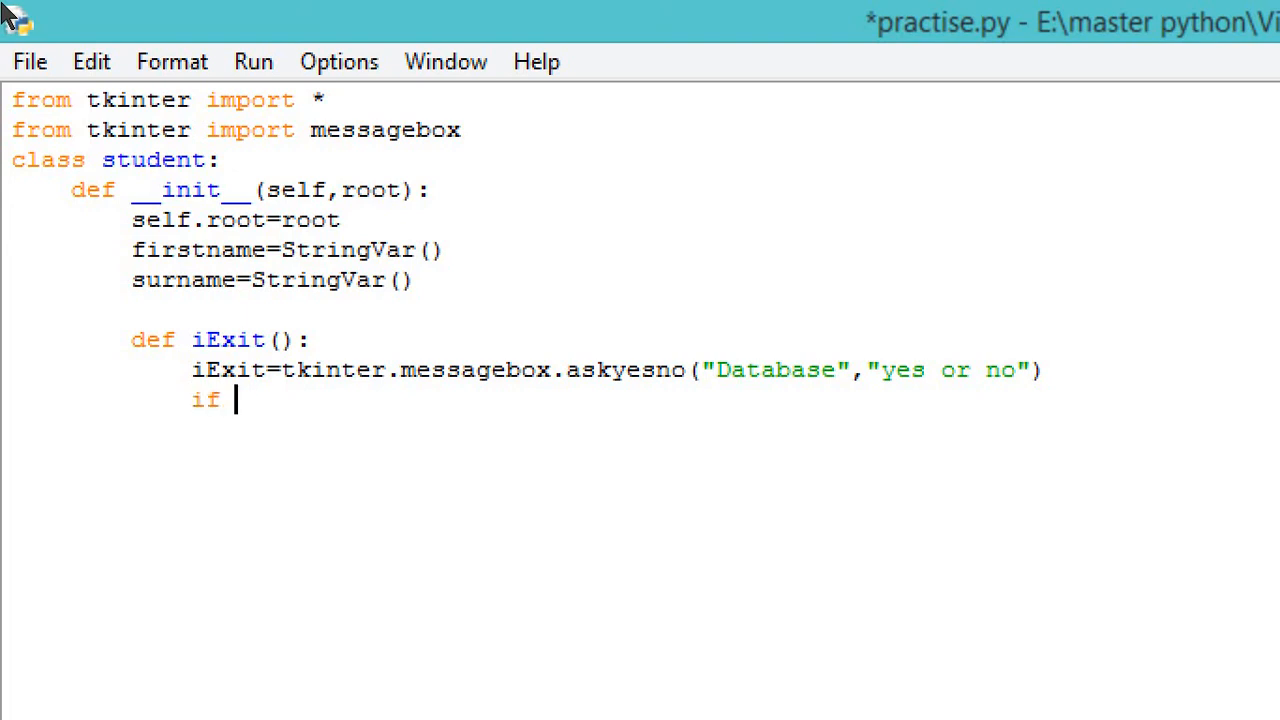
type("iExit?0")
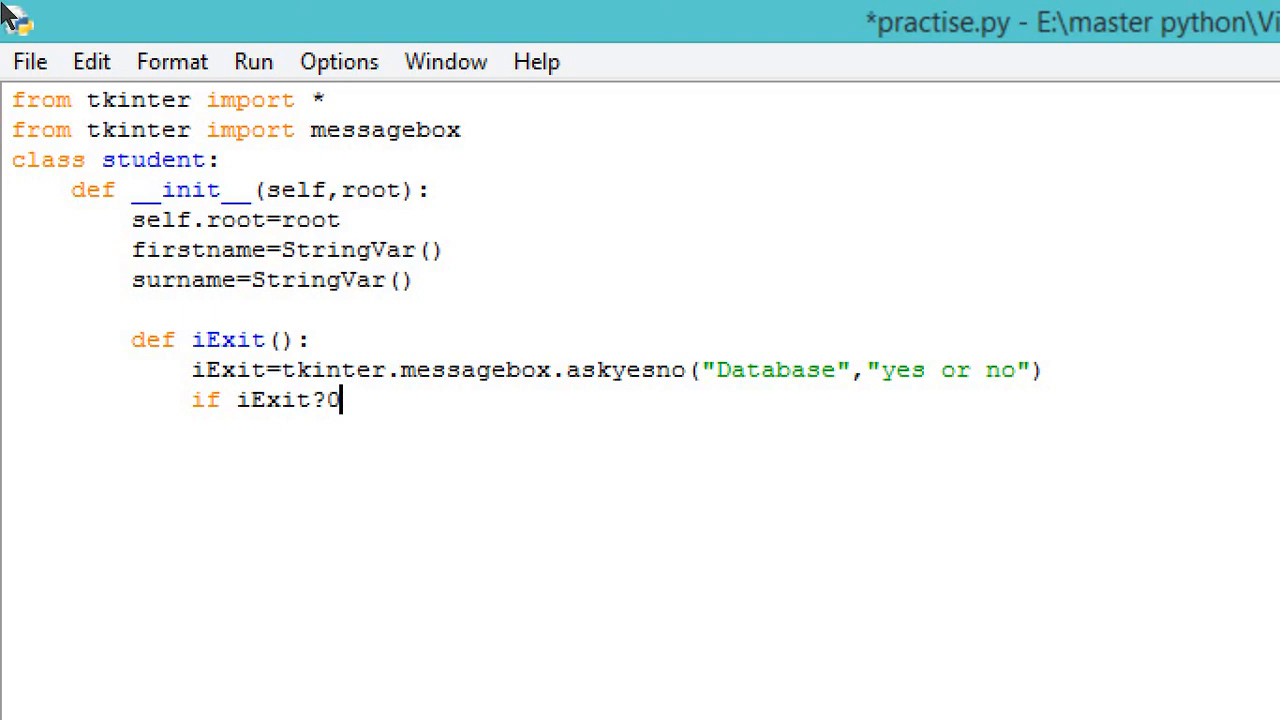
type(":")
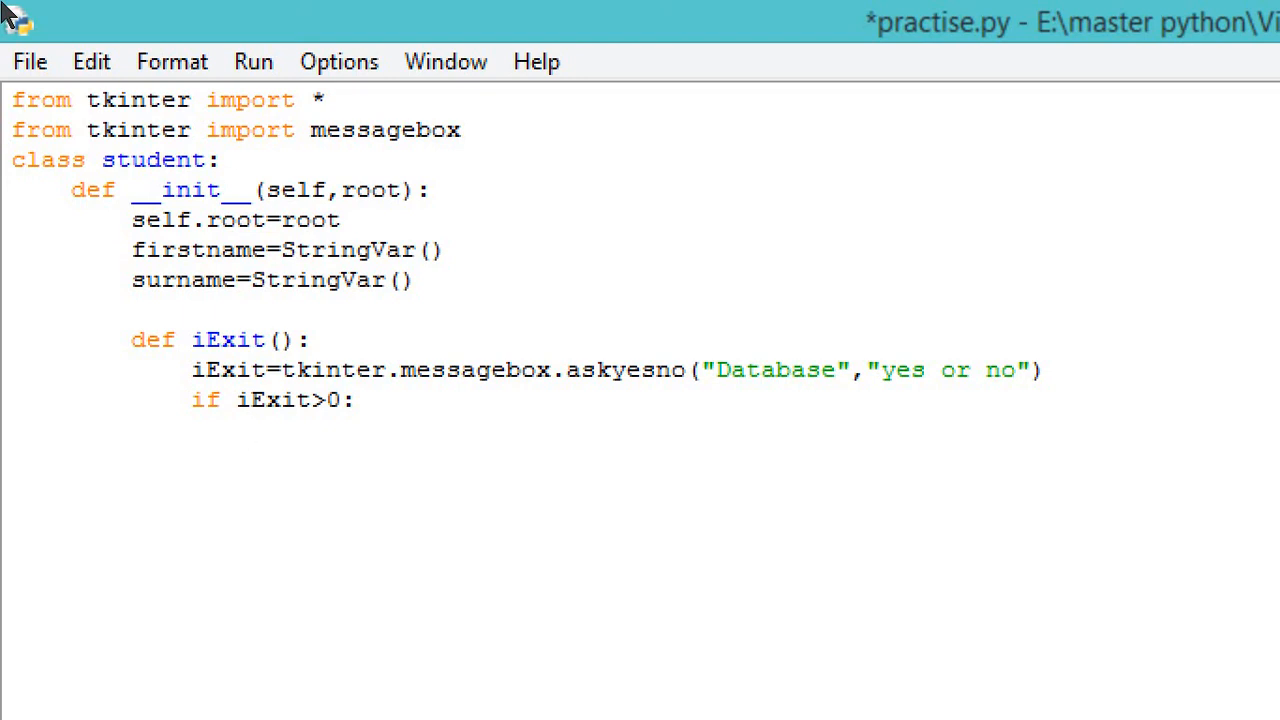
type("root.des")
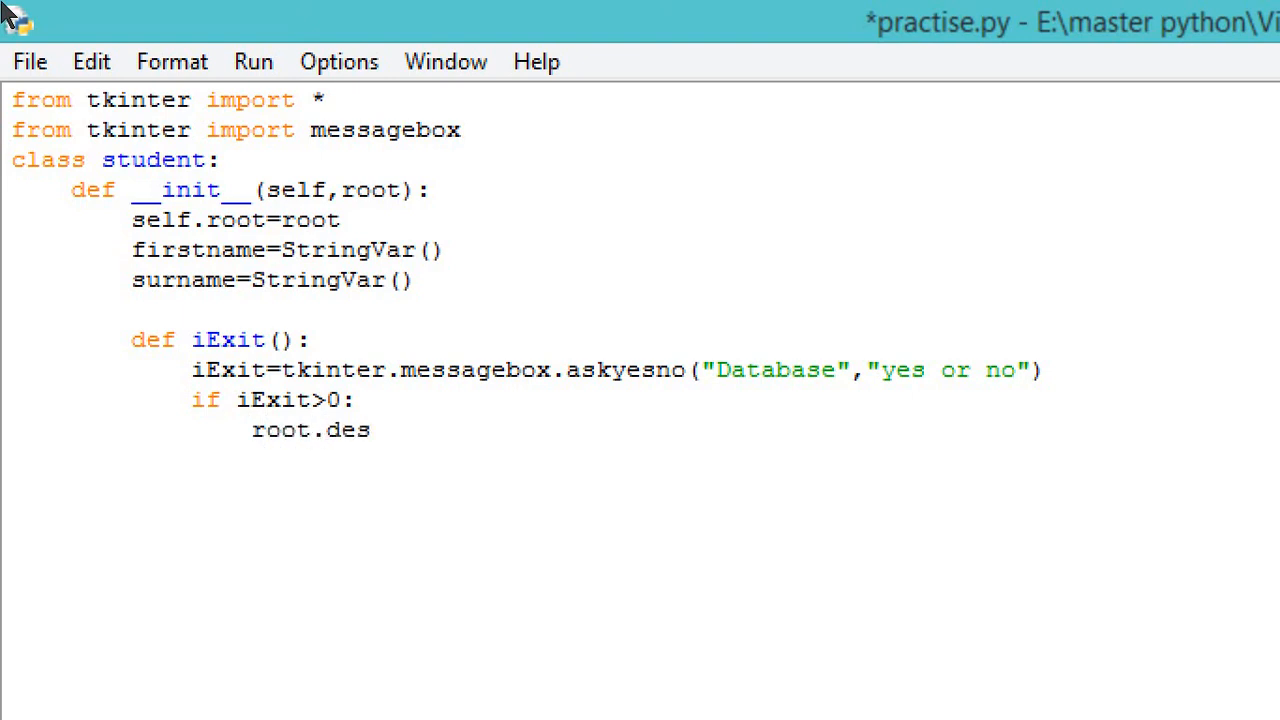
type("troy")
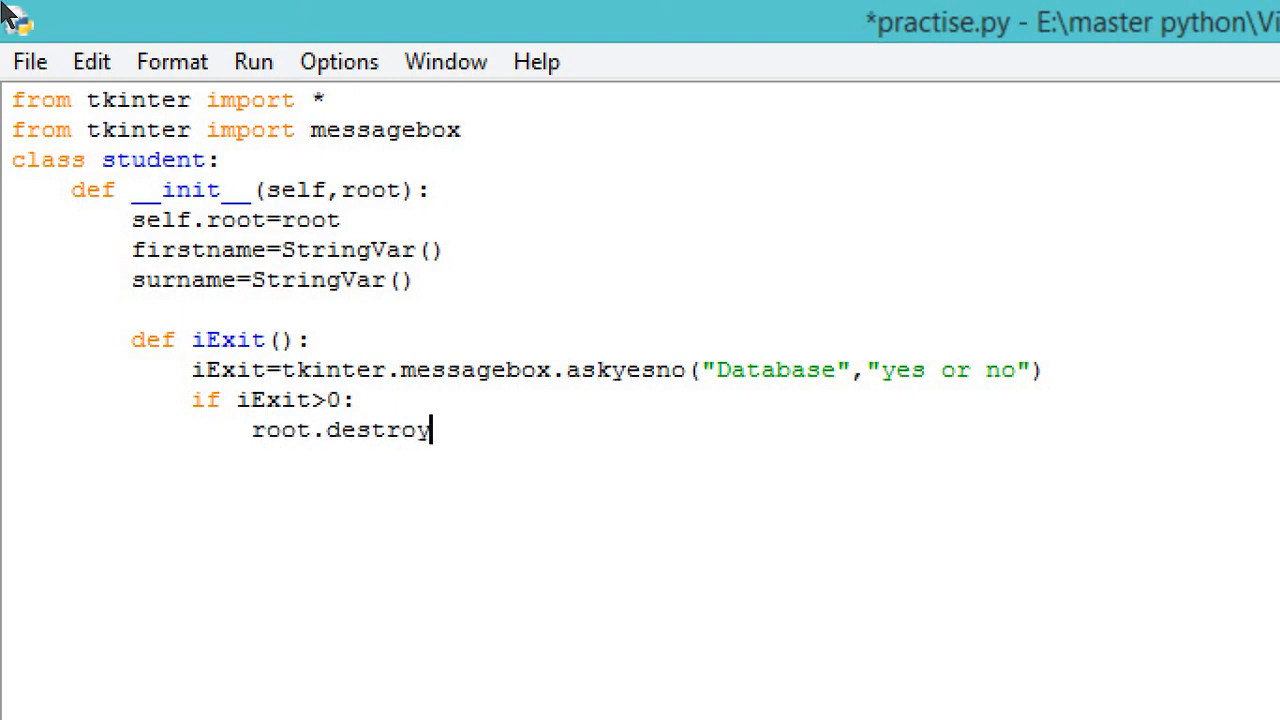
type("()")
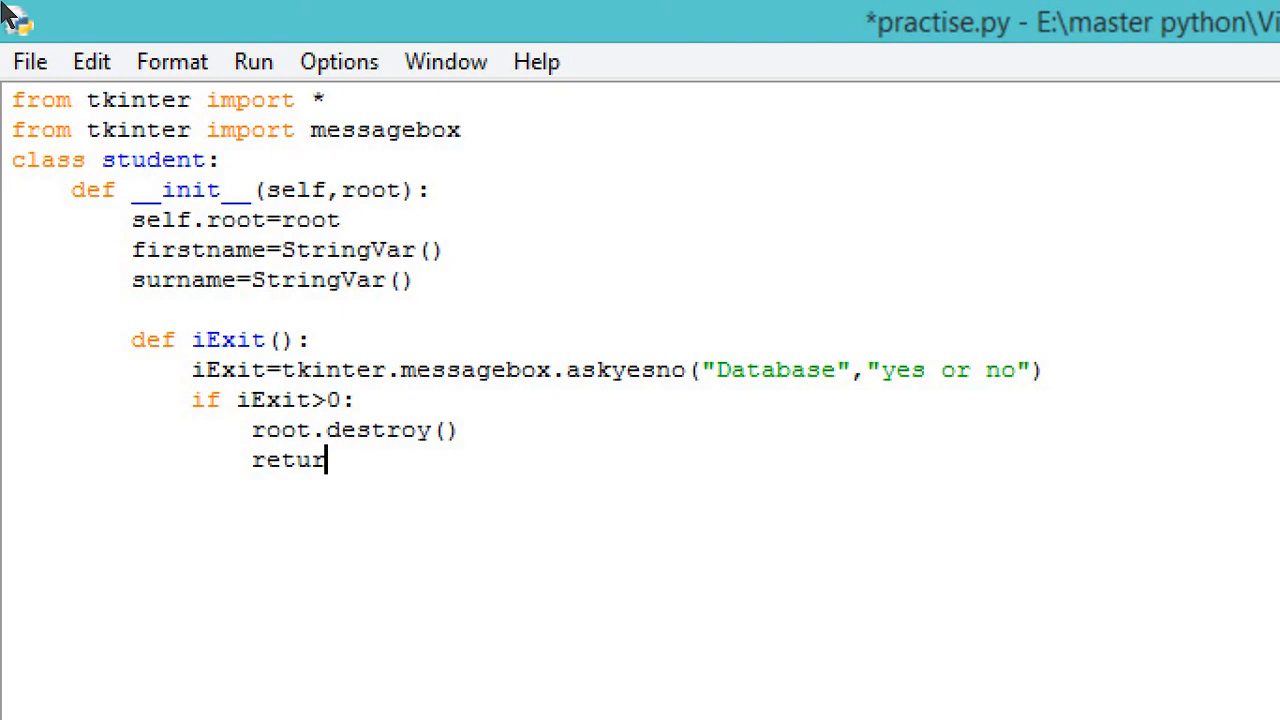
Step: Define delete() whose first line is self.txtfirstname.delete(0, END)
type("n")
type("def delete(")
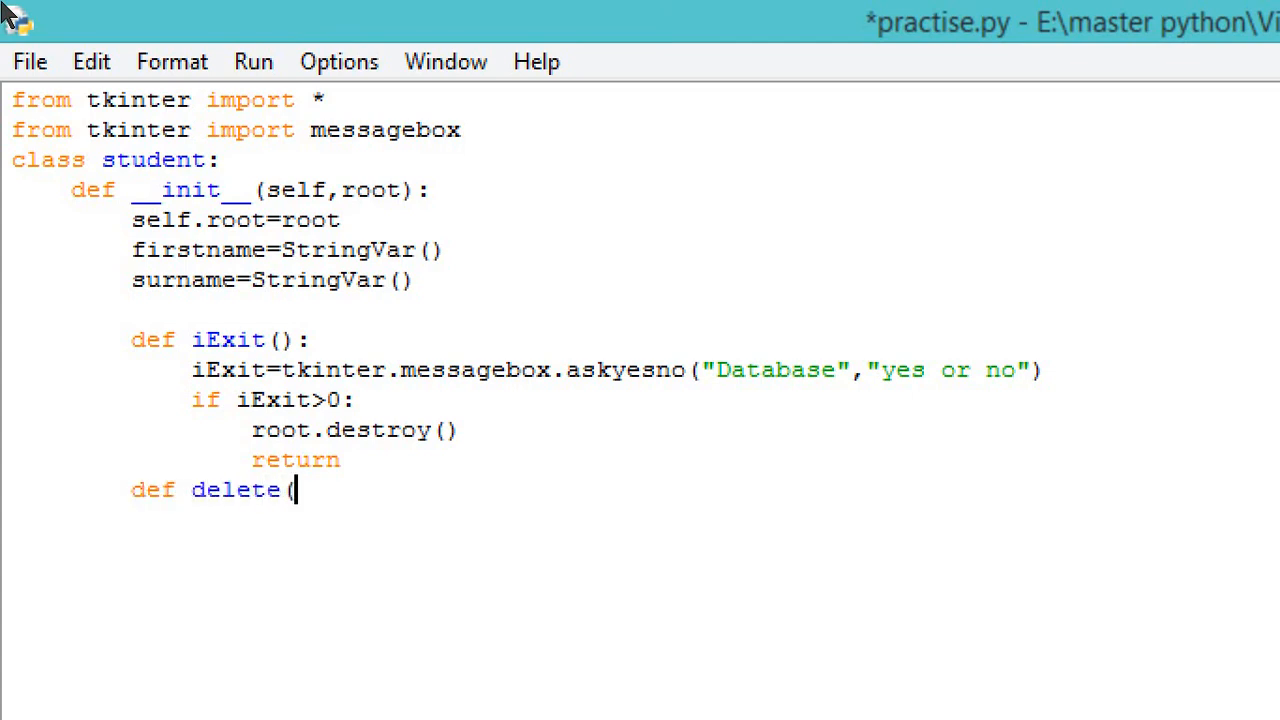
type("):")
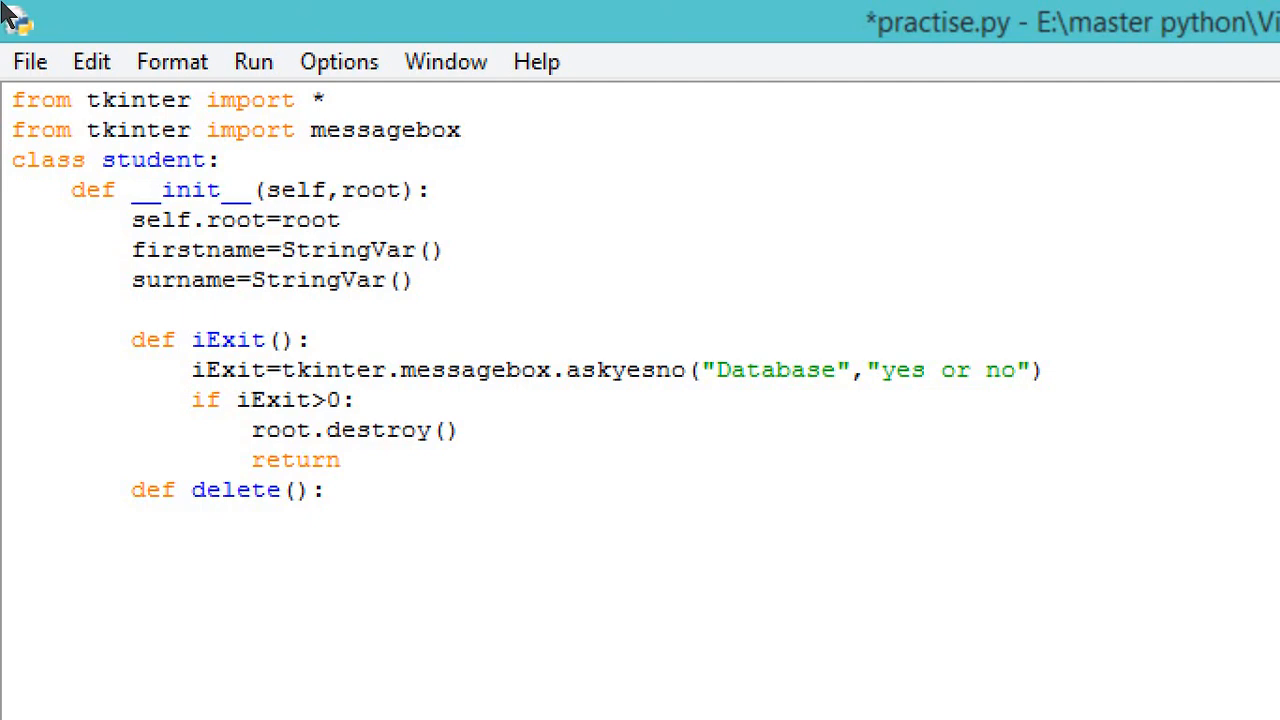
type("self")
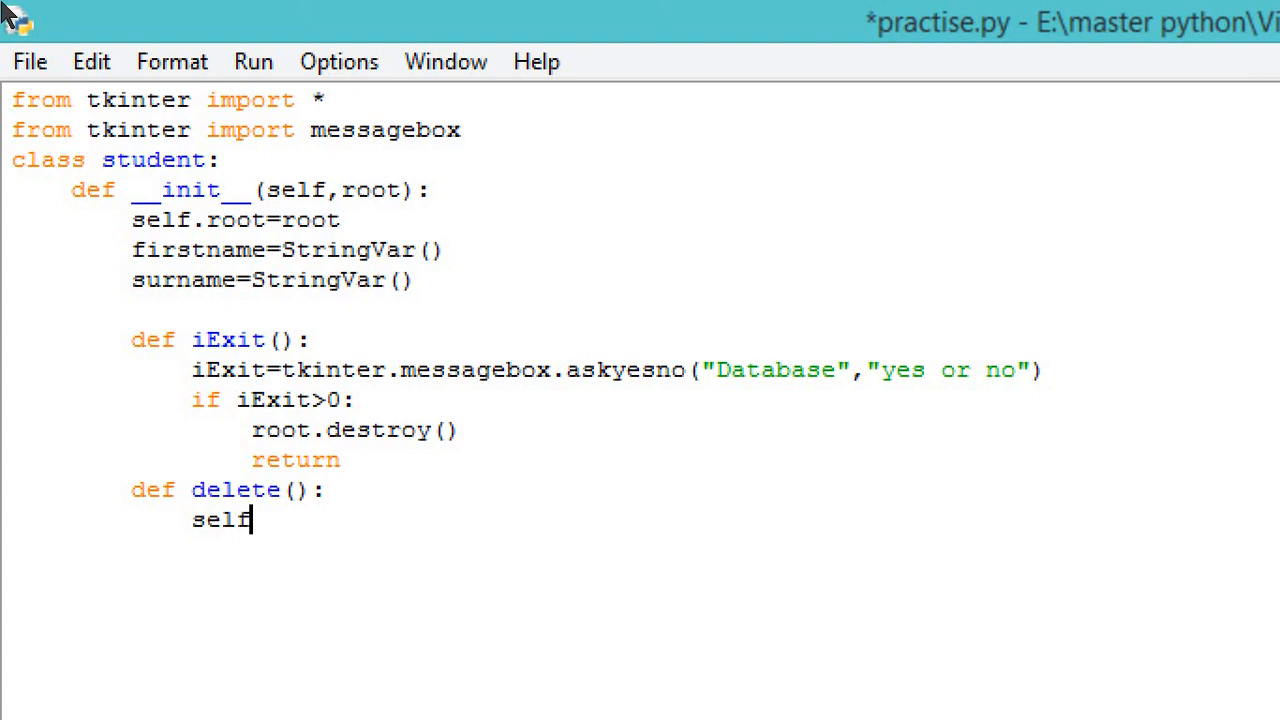
type(".txts")
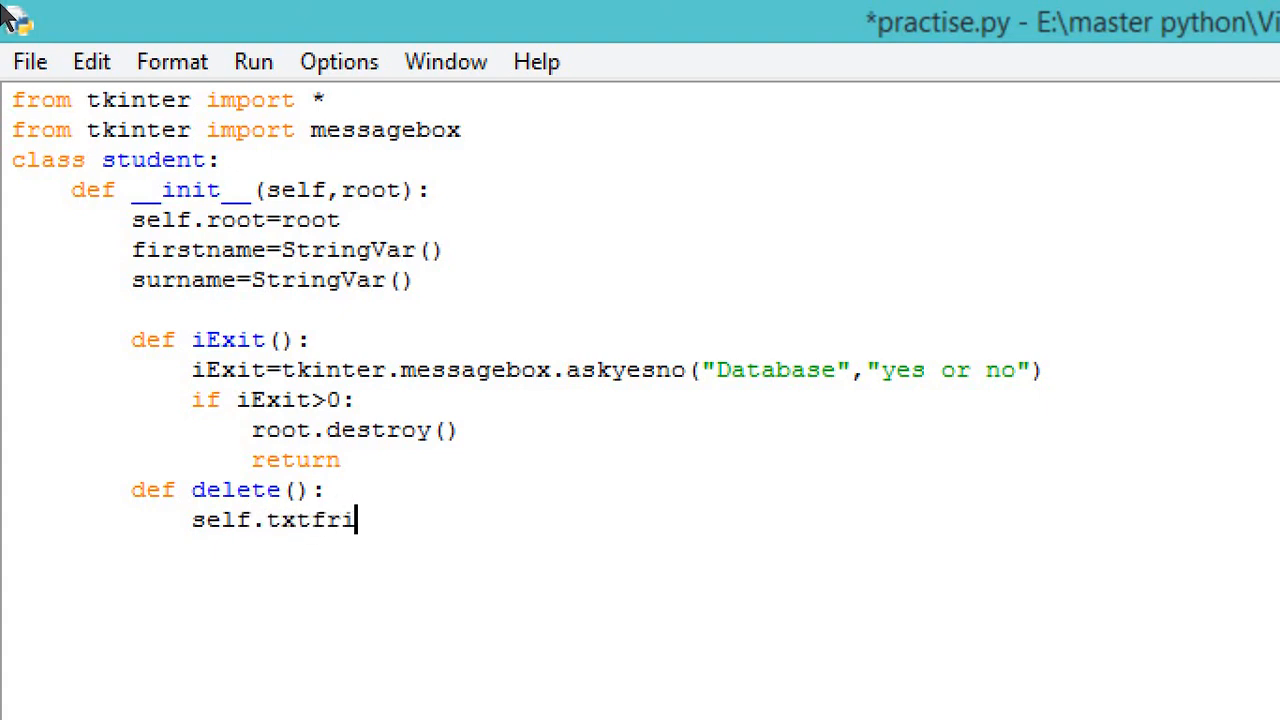
type("rstname")
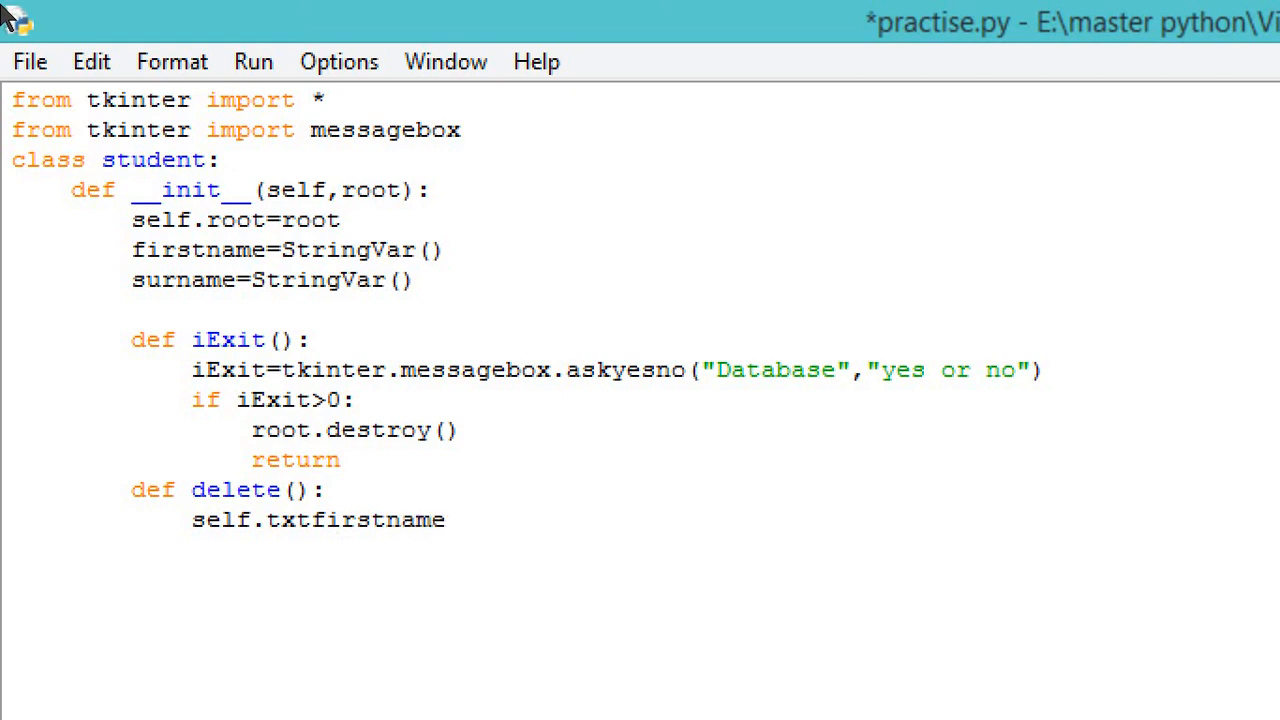
type(".")
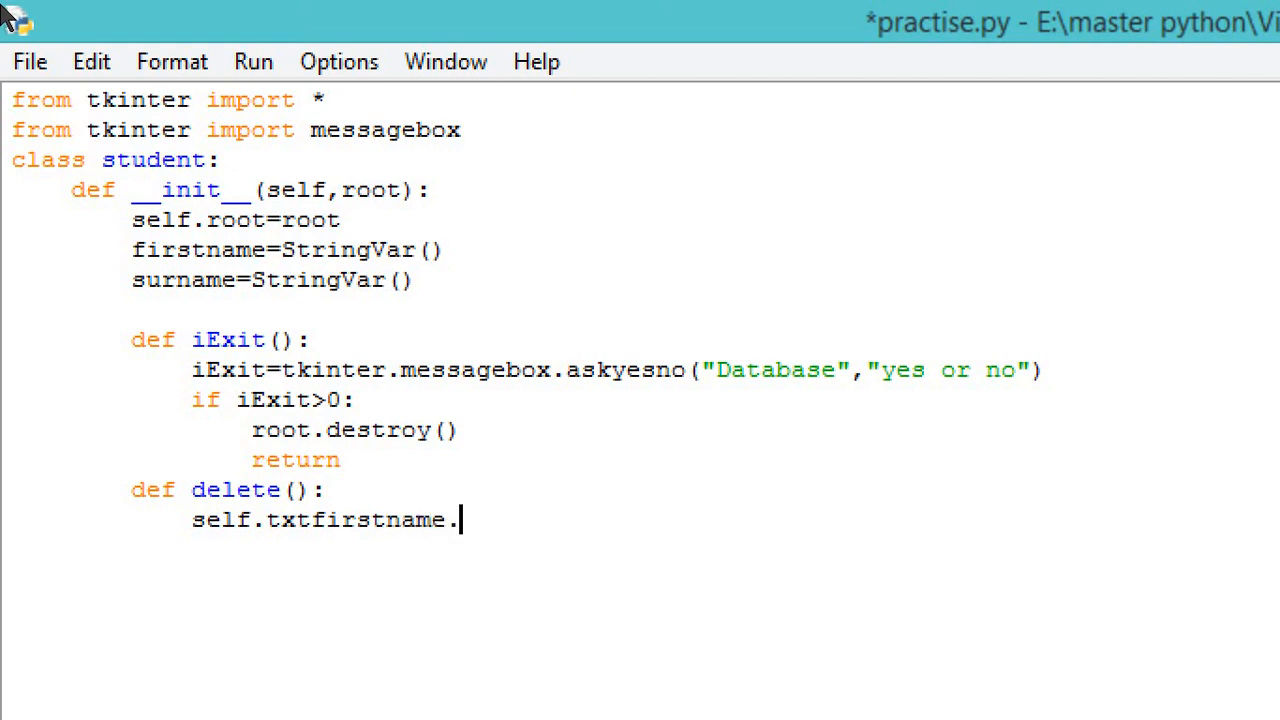
type("delete(")
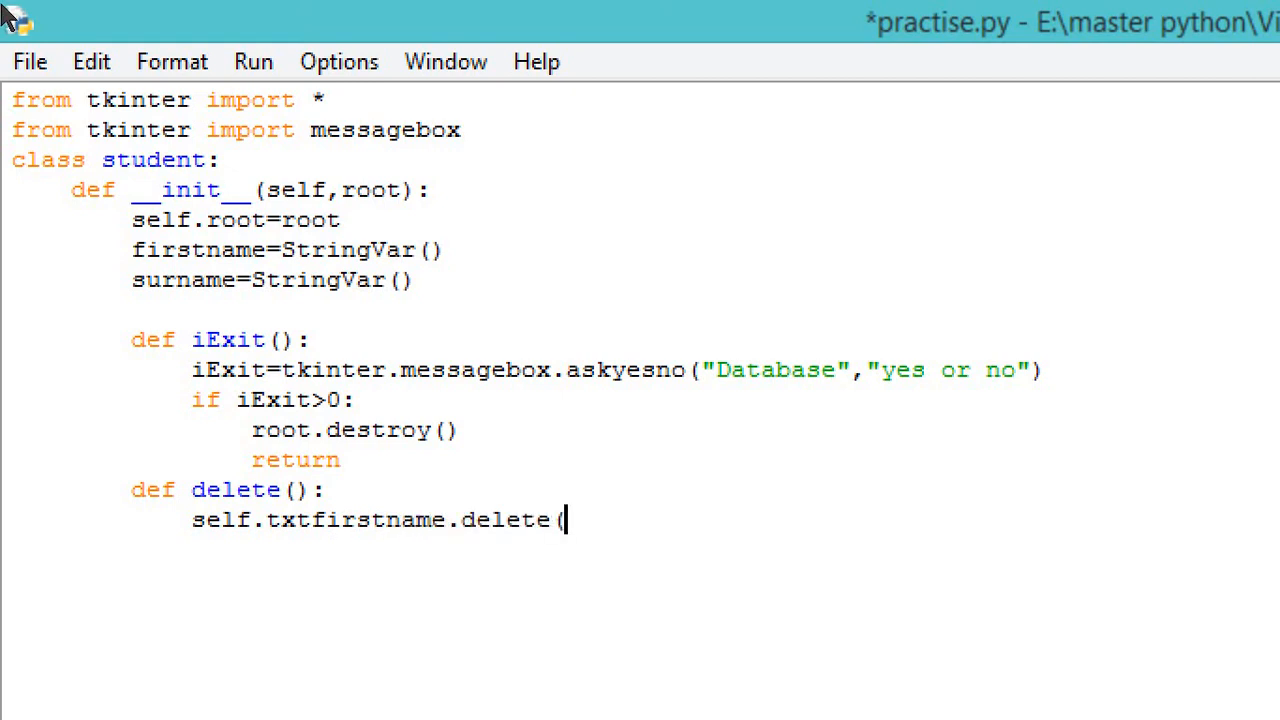
type("0)")
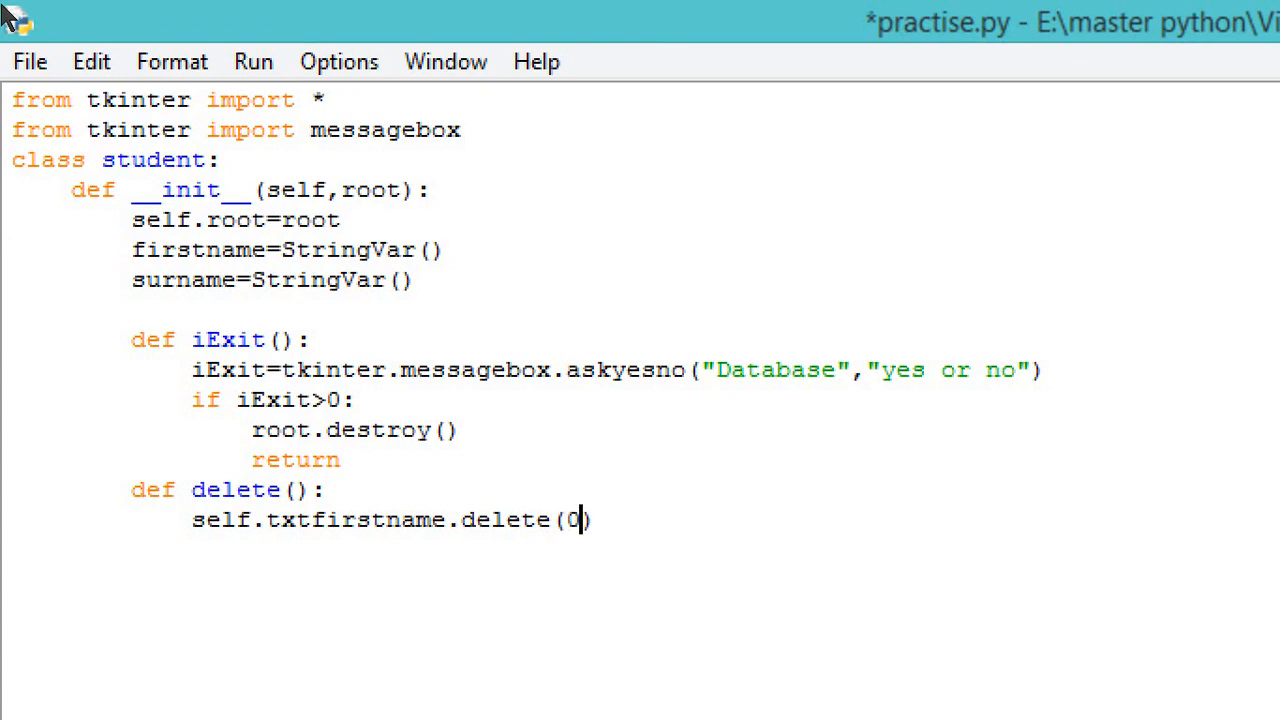
type(", END")
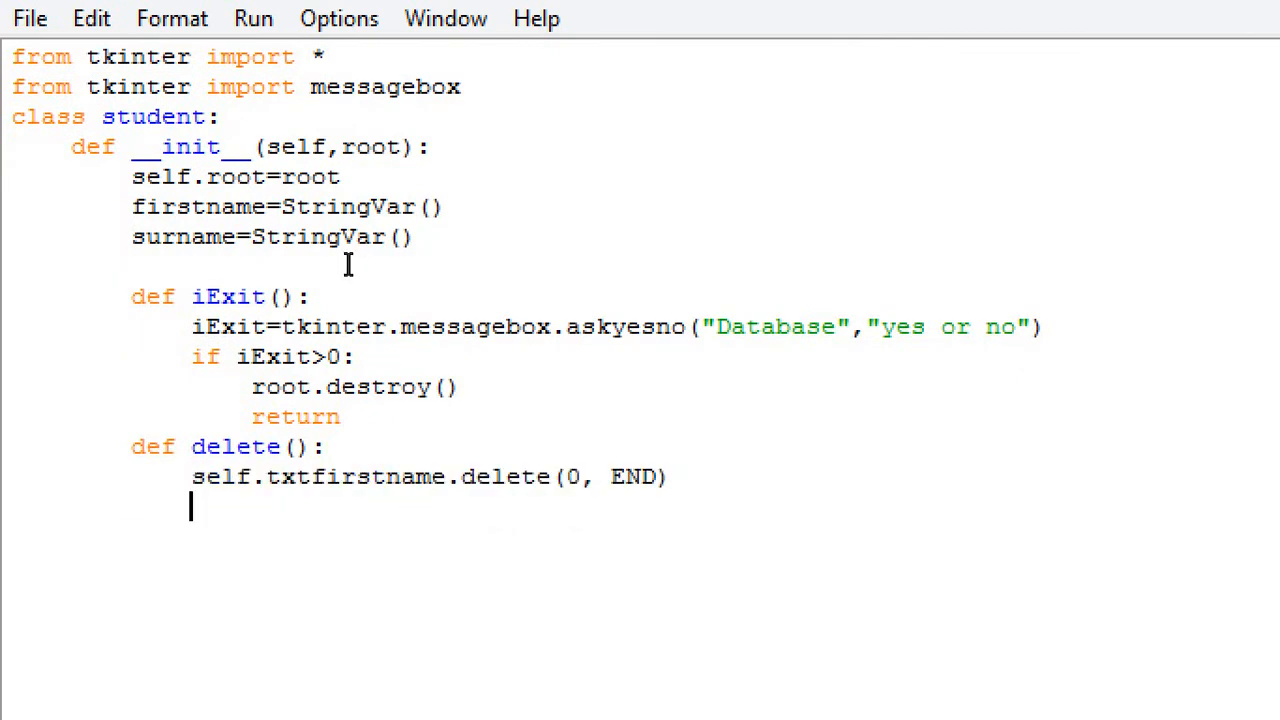
Step: Add the matching self.txtsurname.delete(0, END) line to the delete function
type("self.txtfirstname.delete(0, END)")
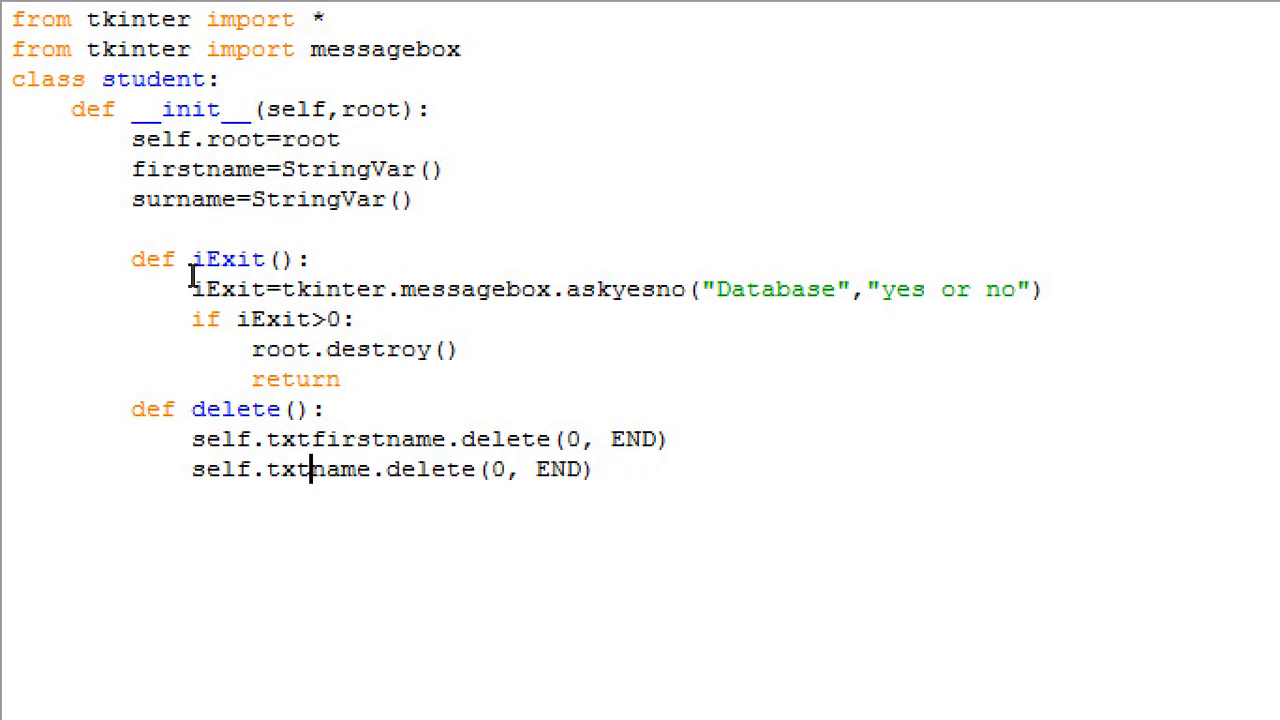
type("surnae")
left_click(414, 530)
type("def a")
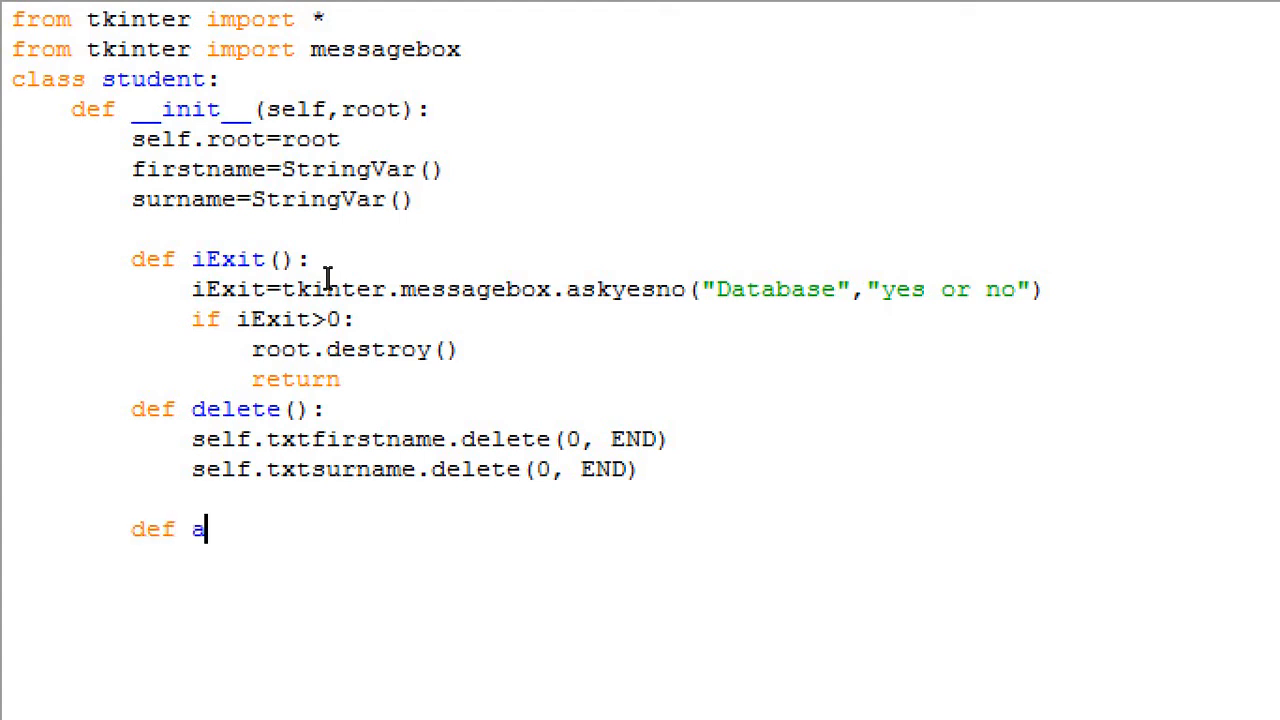
Step: Start def add() with an if line and declare stdid=StringVar() in __init__
type("dd():")
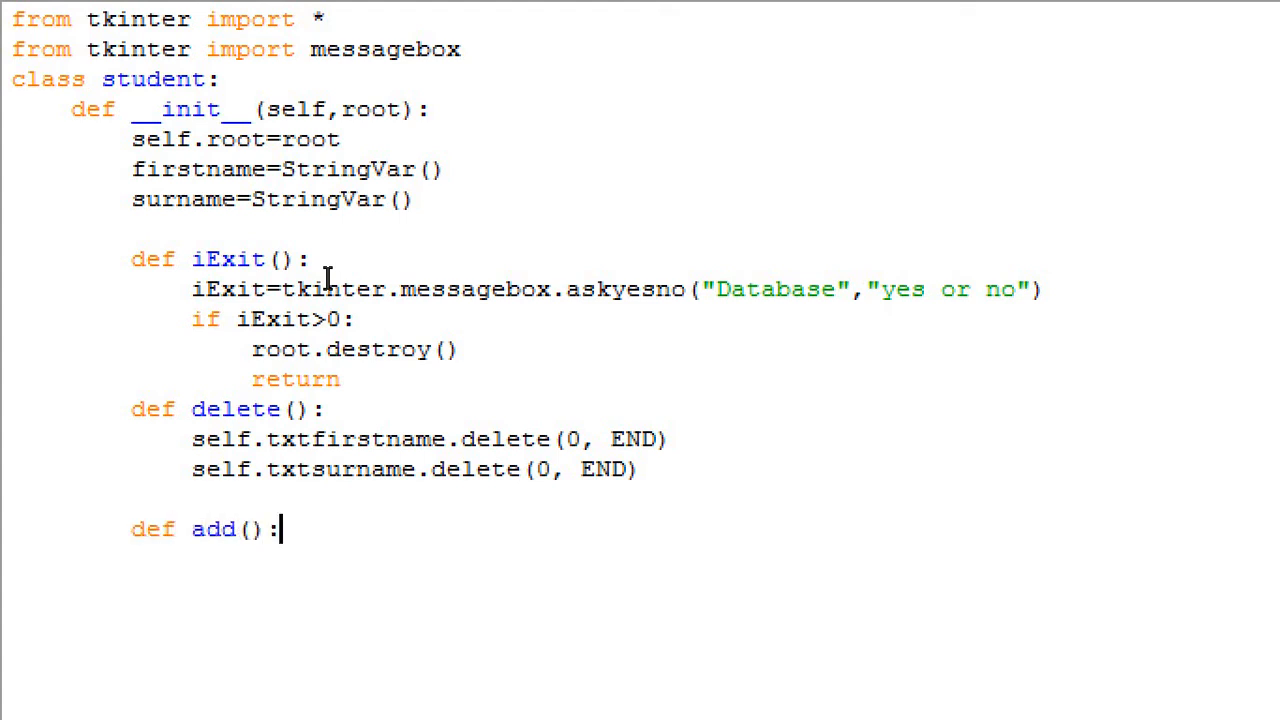
type("if ()")
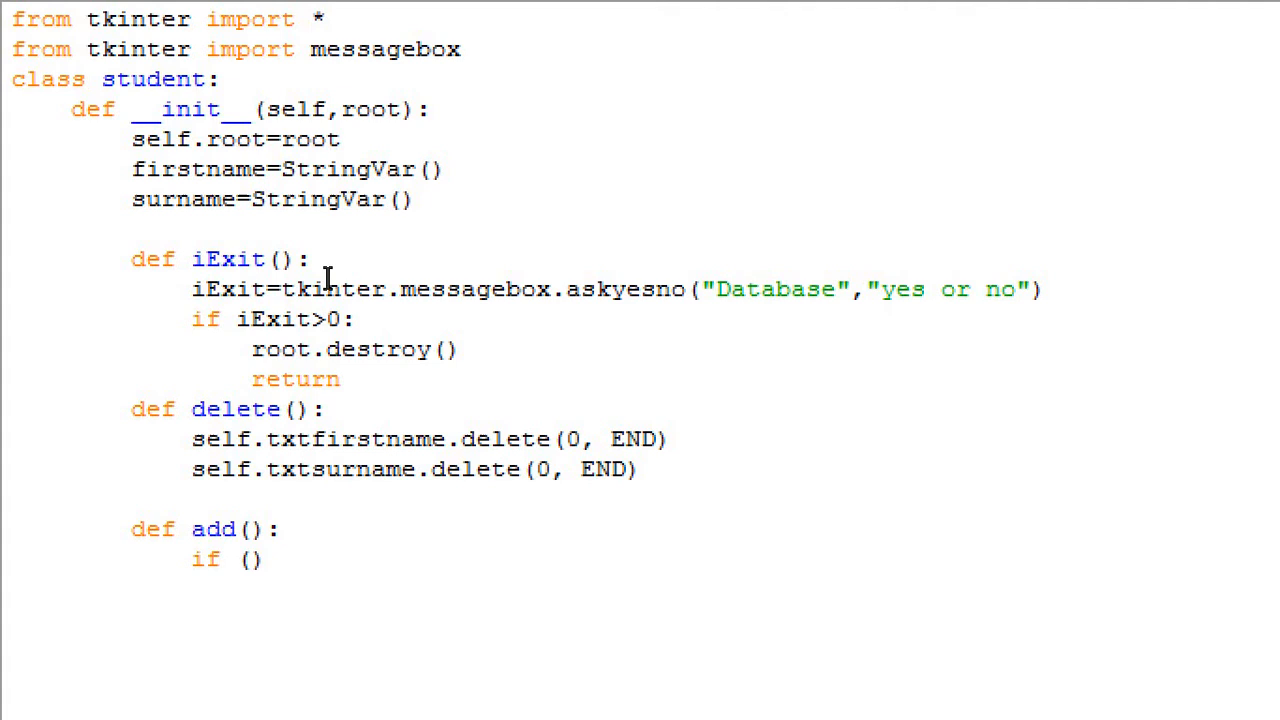
type(":")
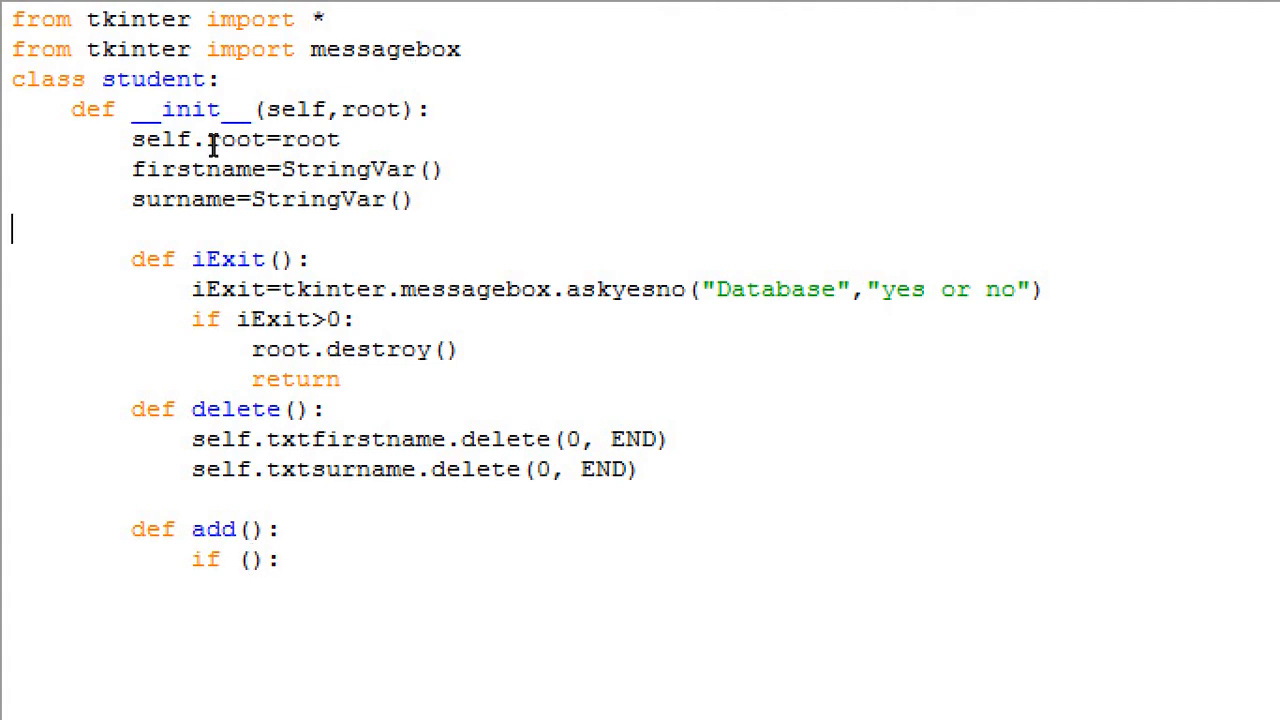
type("st")
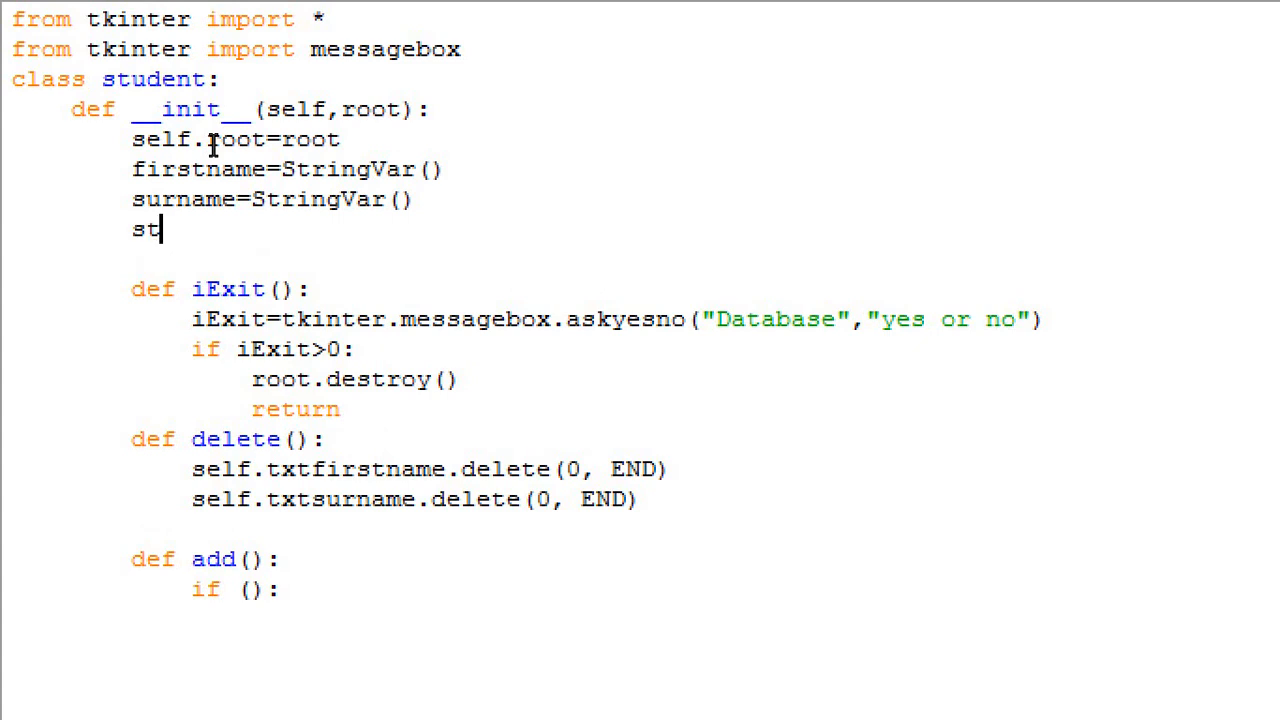
type("did")
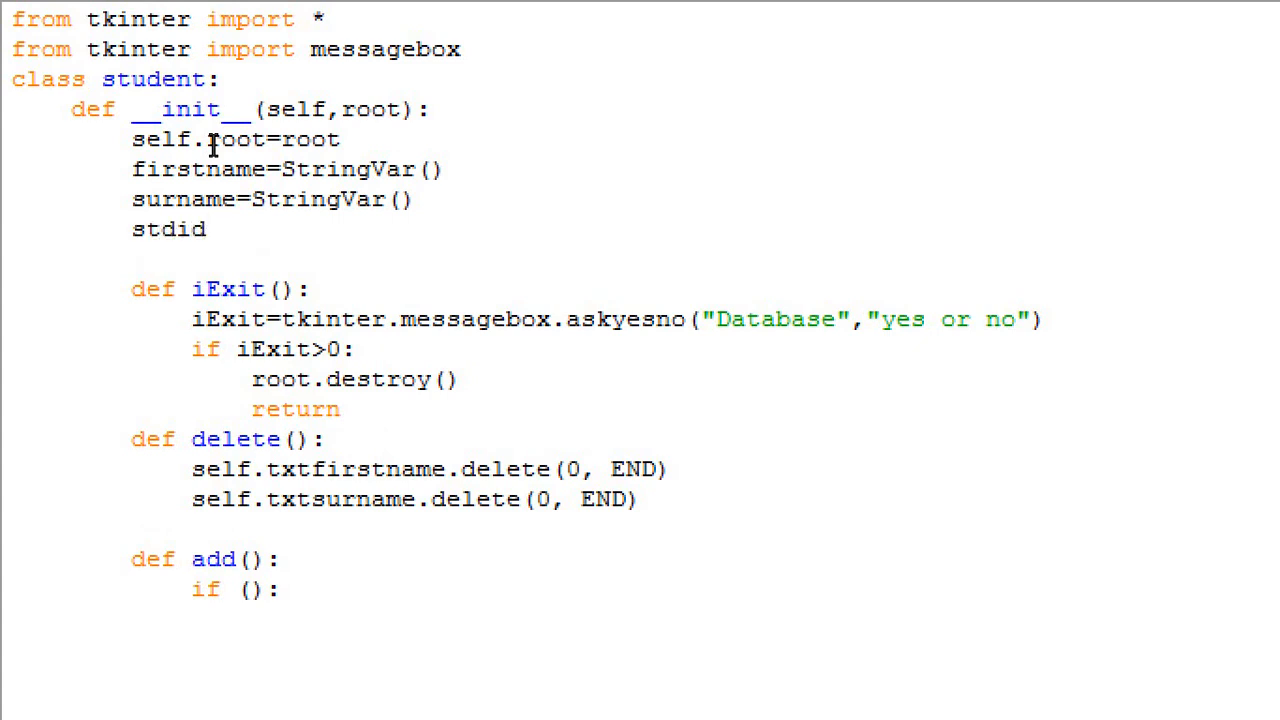
type("=")
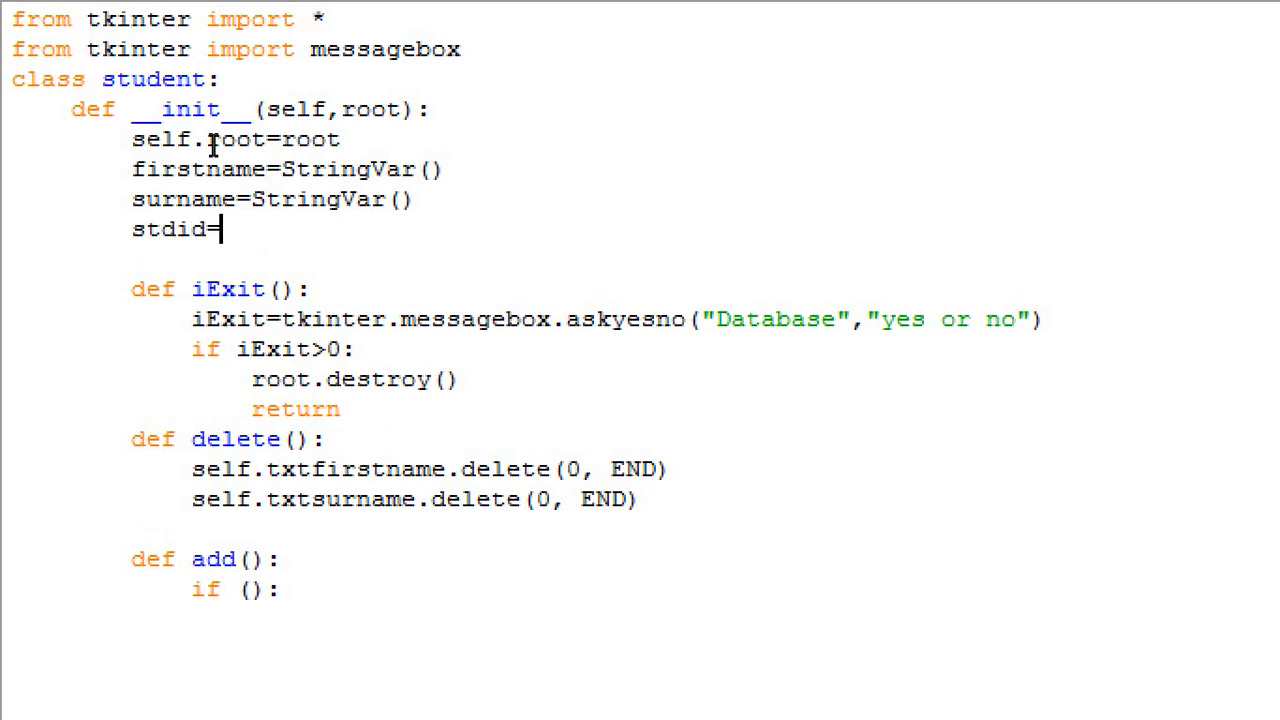
type("StringVAr")
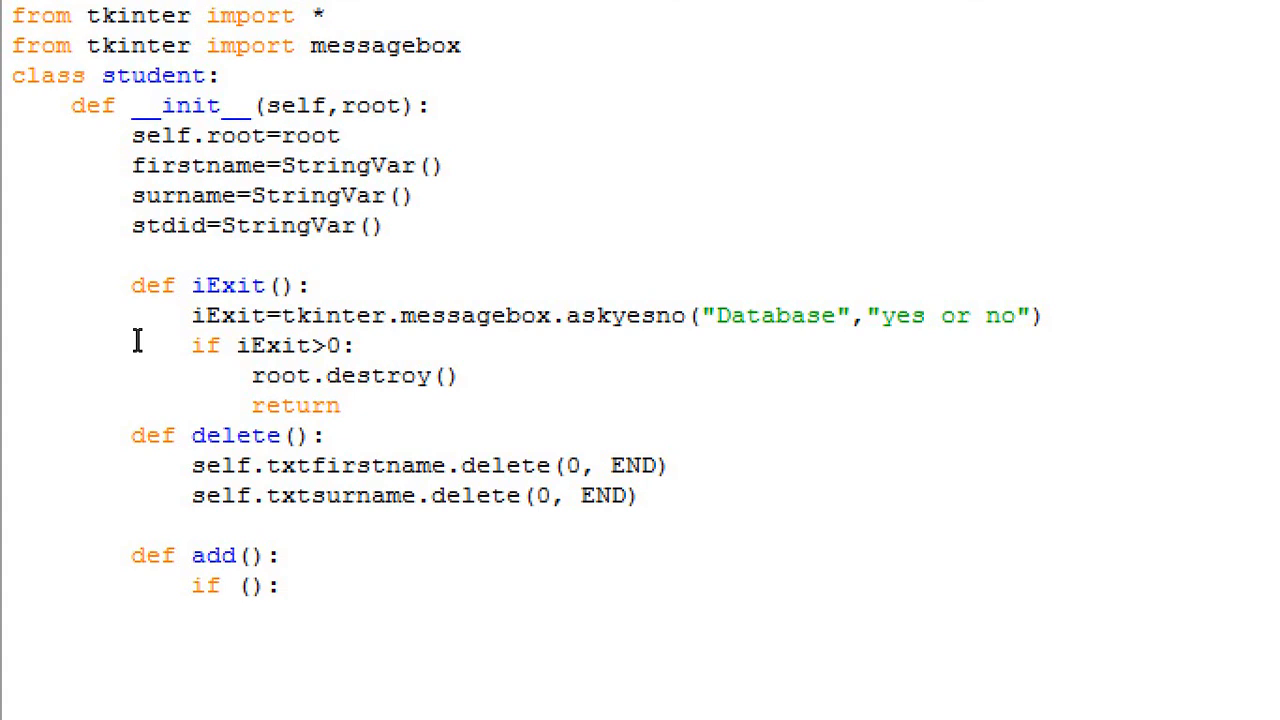
mouse_move(58, 348)
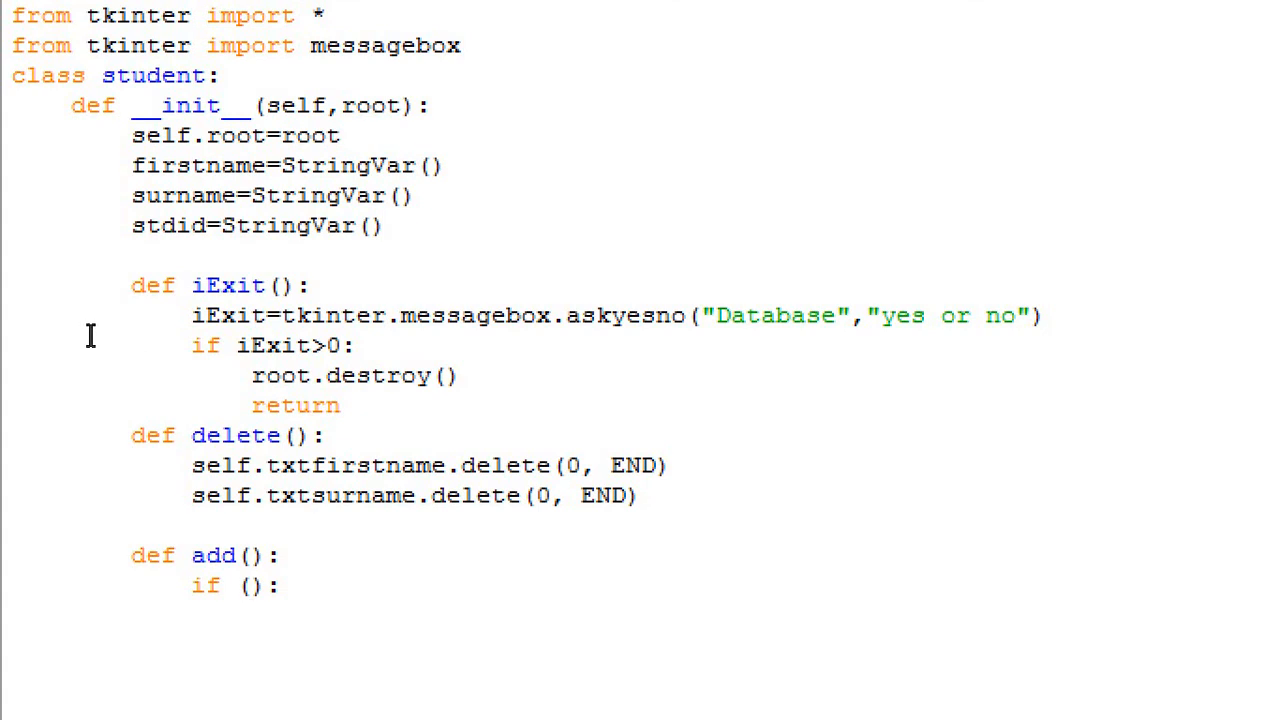
Step: Complete the add condition as if (len(stdid.get!=0)):
type("len(")
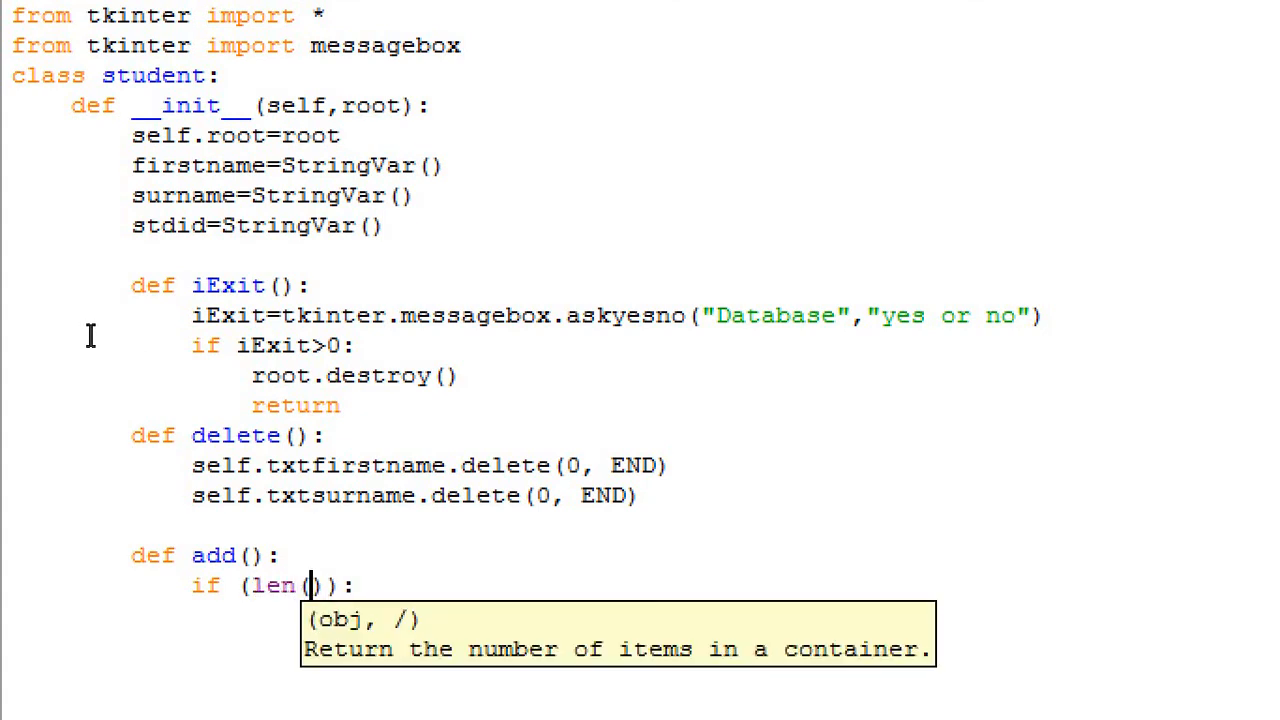
type("stud.")
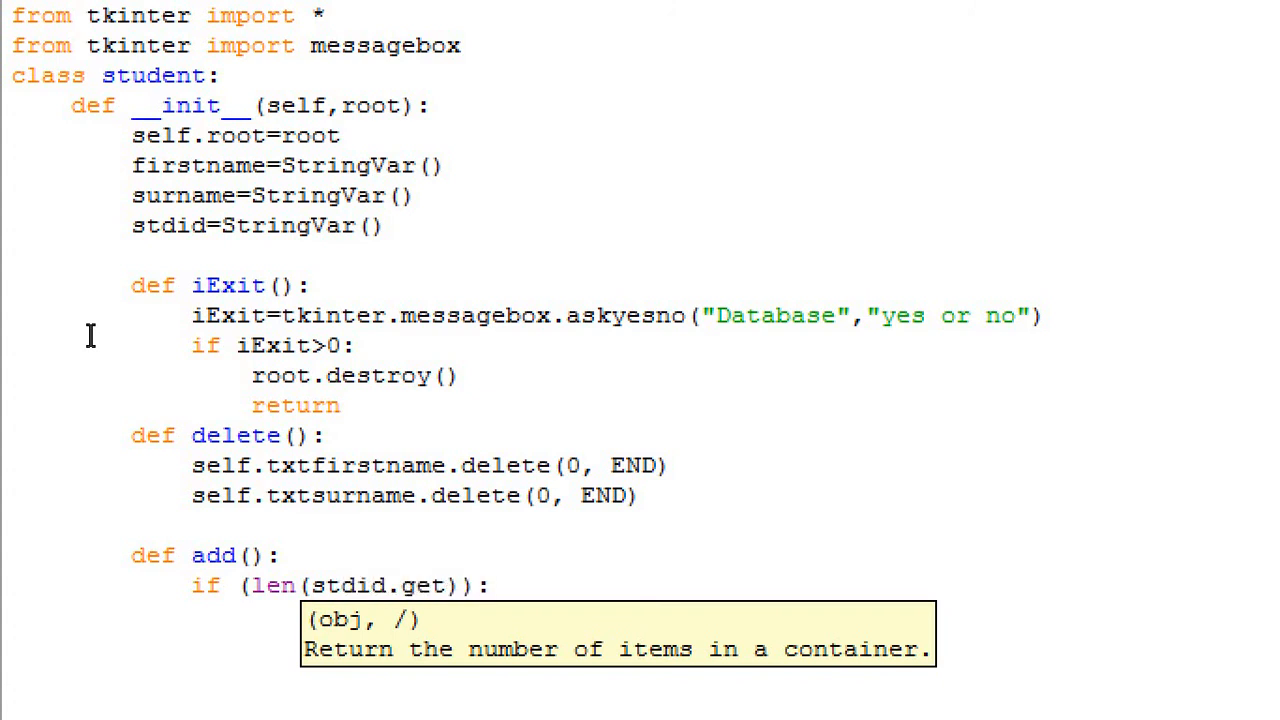
type("=!")
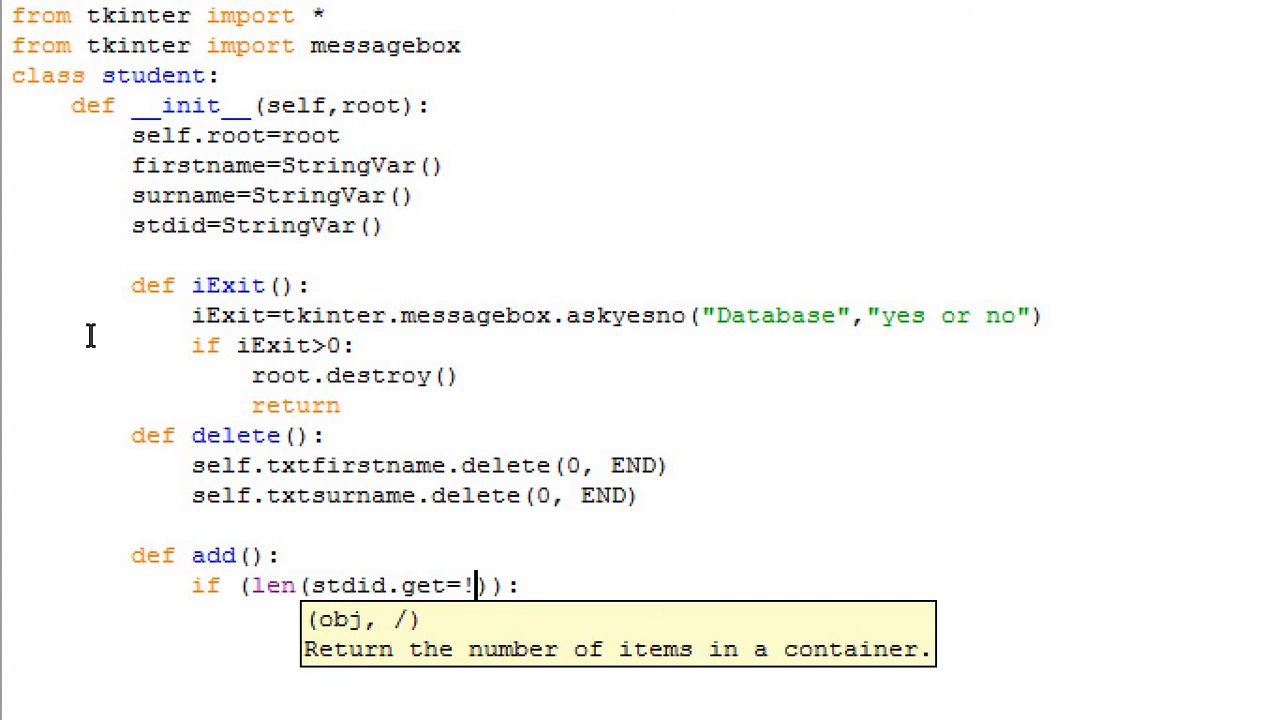
key("Backspace")
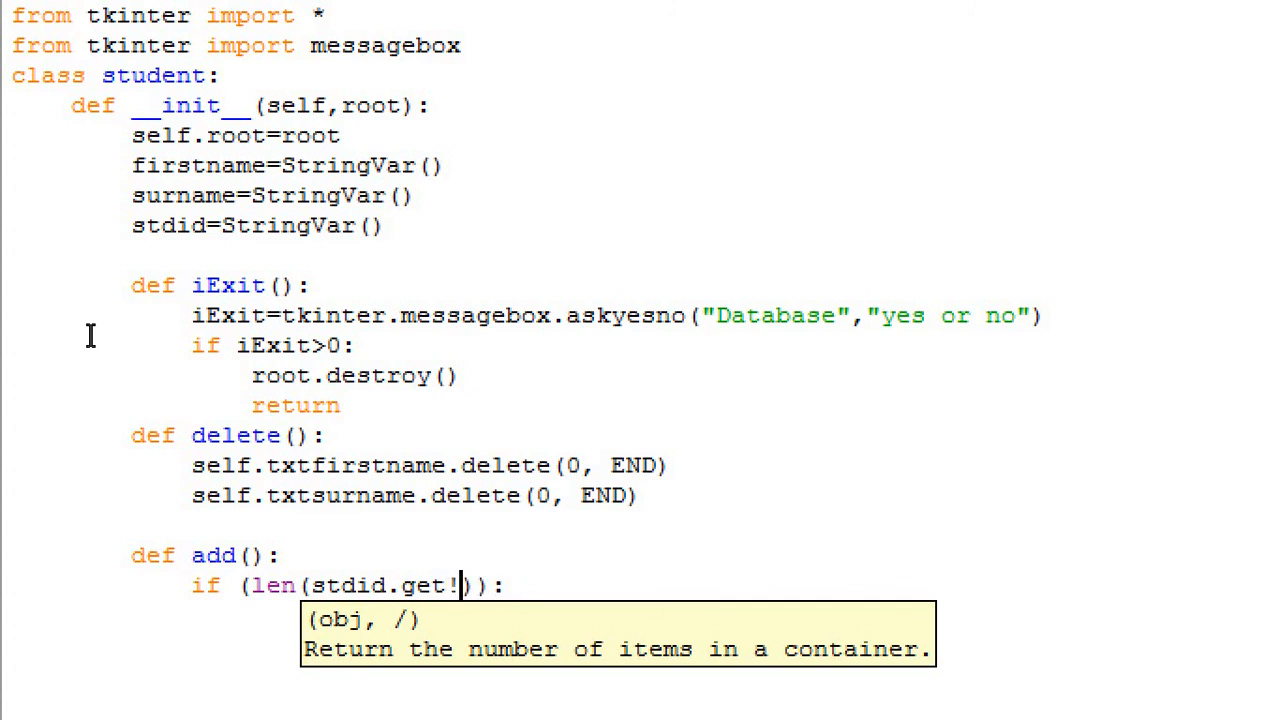
type("=0")
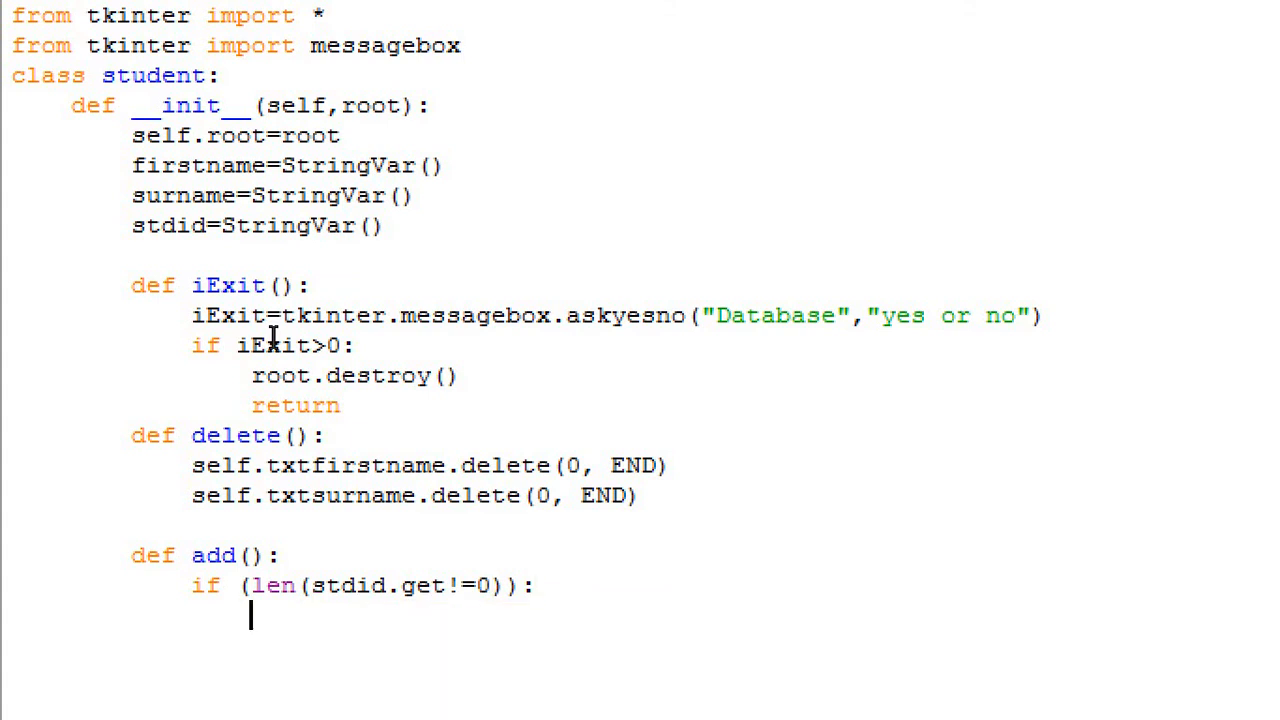
Step: Inside the if block, call backend.adddata(stdid(),firstname(),surname())
type("backend")
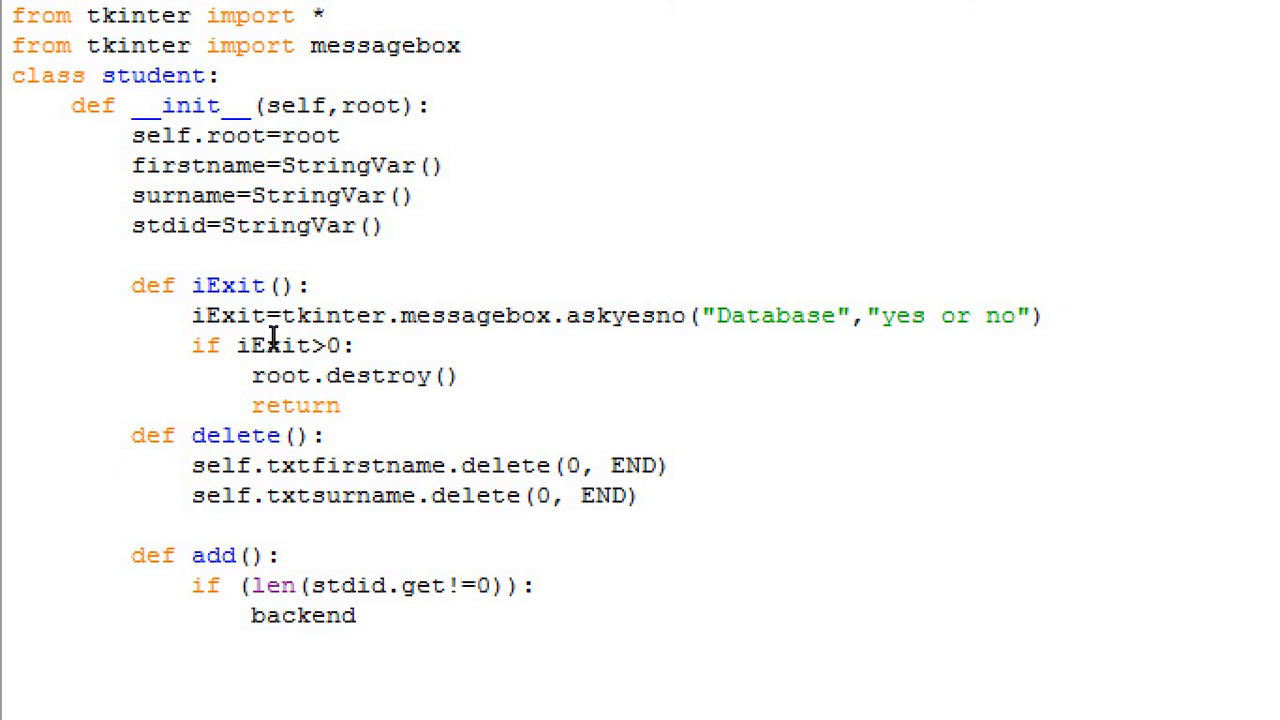
type(".adddata")
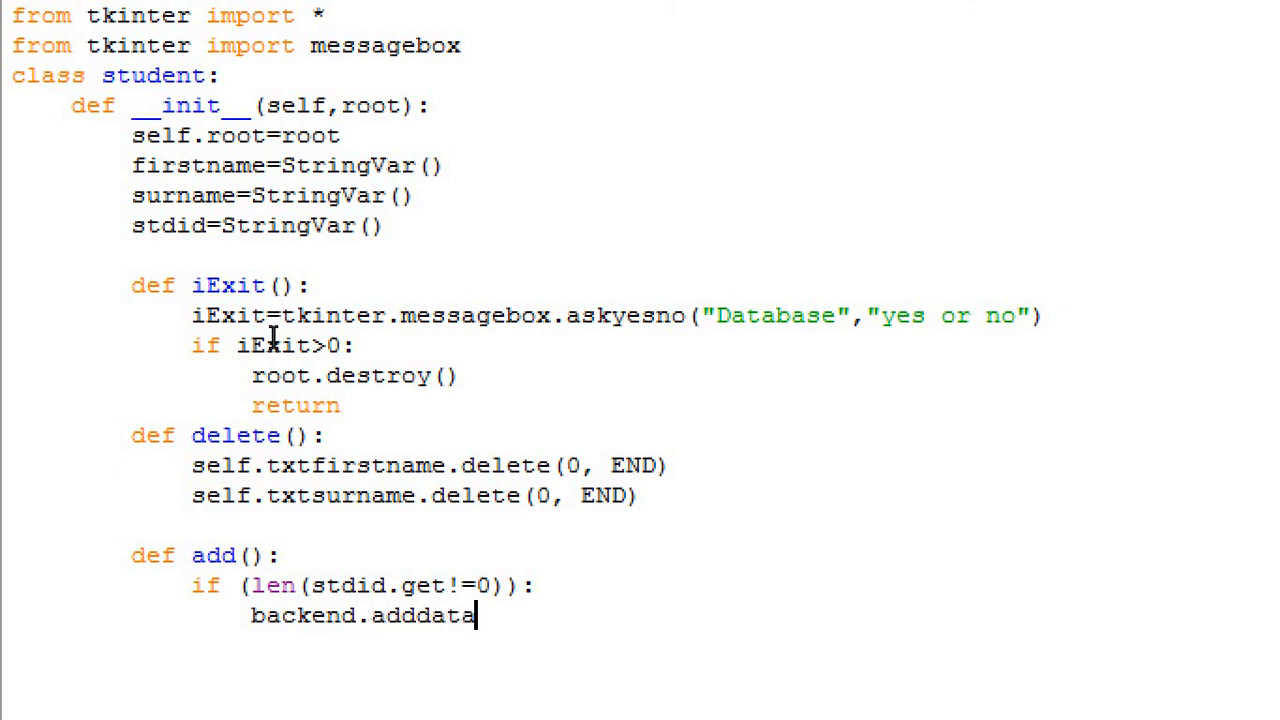
type("((")
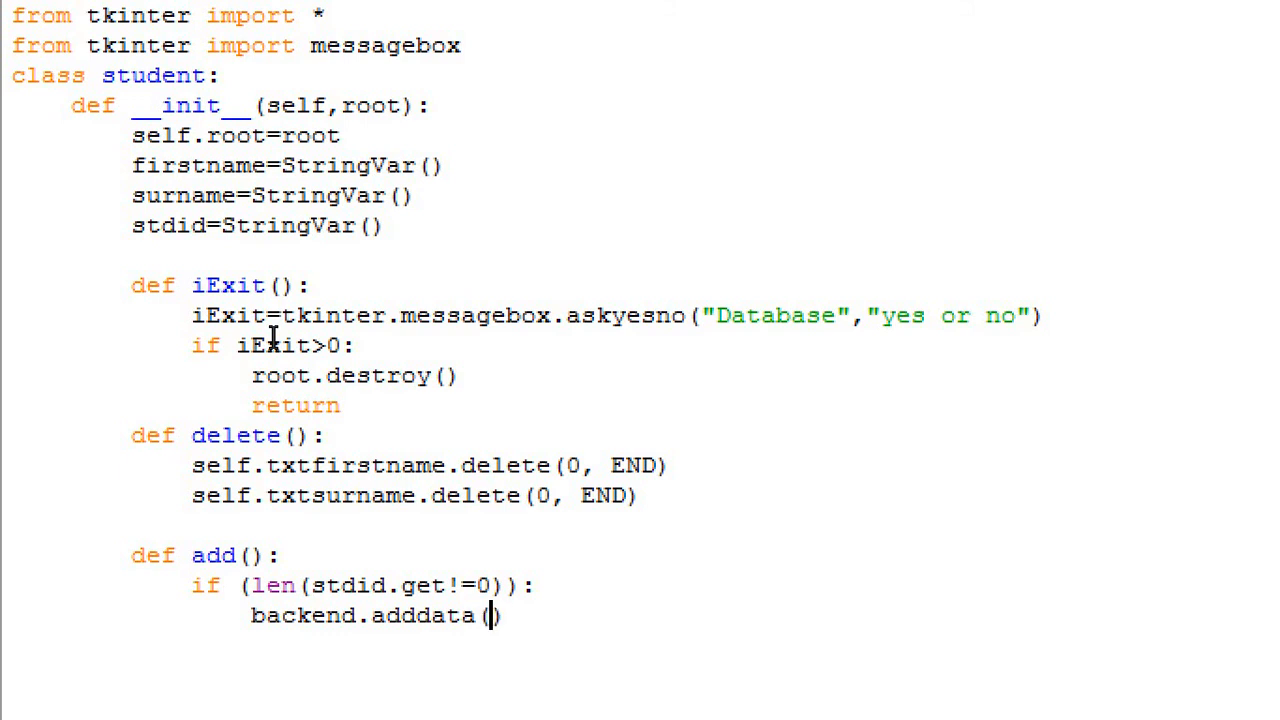
type("stdi.")
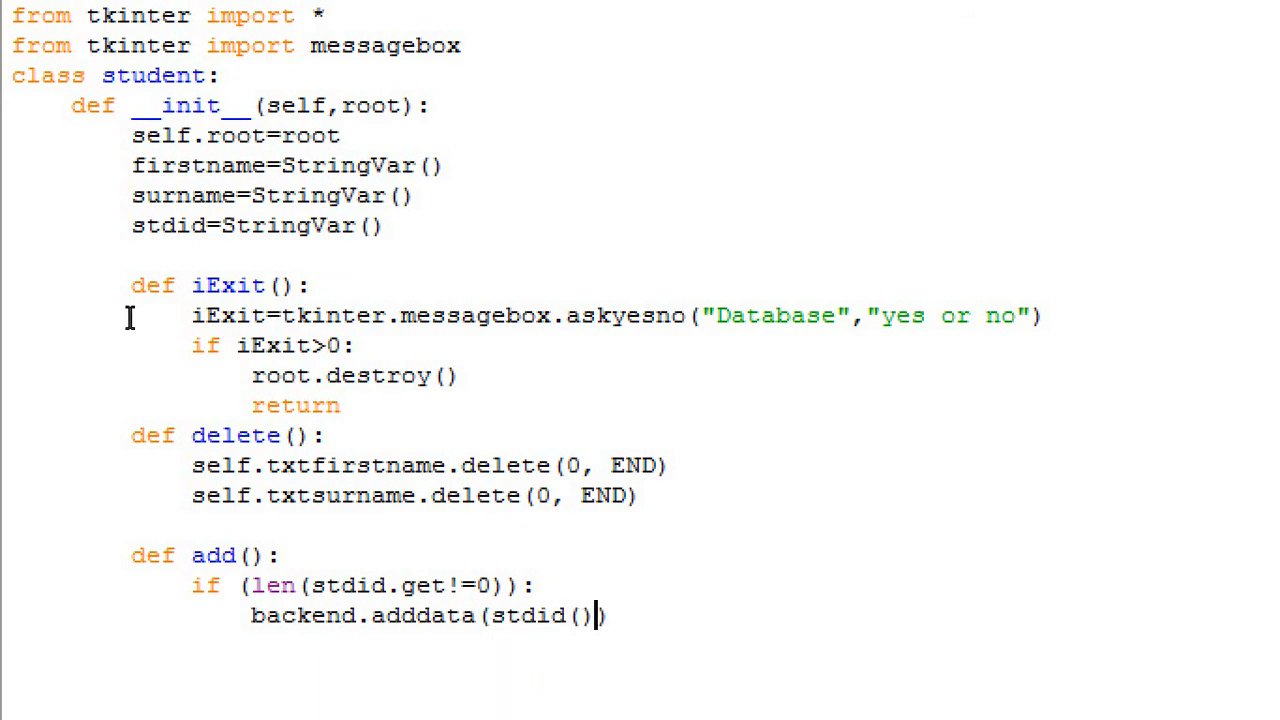
type(",")
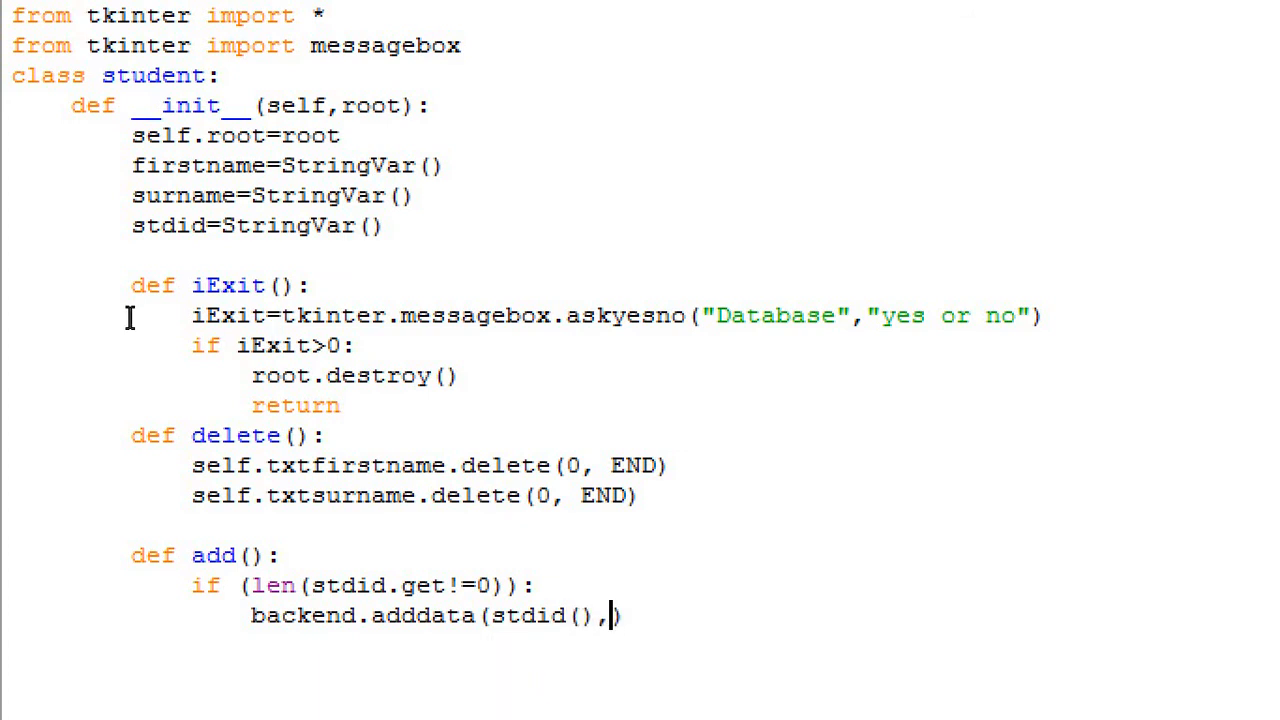
type("f")
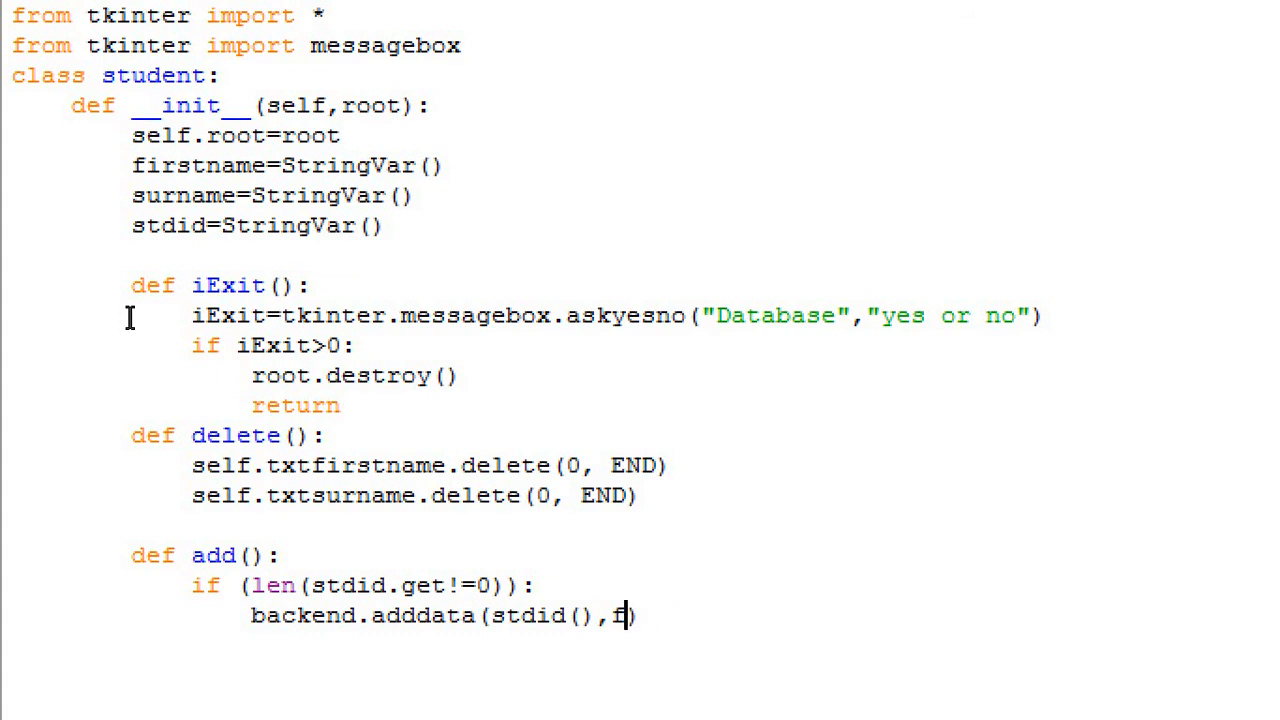
type("irstname)")
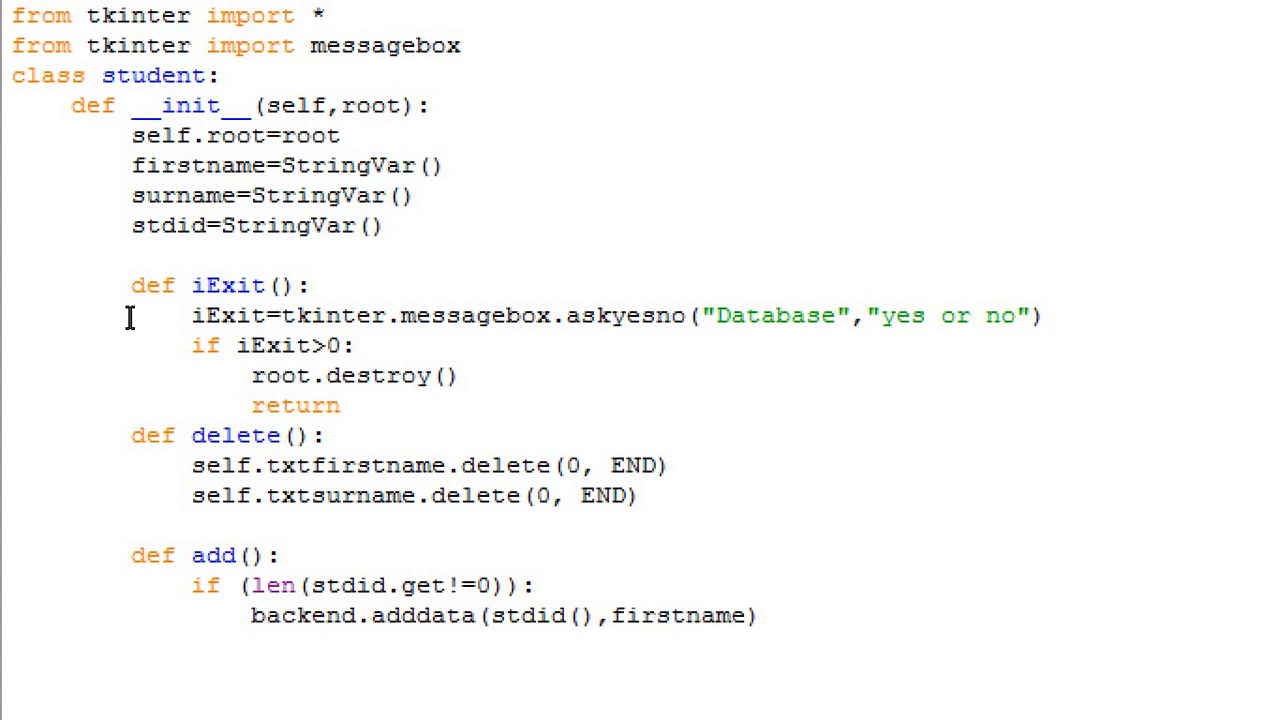
type("(),sru")
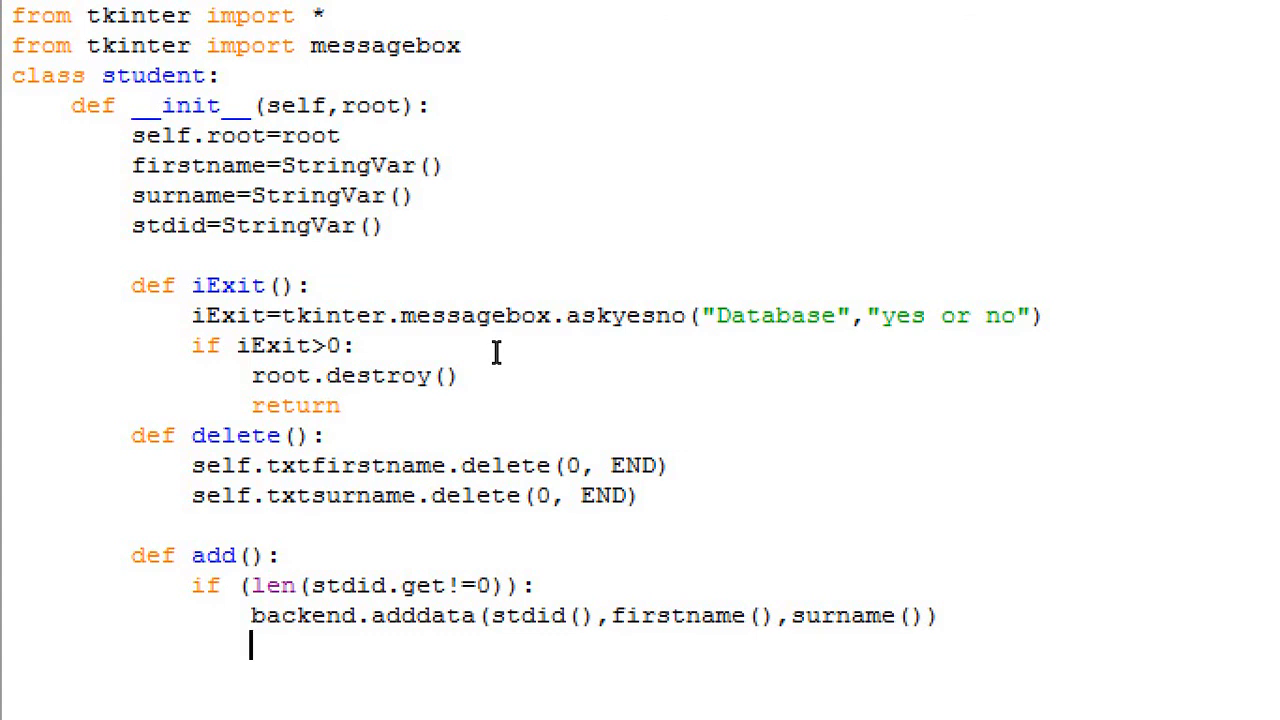
Step: On the next line call backend.insert(stdid.get(),firstname.get(), correcting the mistyped 'delt' to insert
type("ba")
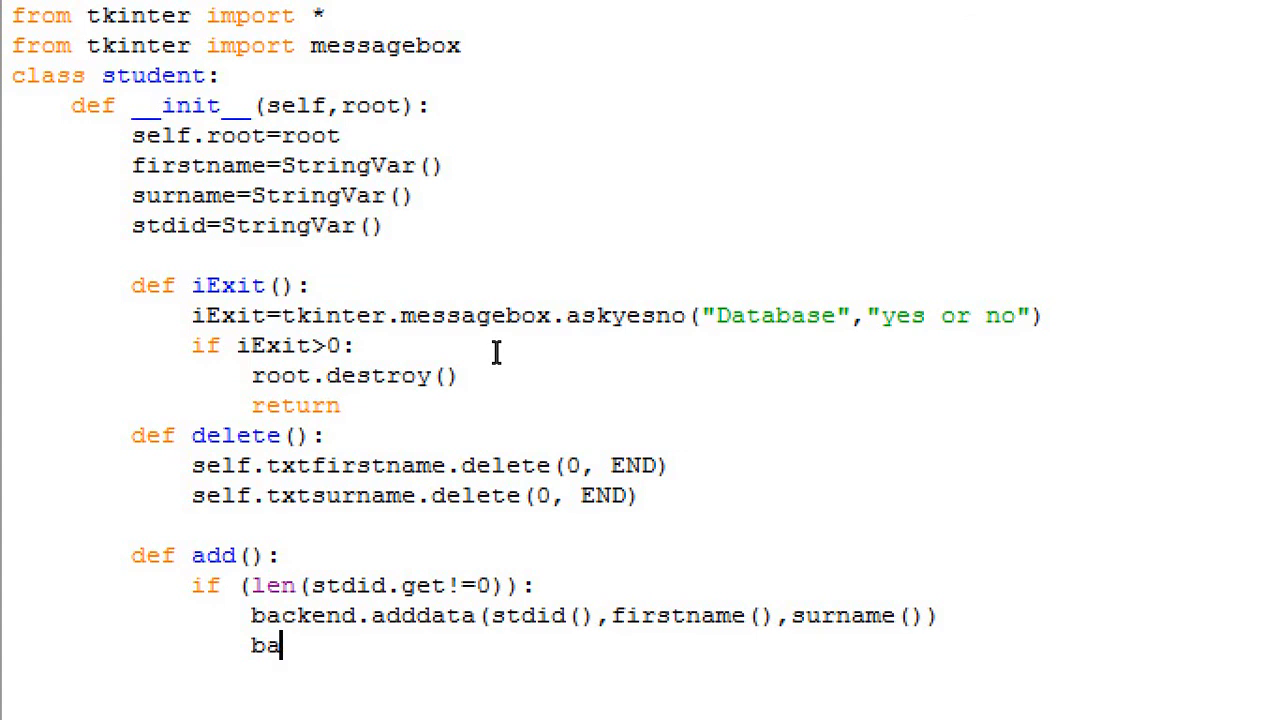
key("BackSpace")
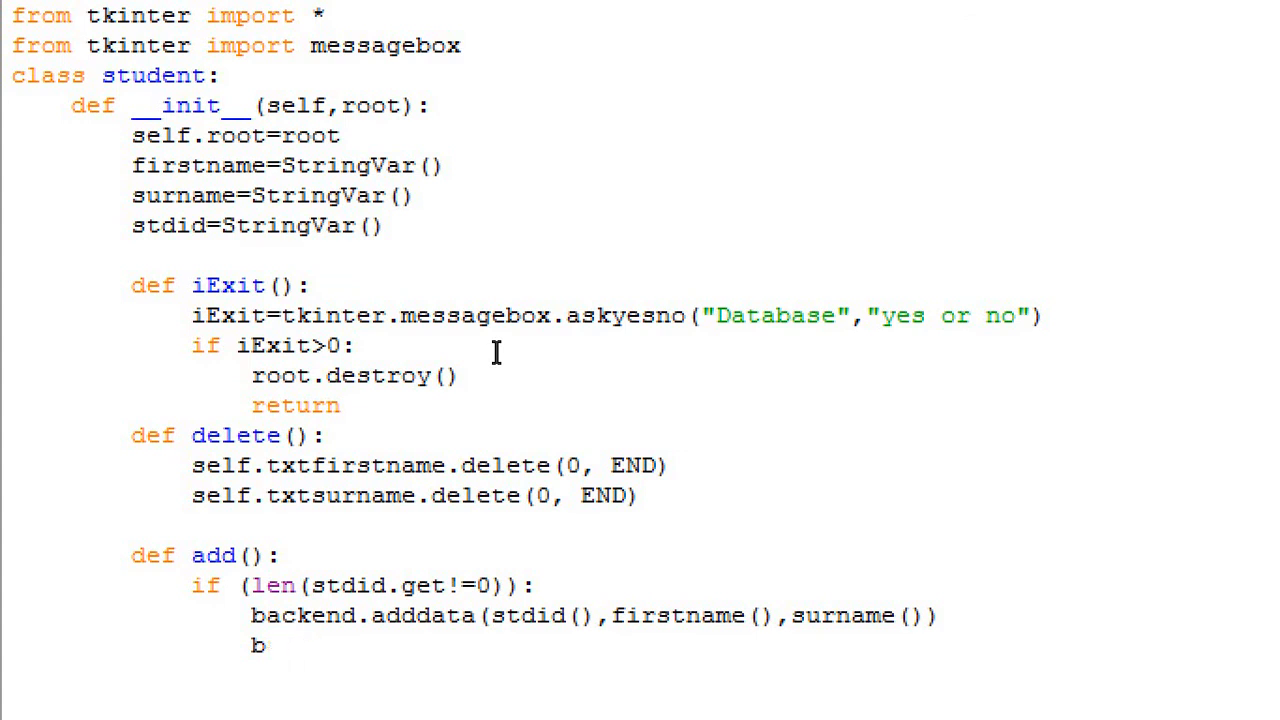
type("acked.")
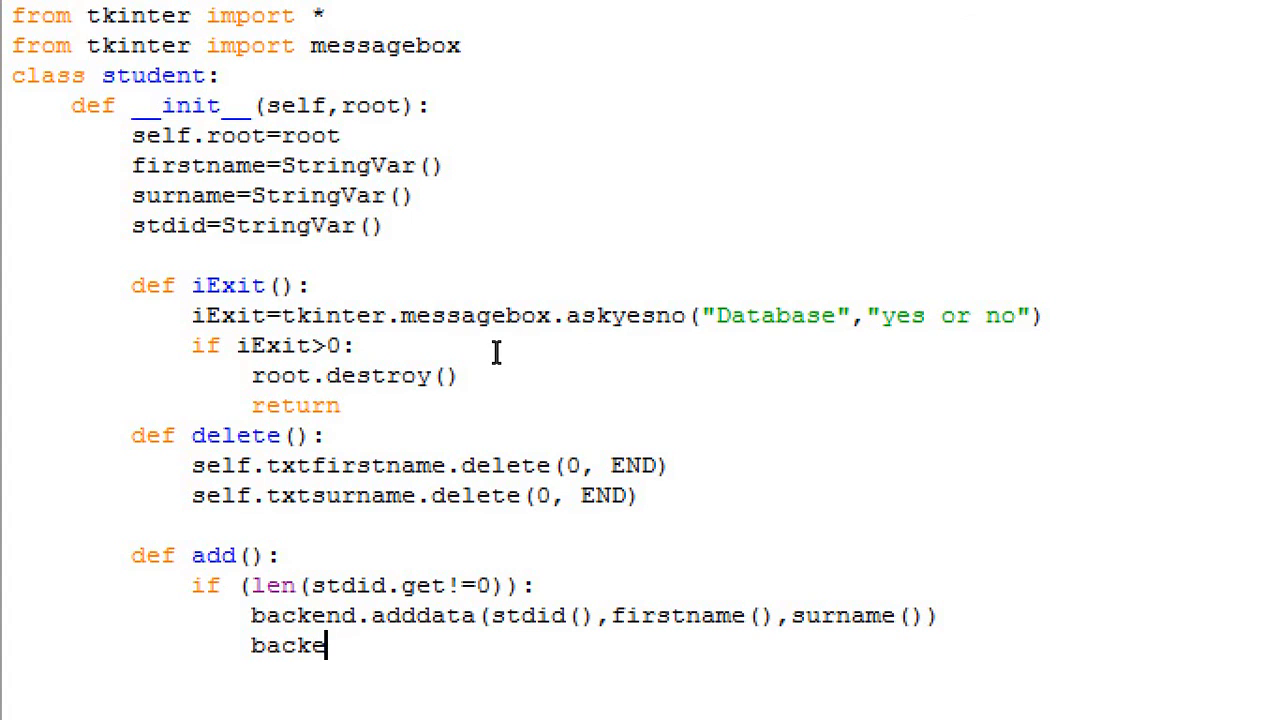
type("nd.delt")
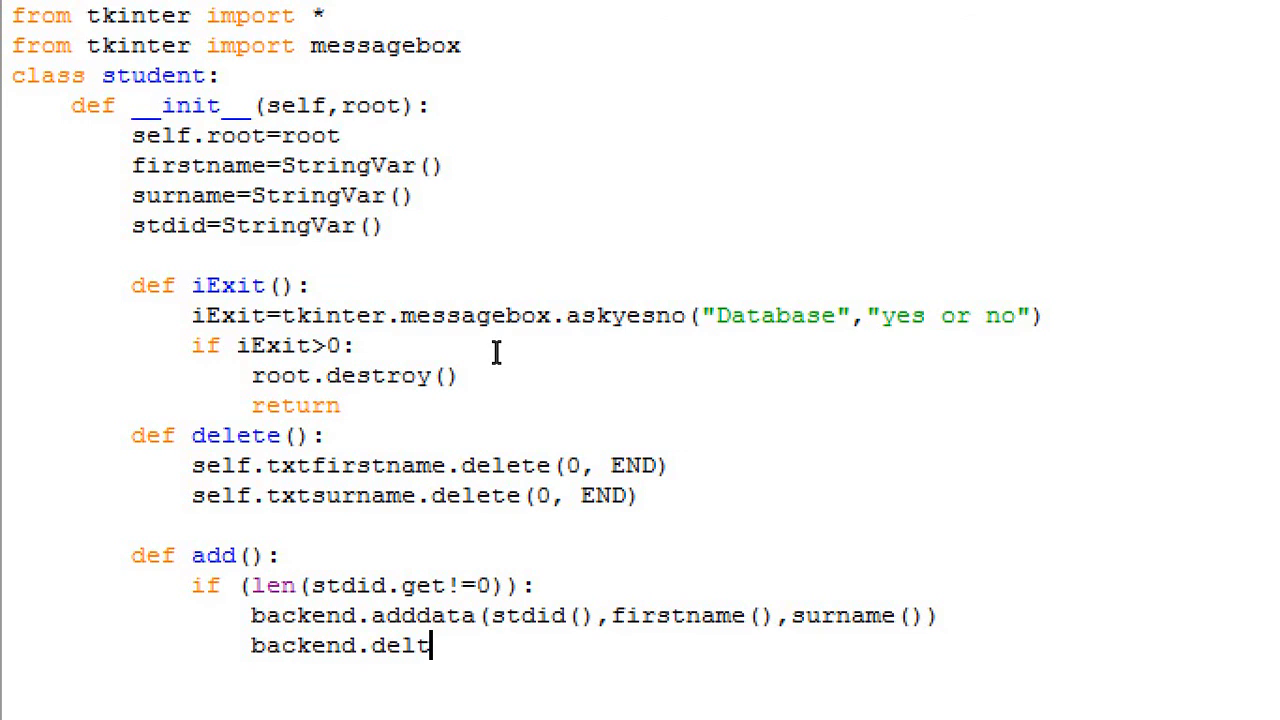
key("Backspace")
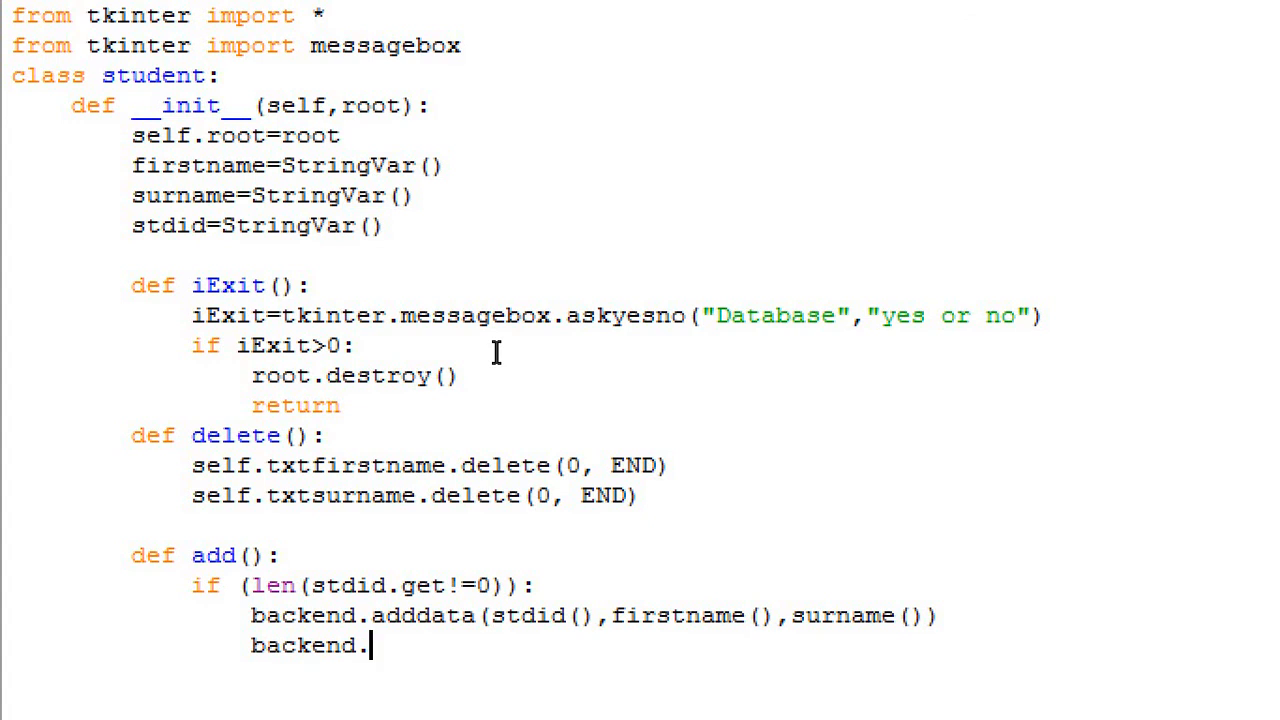
type("inse")
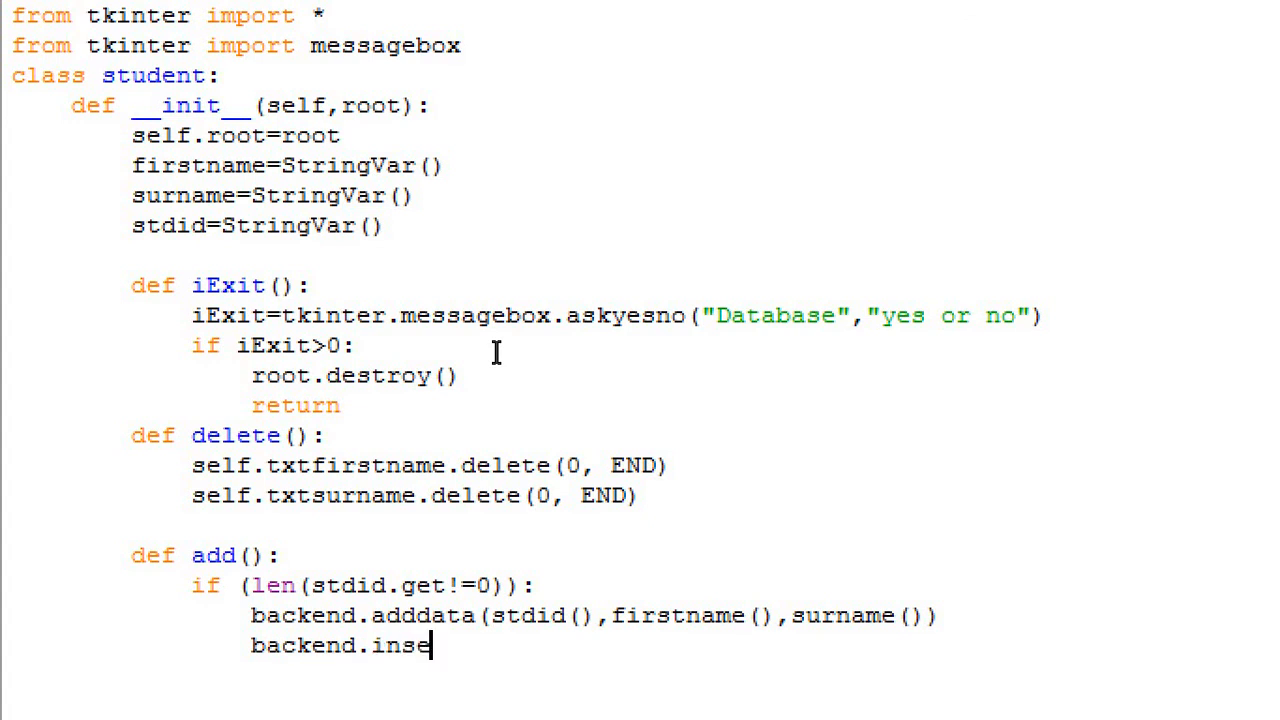
type("rt(stdid.get")
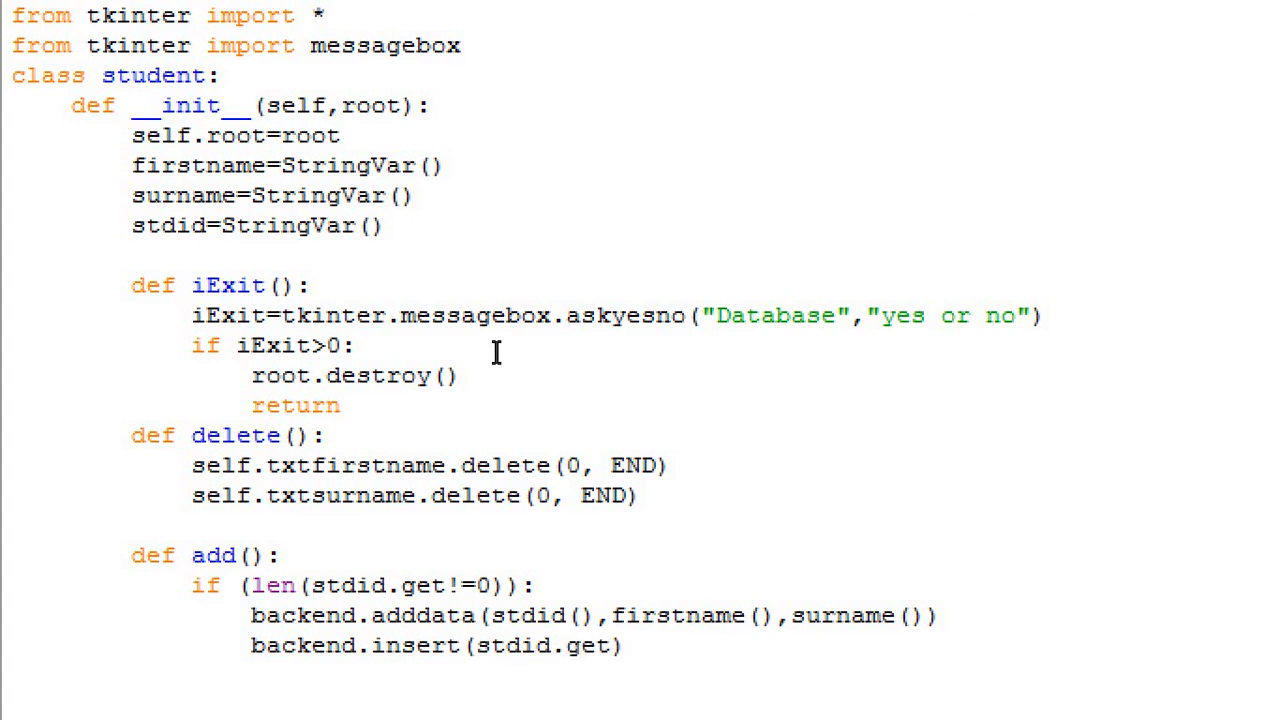
type("(),fris")
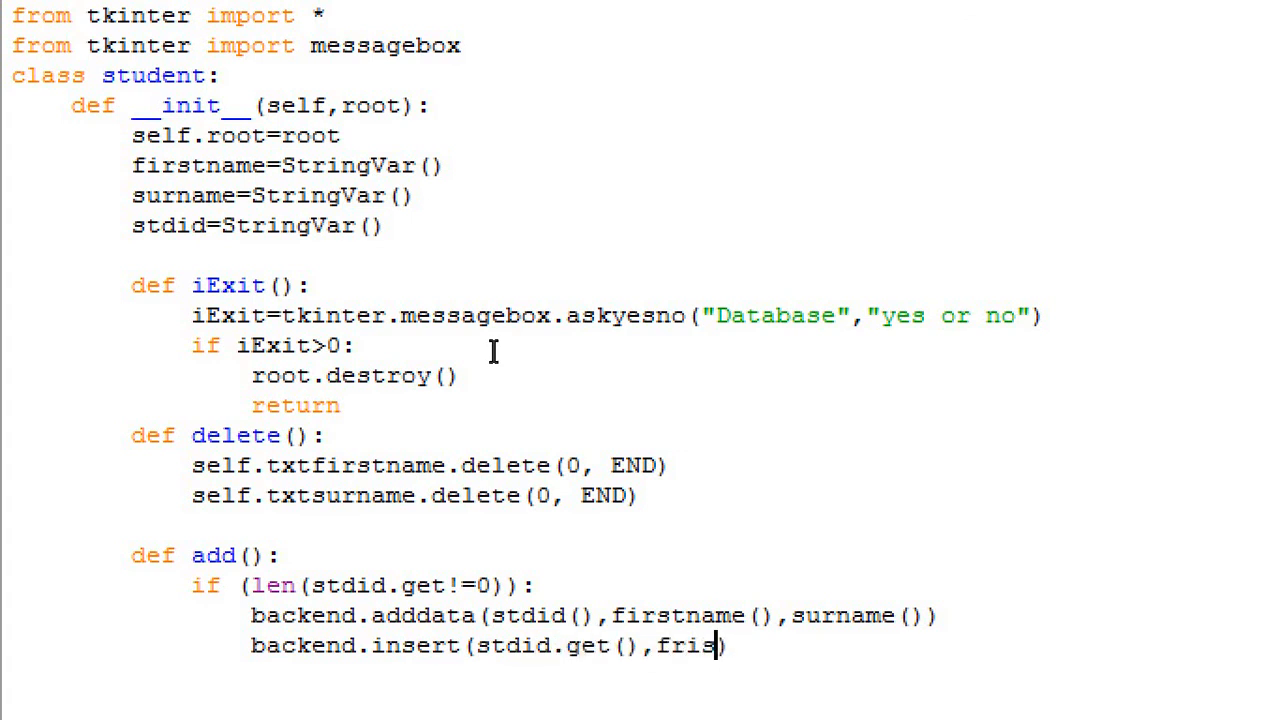
type("irstn")
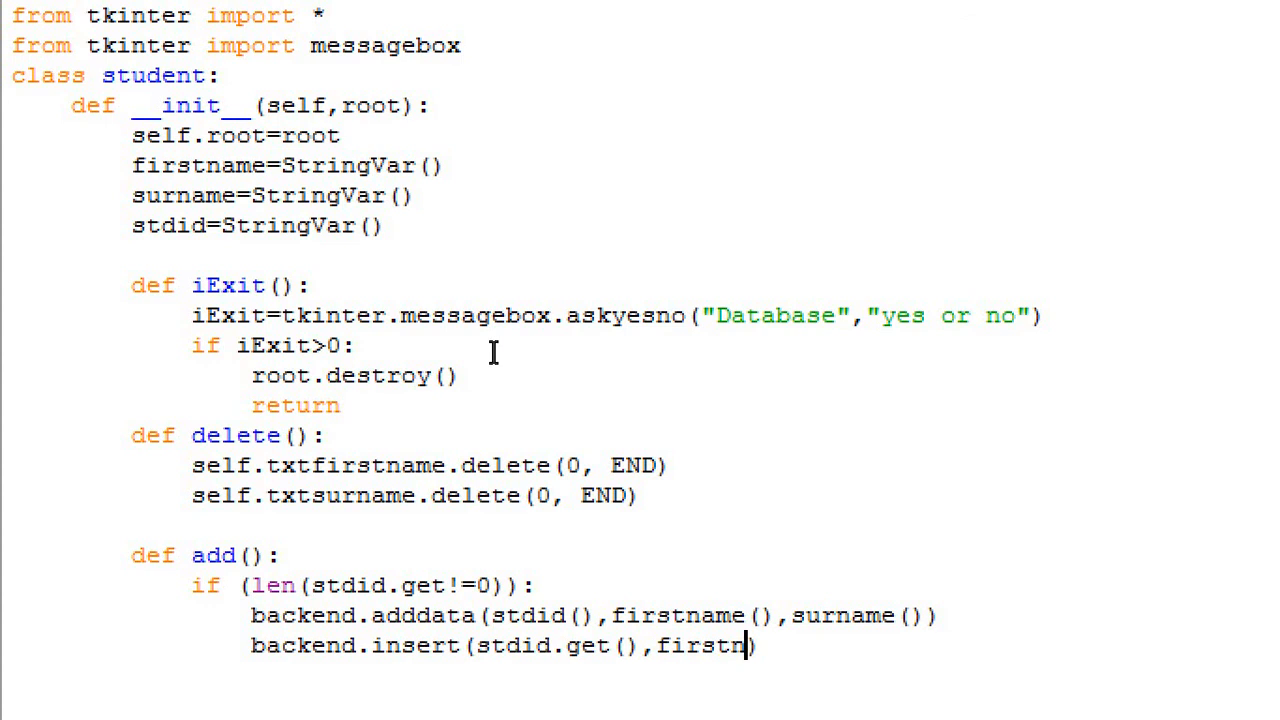
type("ame.get()")
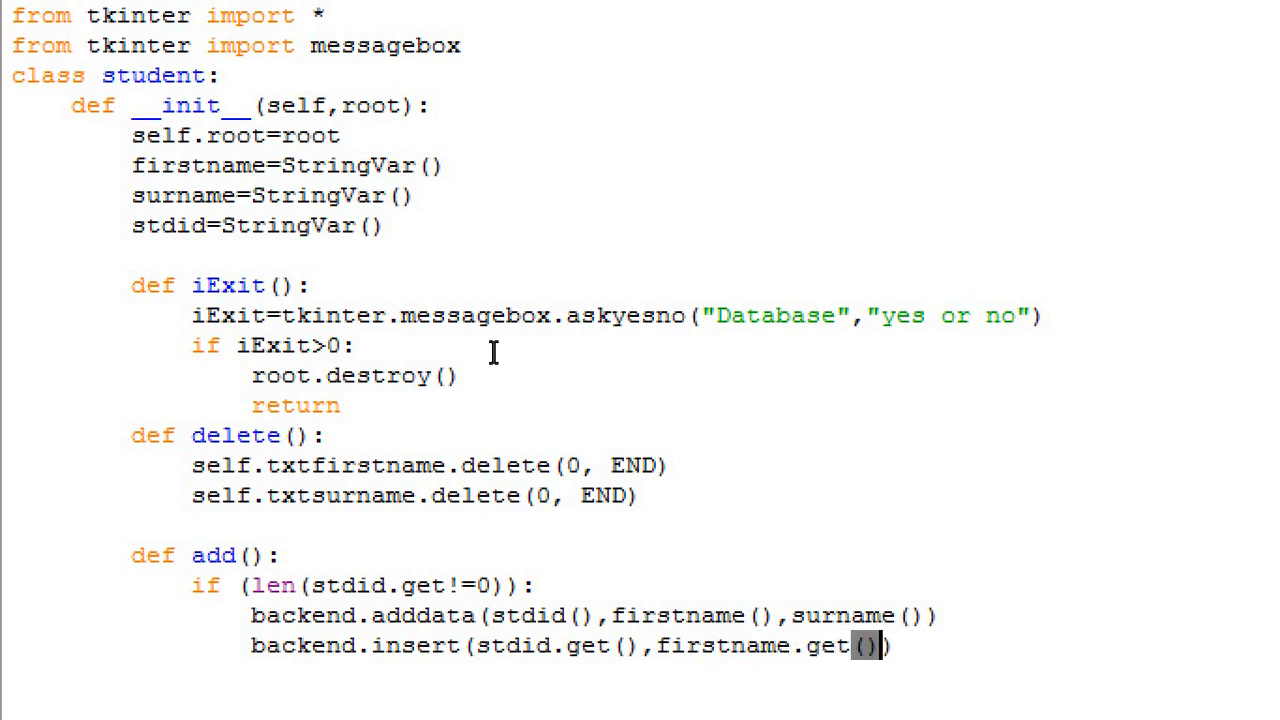